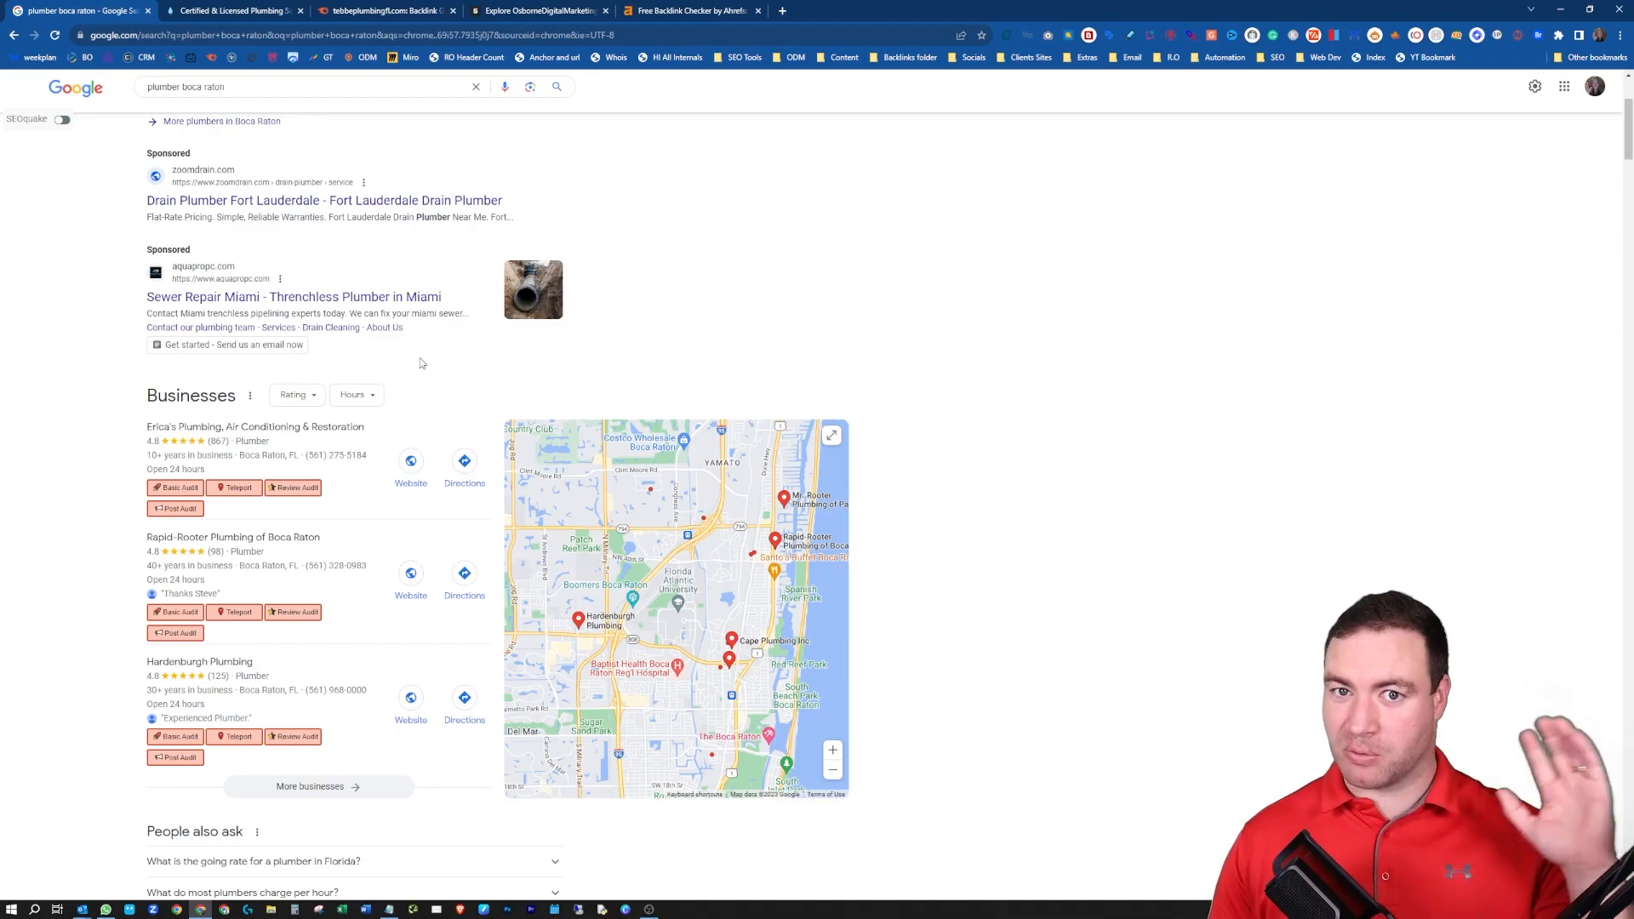
# Scroll through bestprosintown.com's recommended and recently added businesses, then switch to the Semrush report
pyautogui.scroll(-3)
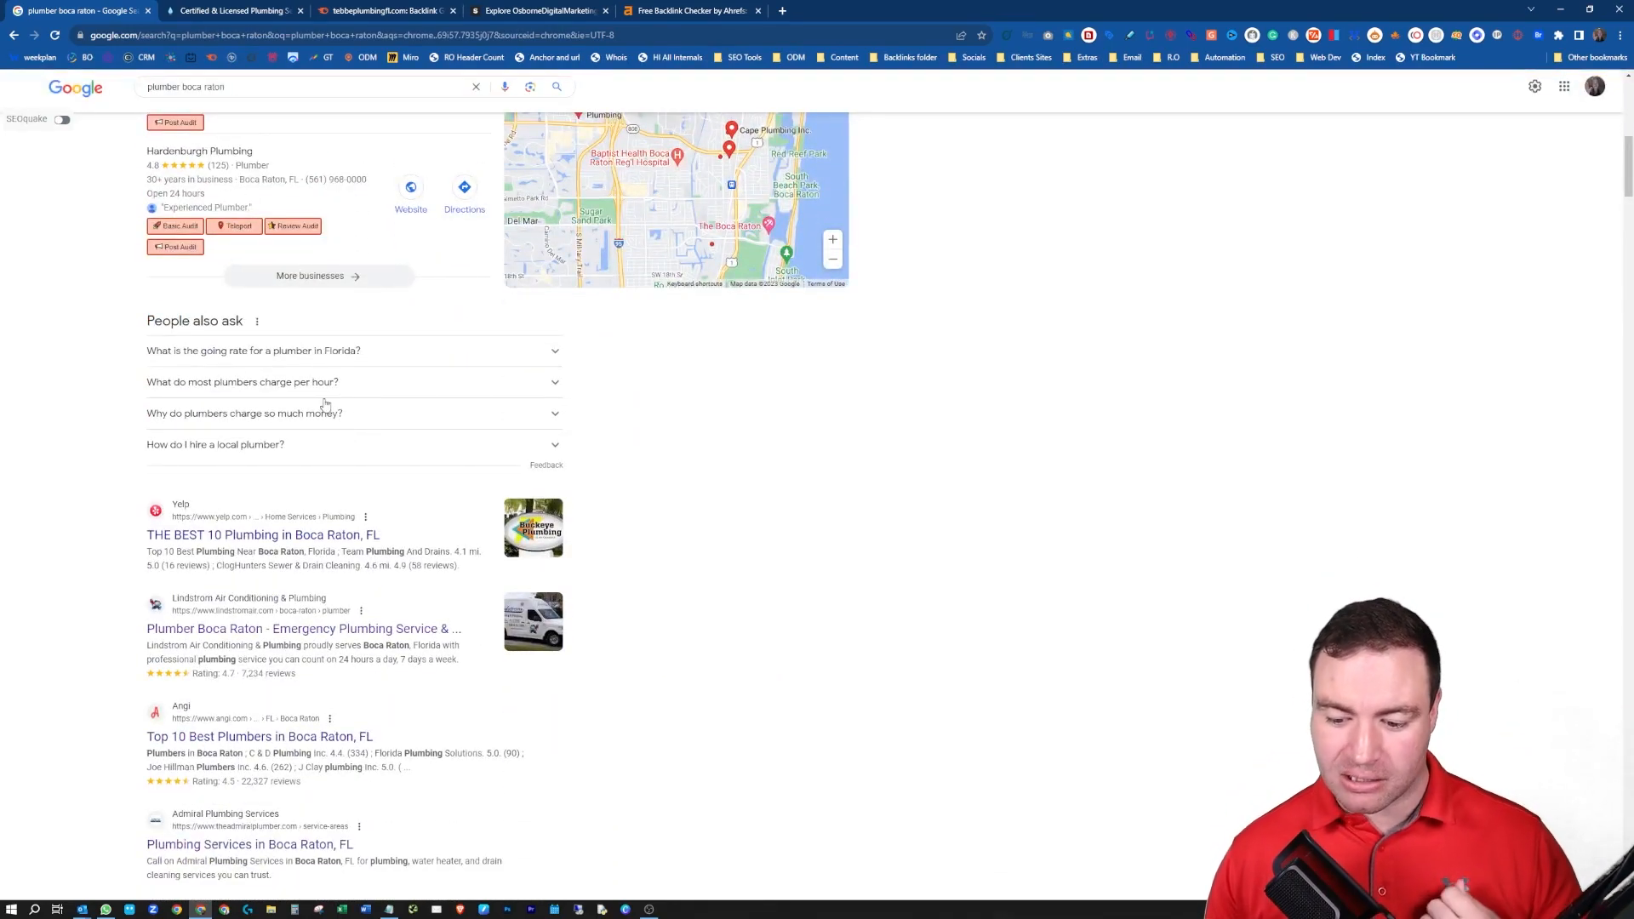
pyautogui.scroll(-3)
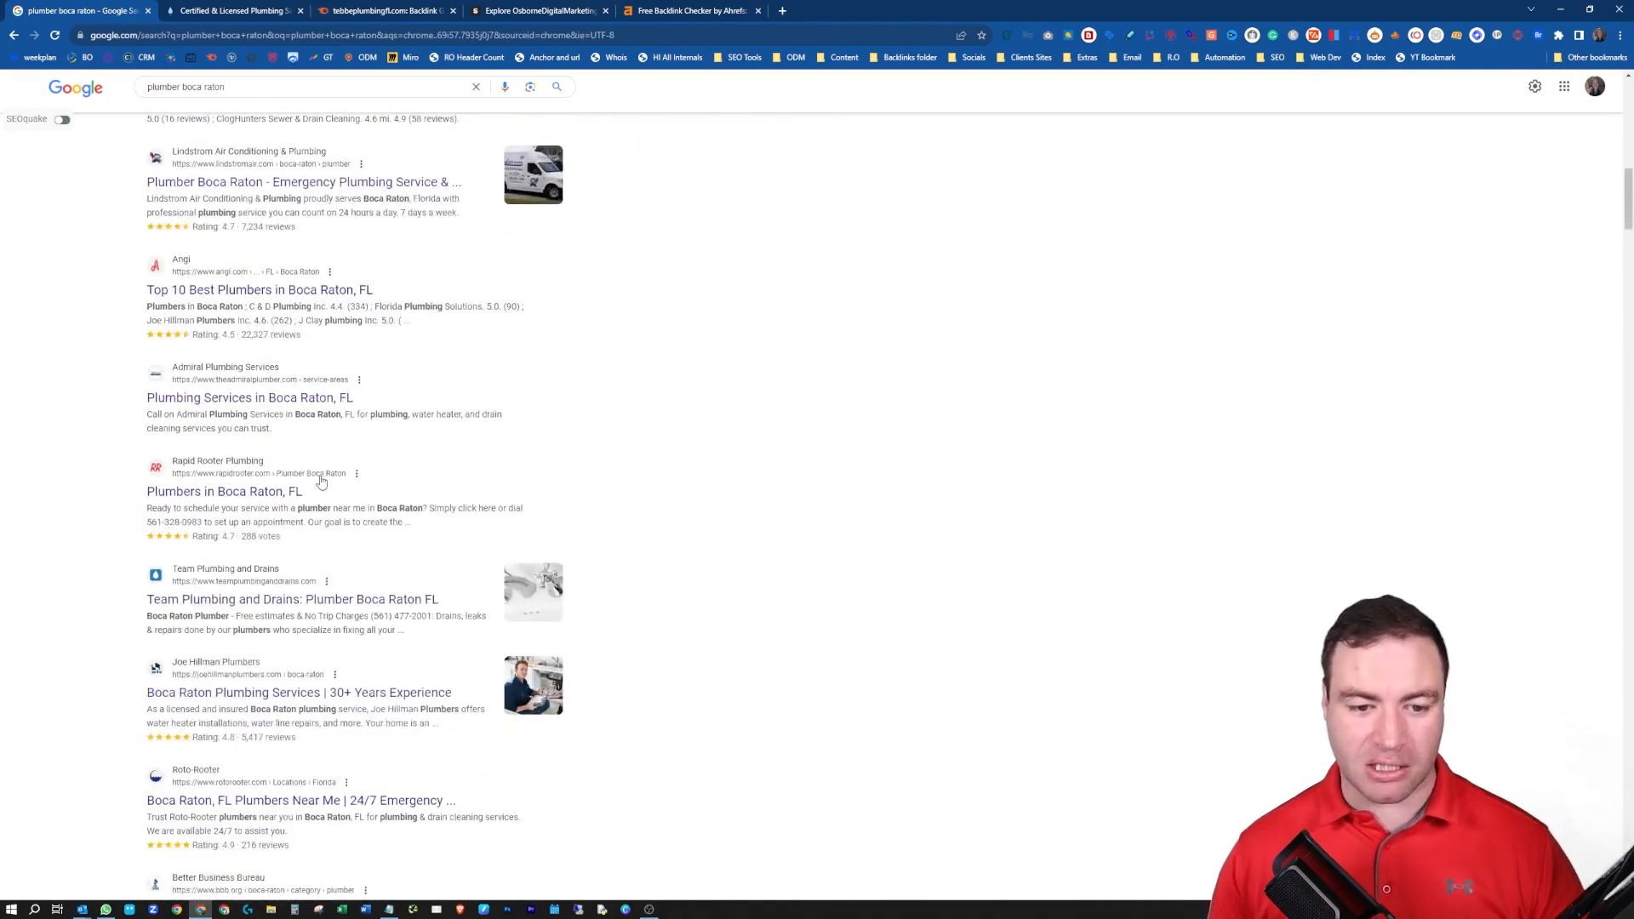
pyautogui.scroll(-3)
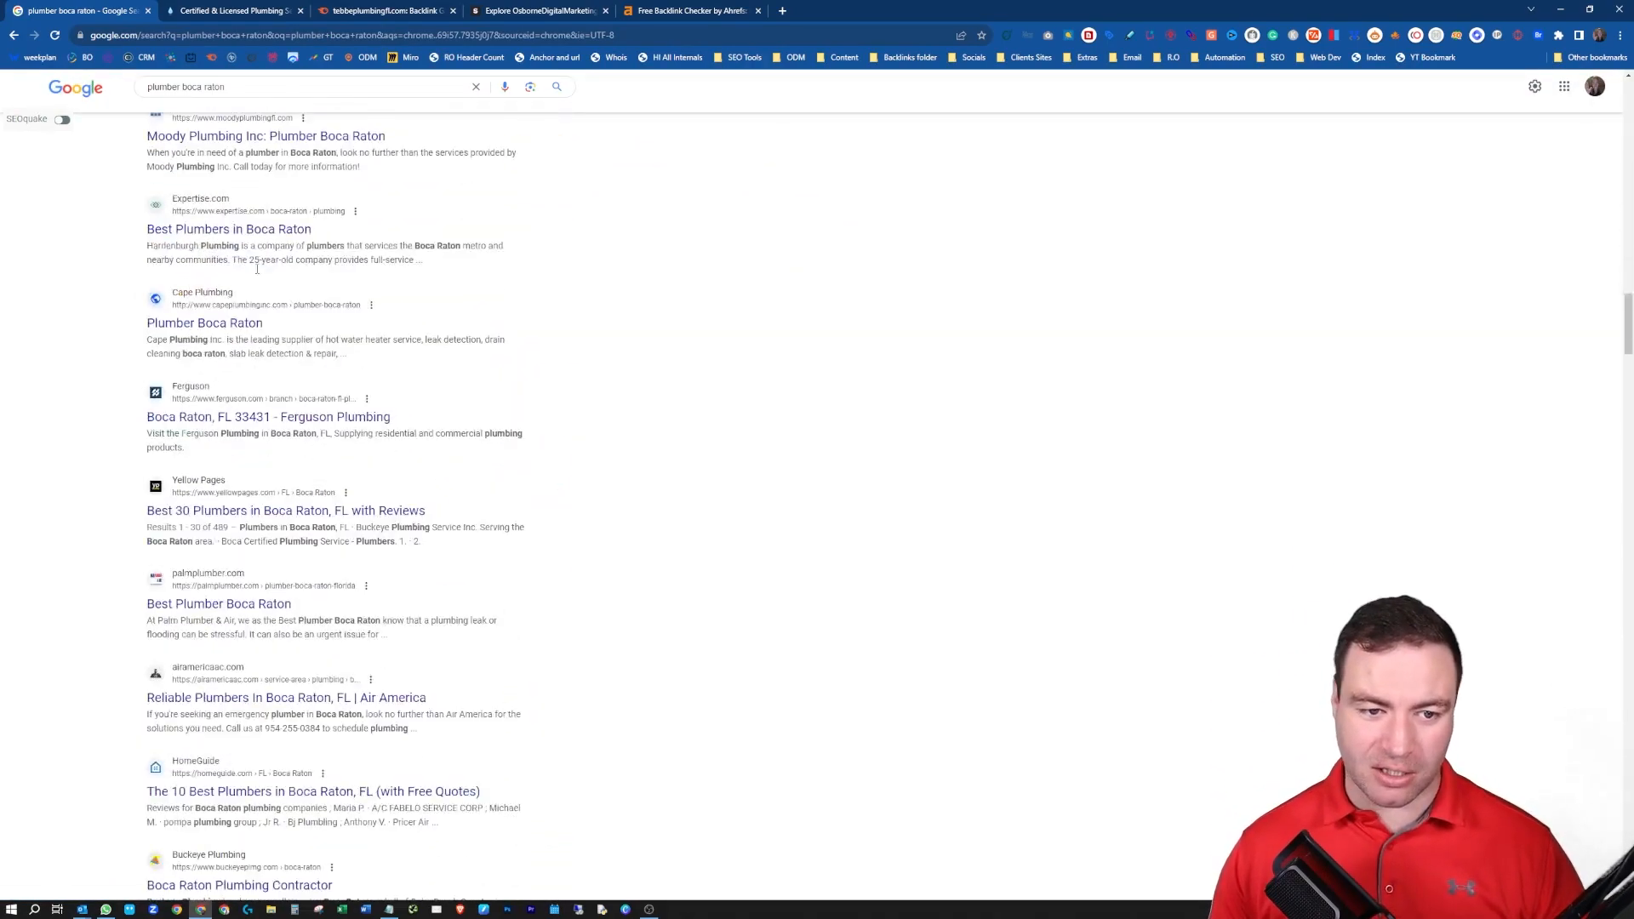
pyautogui.scroll(-3)
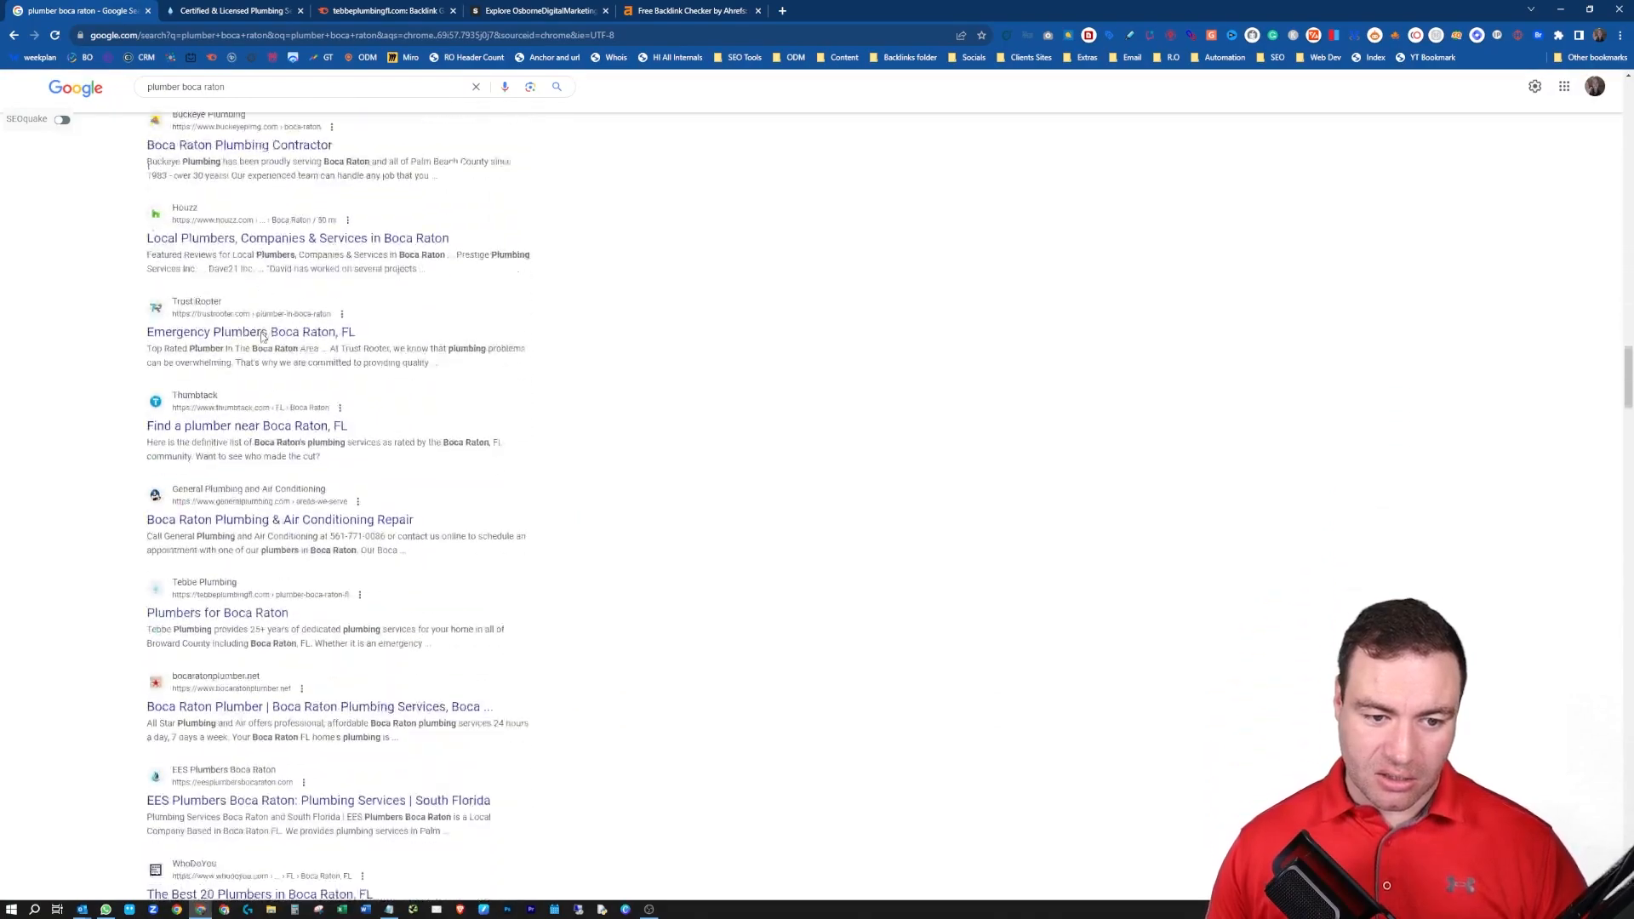
pyautogui.scroll(-3)
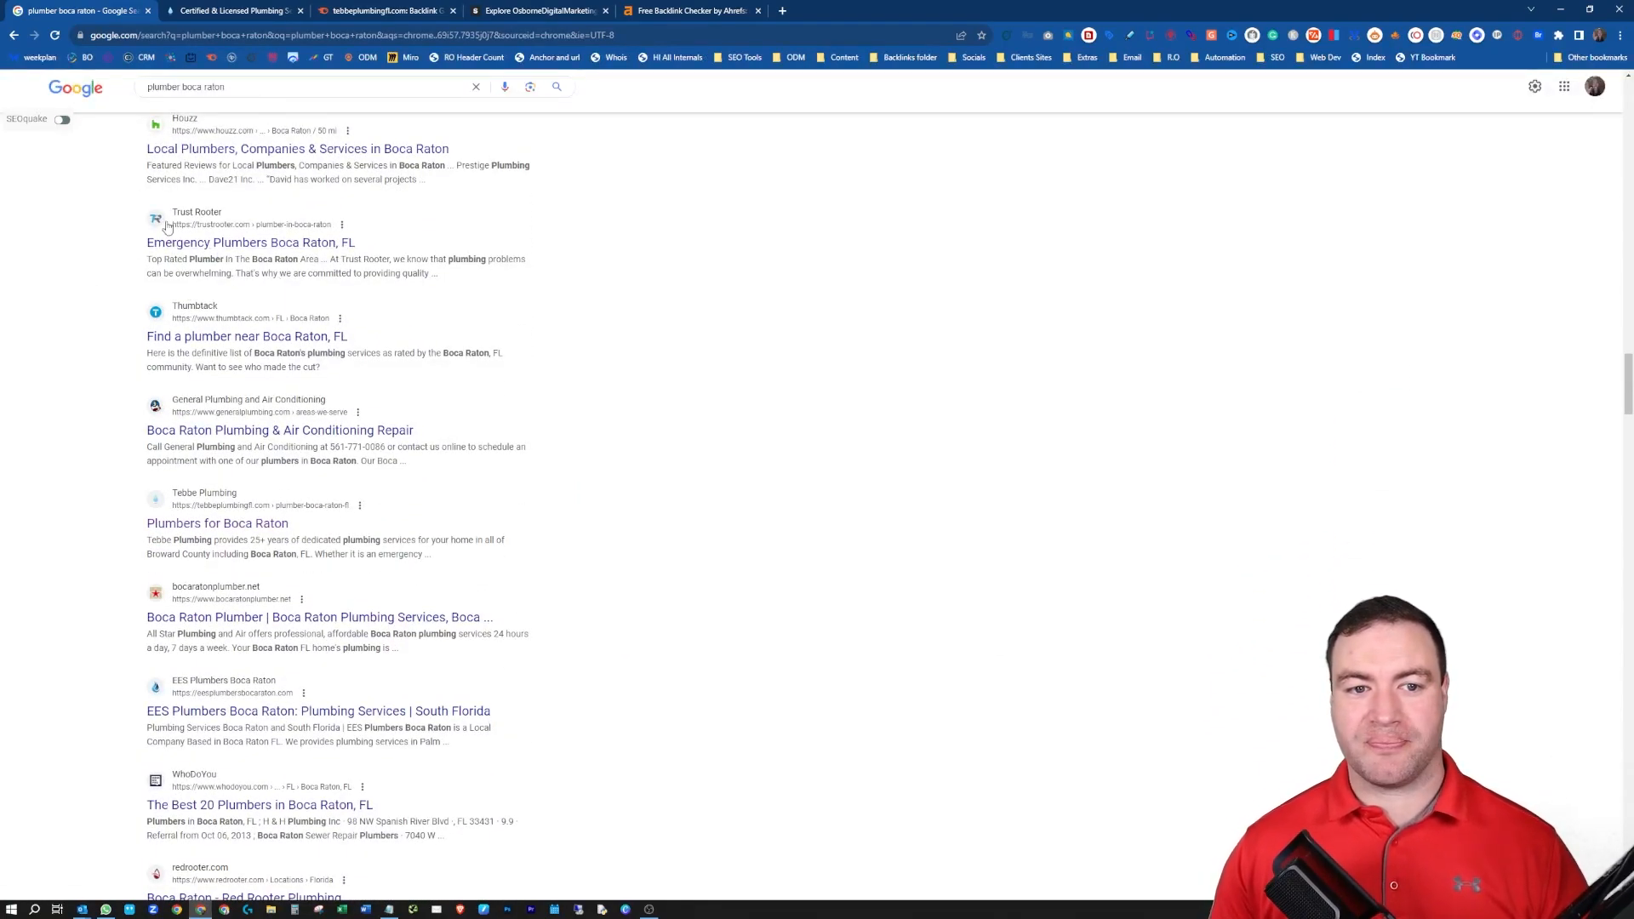
pyautogui.moveTo(235, 568)
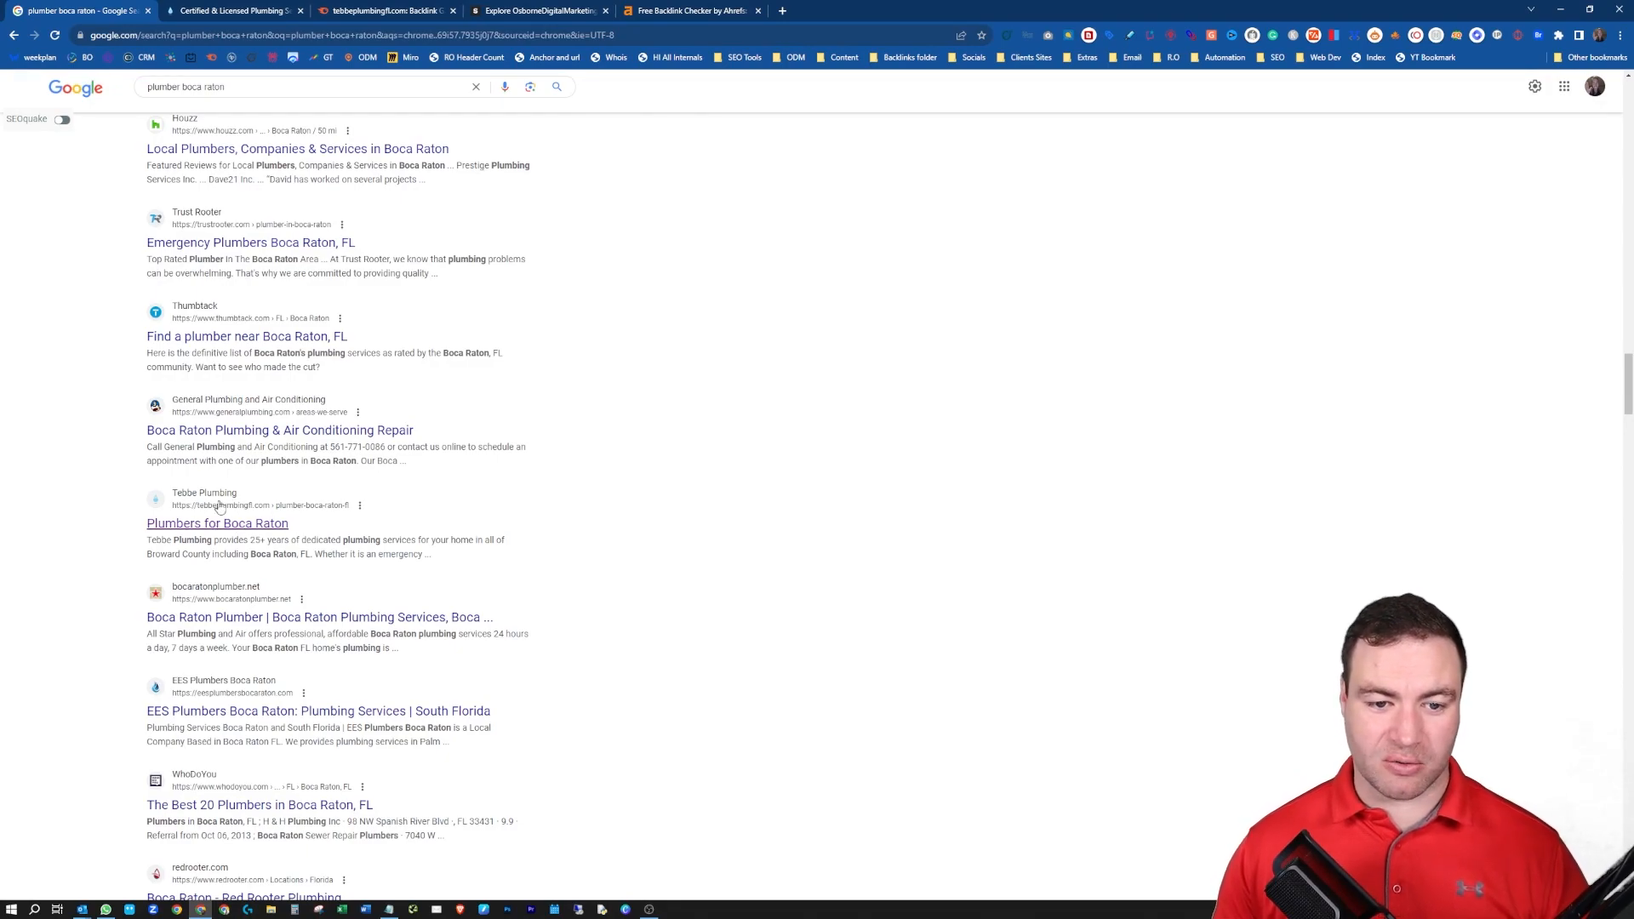
pyautogui.moveTo(220, 509)
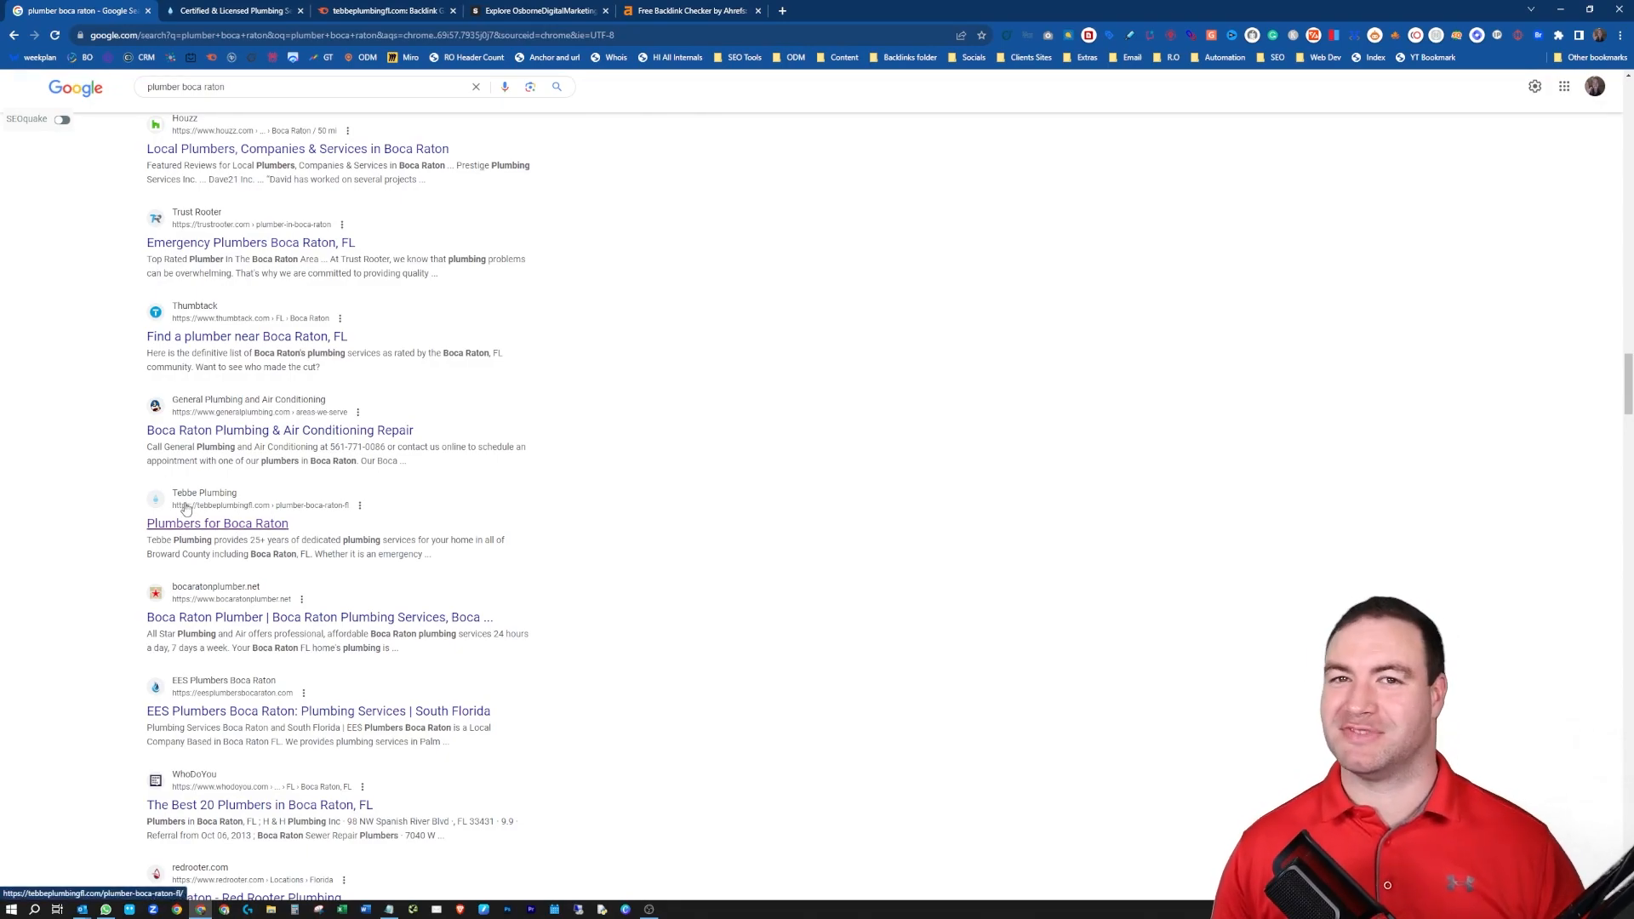
pyautogui.scroll(-3)
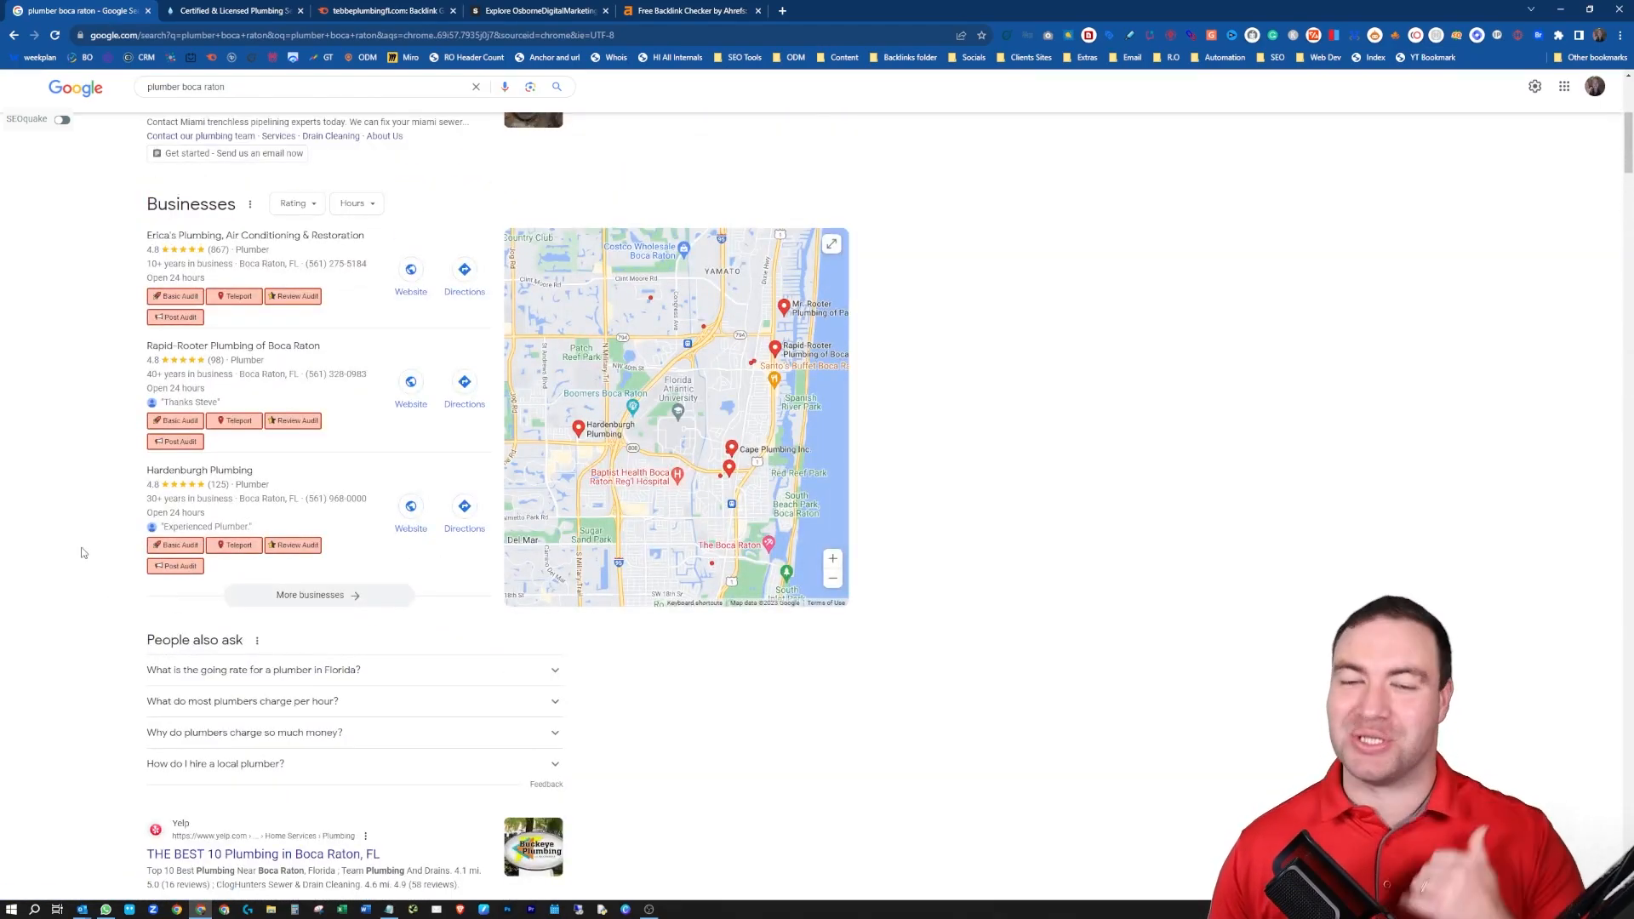
pyautogui.click(386, 10)
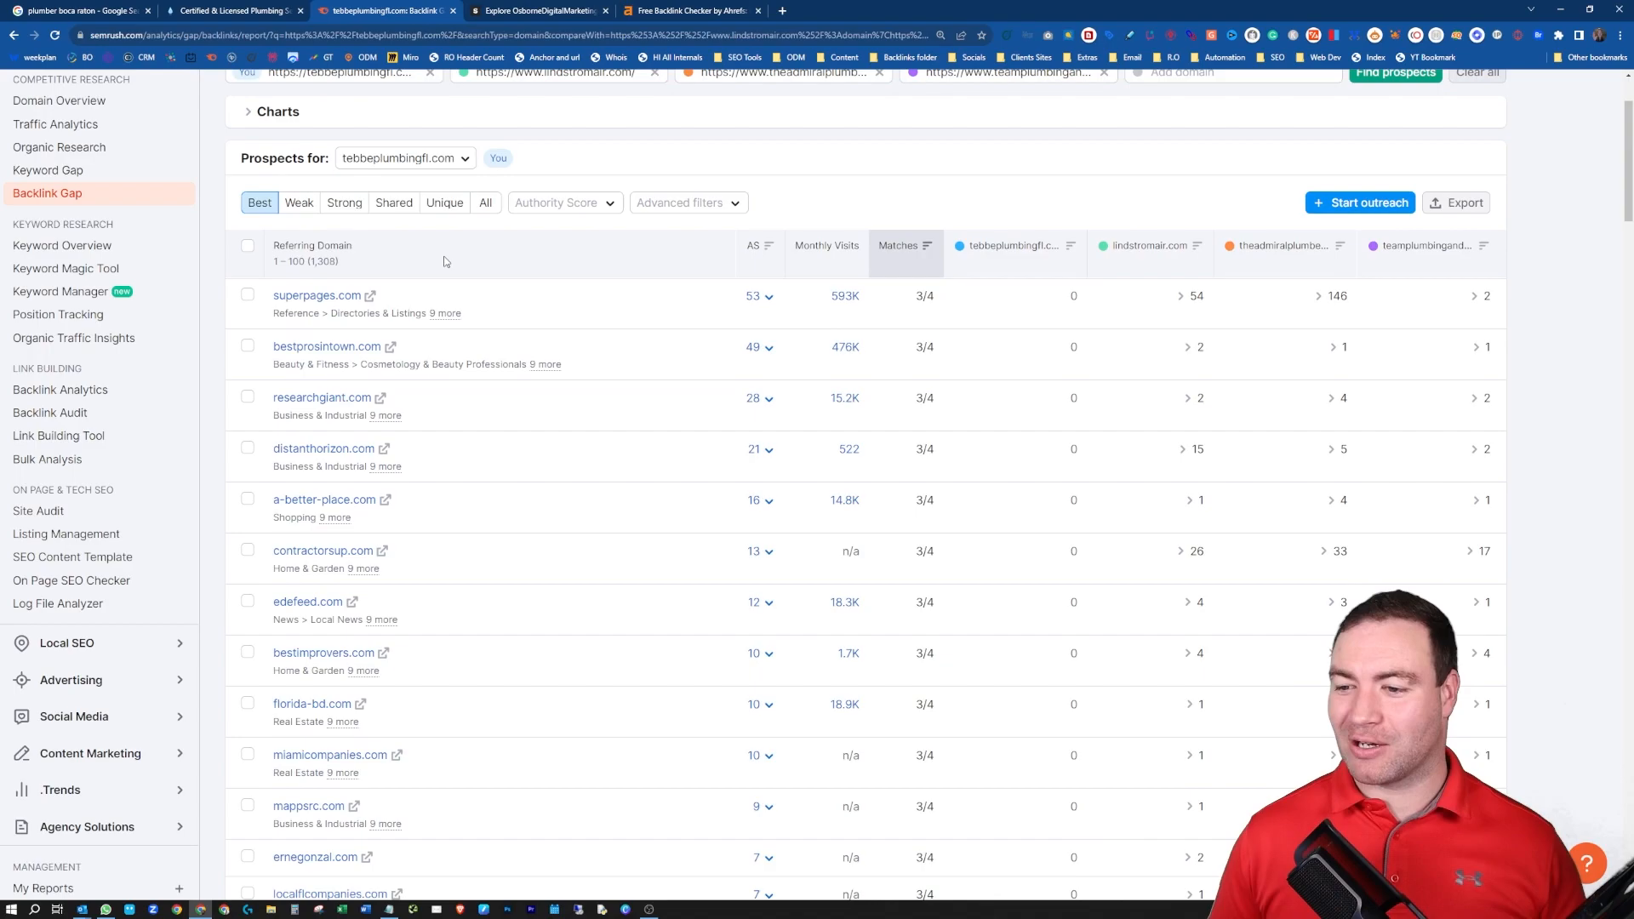
pyautogui.moveTo(1062, 276)
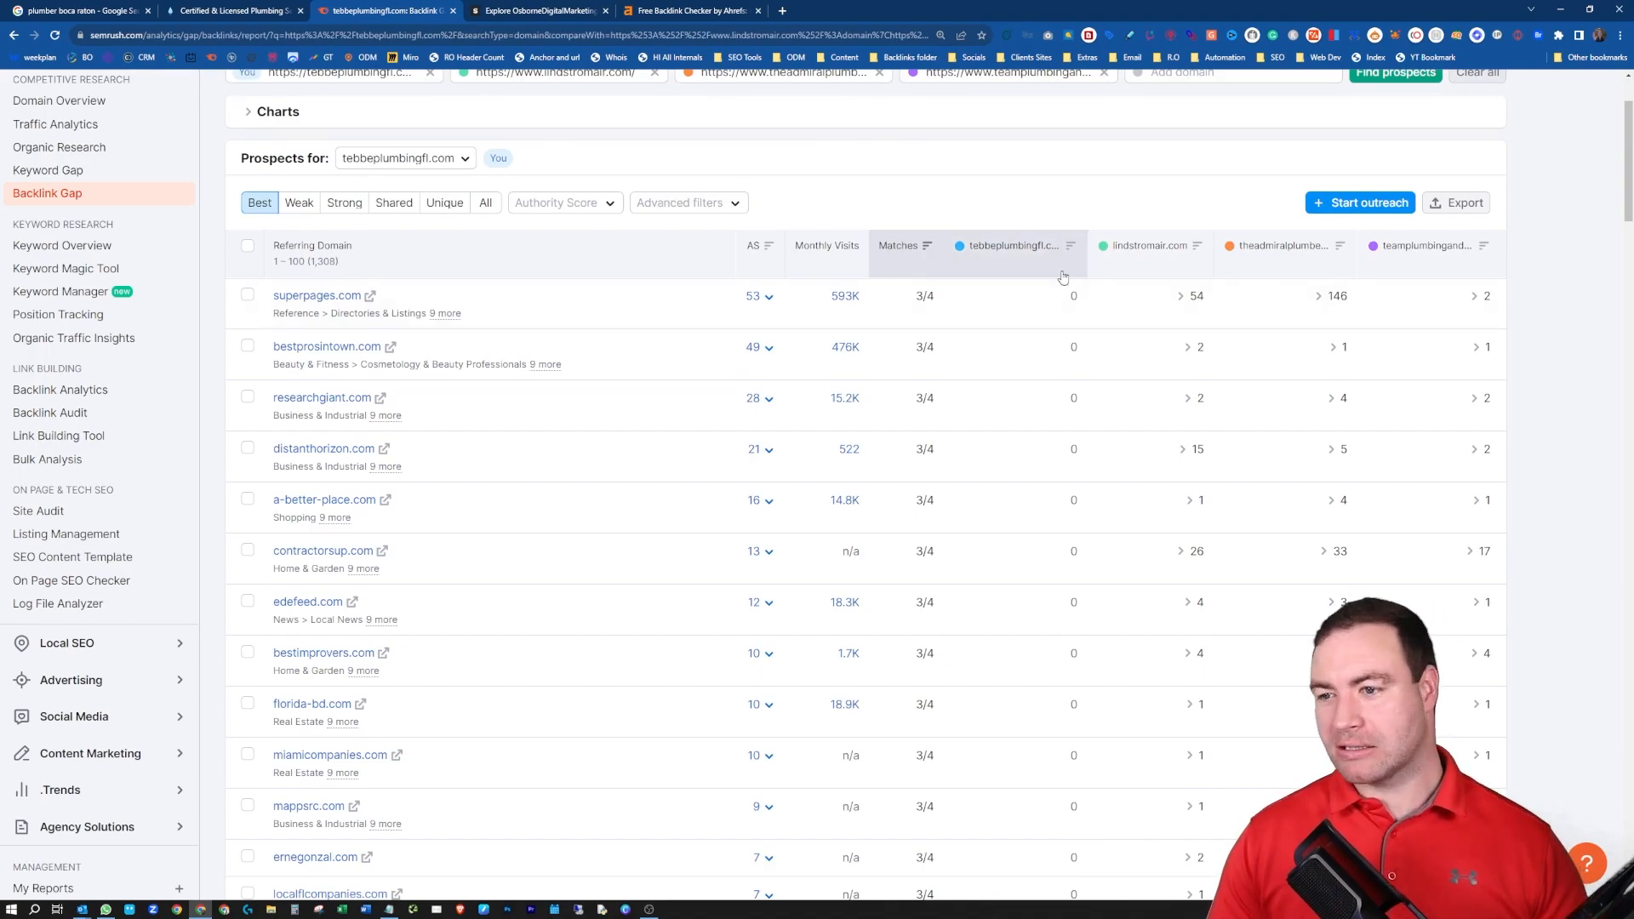
pyautogui.moveTo(1133, 259)
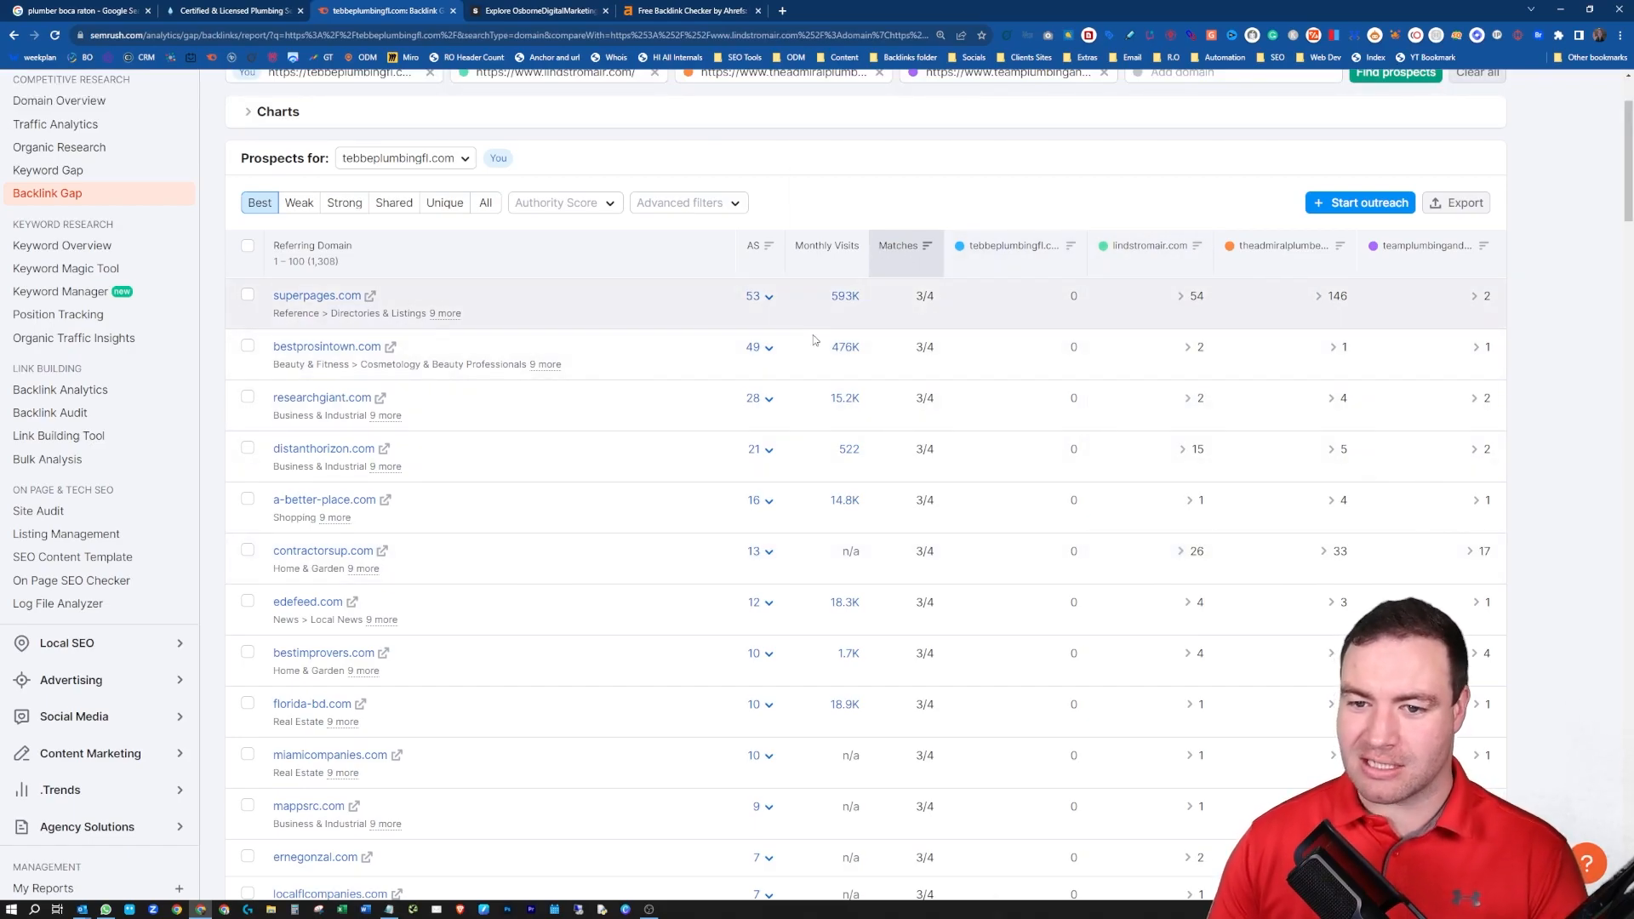
pyautogui.moveTo(1011, 245)
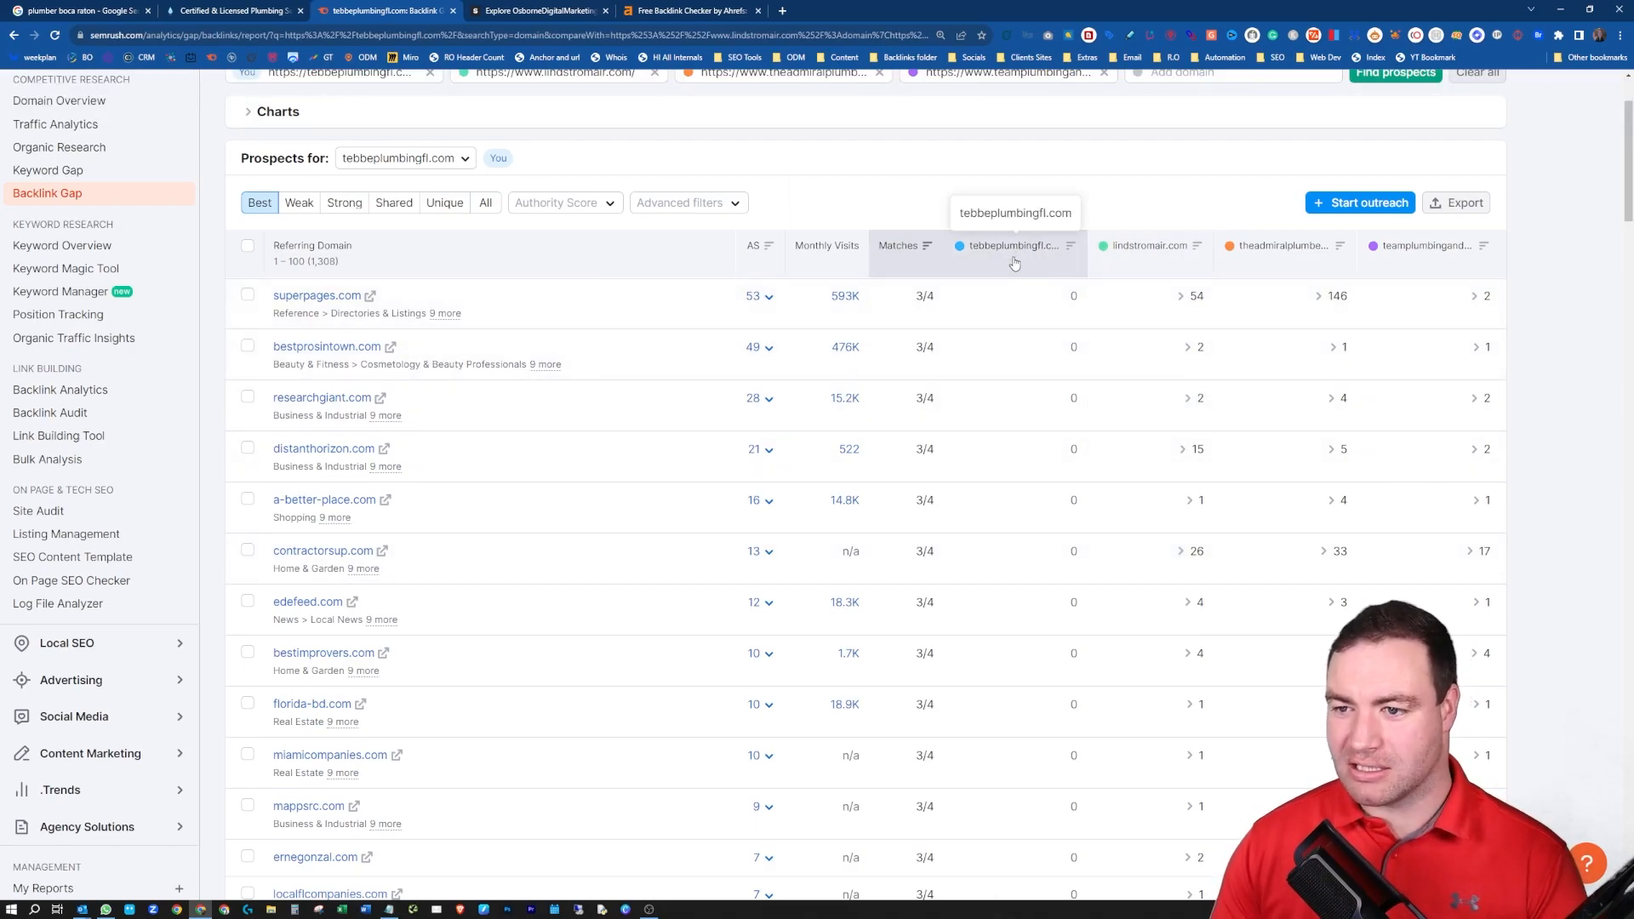
pyautogui.moveTo(1130, 284)
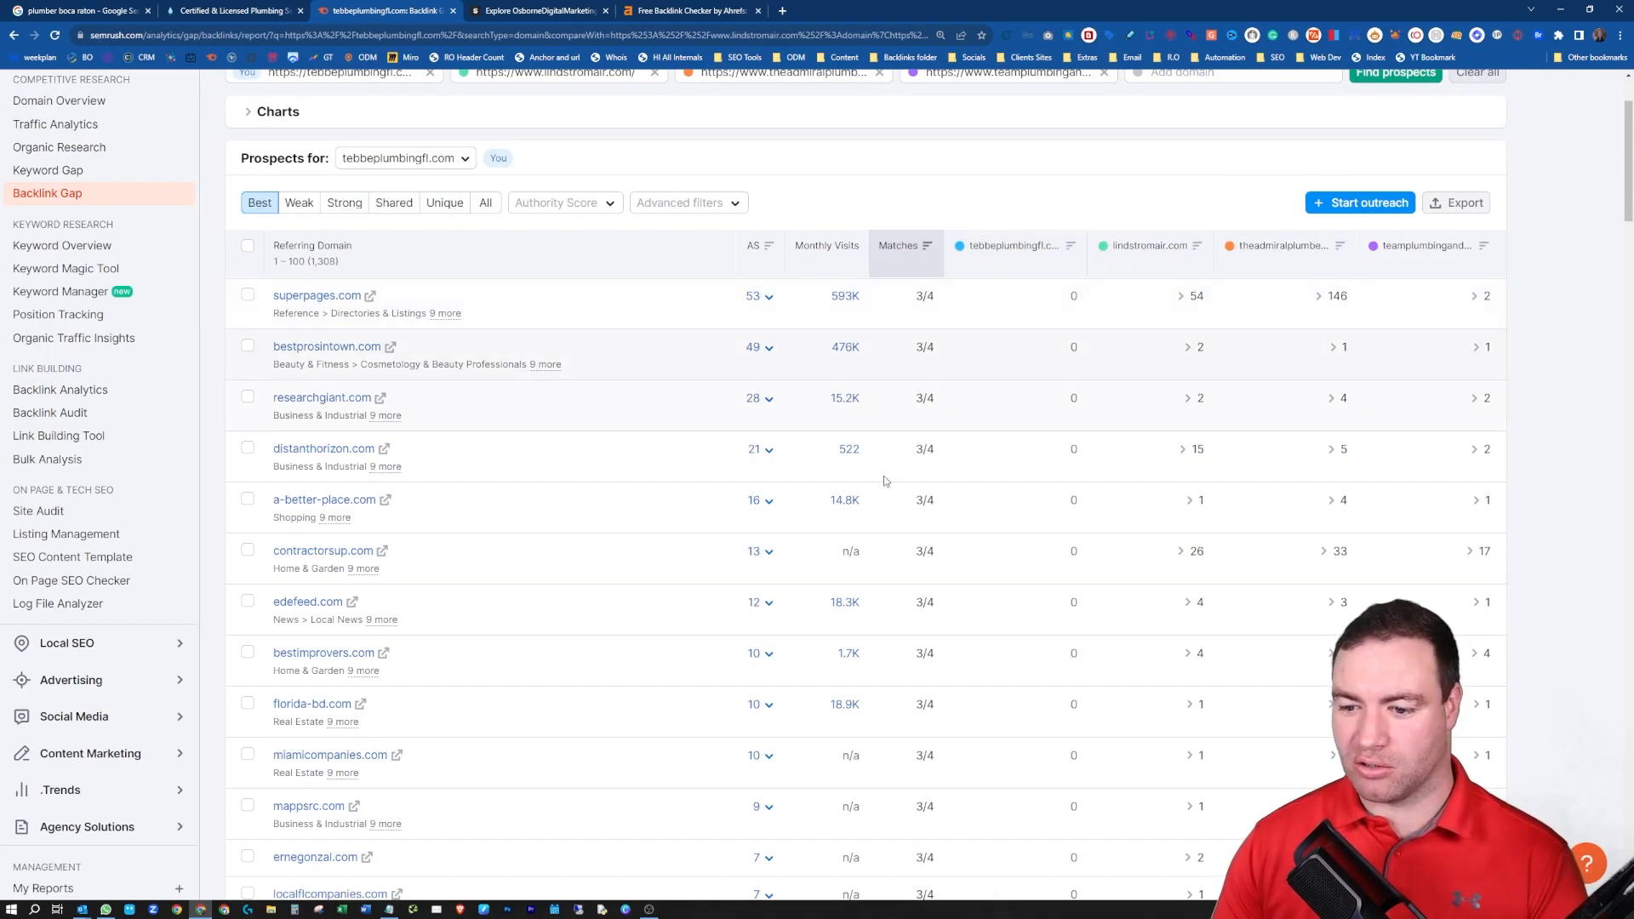
# Browse further down the directory listings and return to the Semrush Backlink Gap prospects for tebbeplumbingfl.com
pyautogui.scroll(-3)
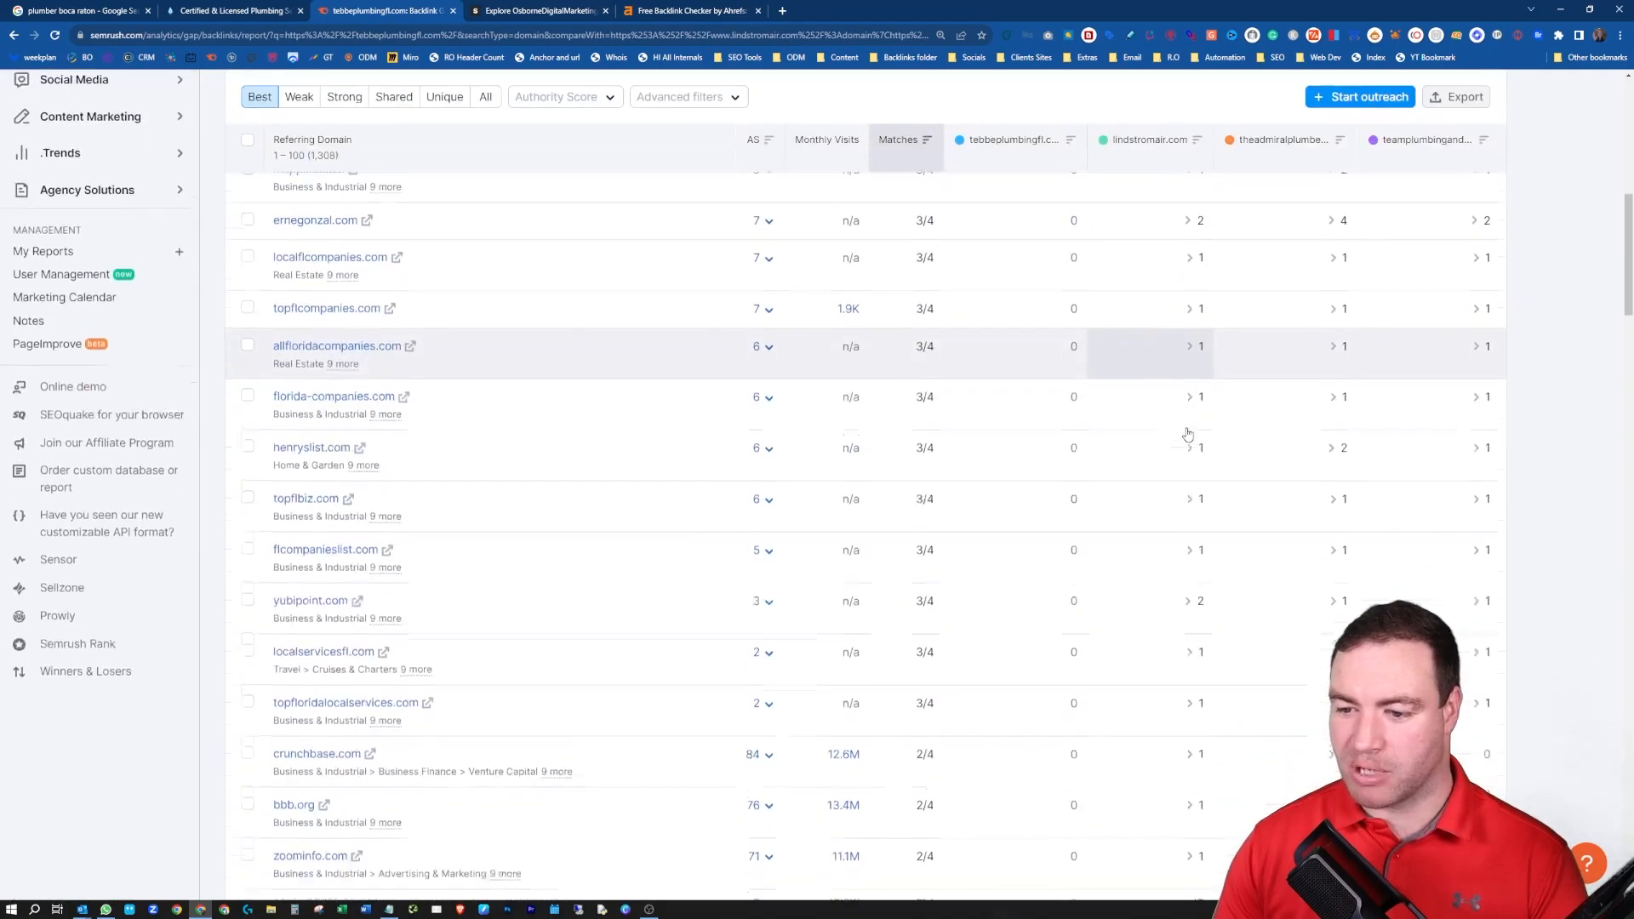
pyautogui.scroll(-3)
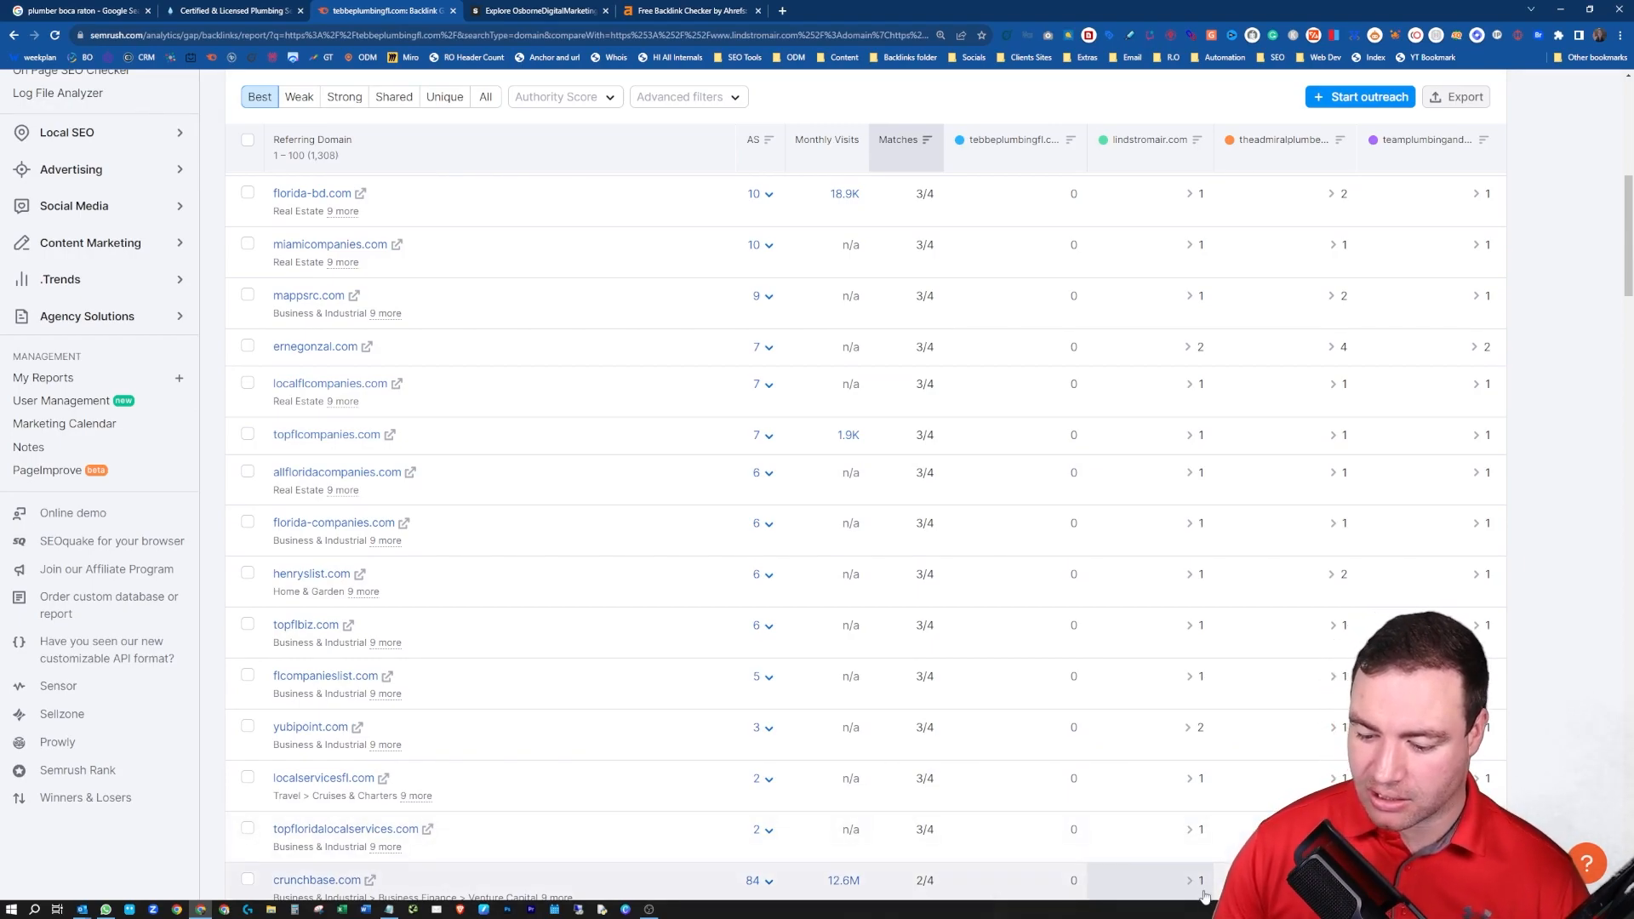
pyautogui.moveTo(1106, 544)
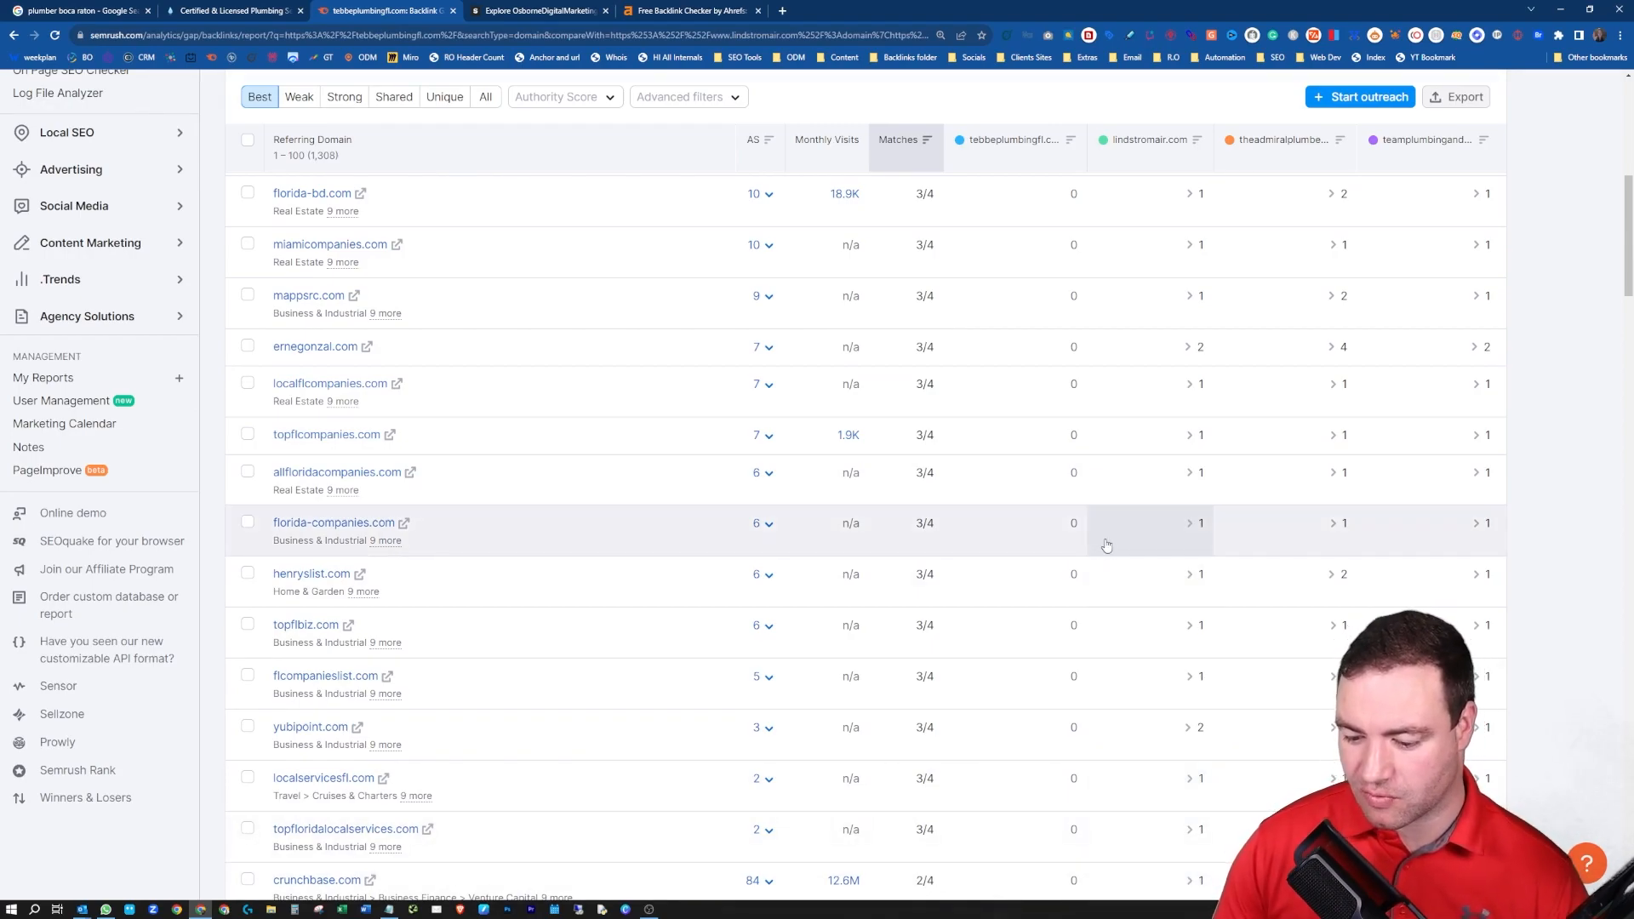
pyautogui.scroll(-3)
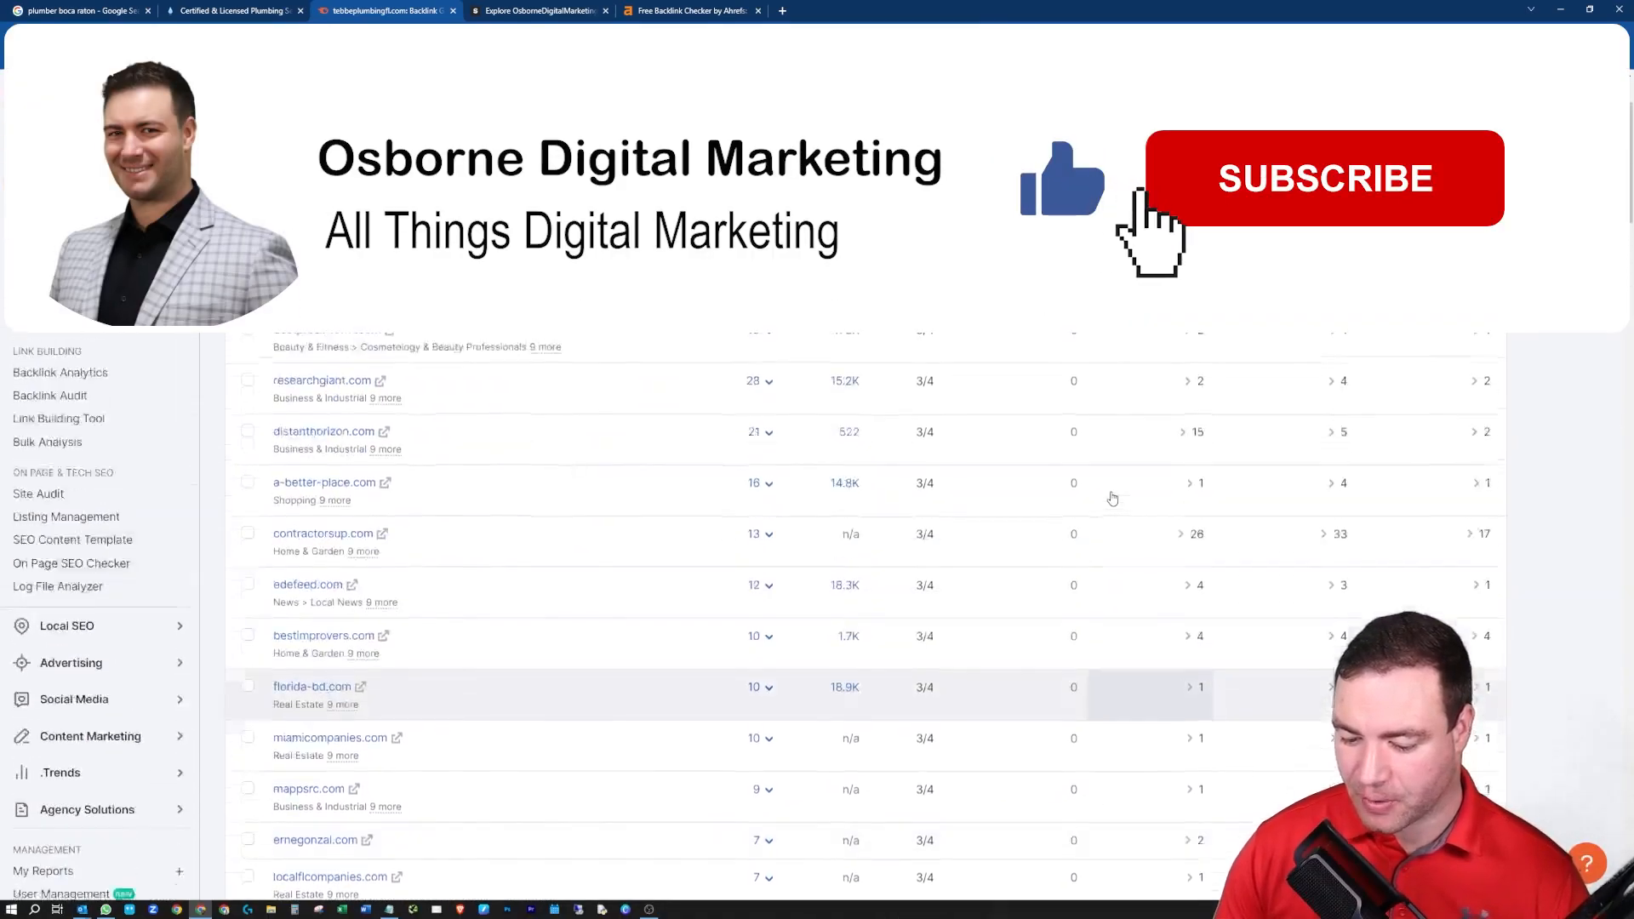
pyautogui.click(1324, 179)
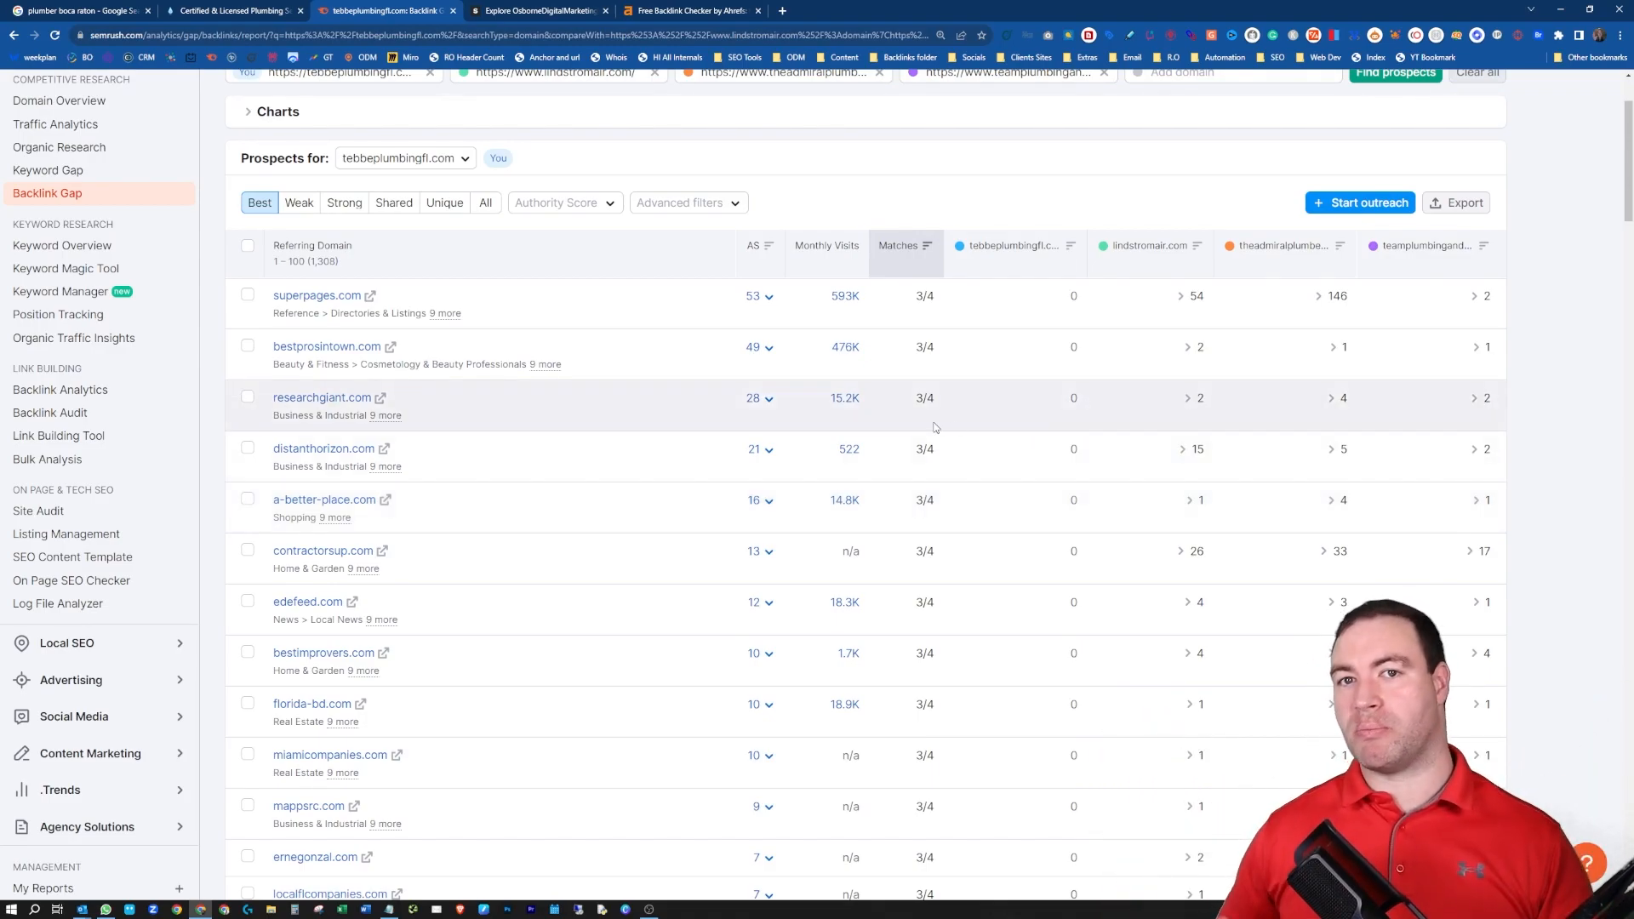
pyautogui.moveTo(697, 416)
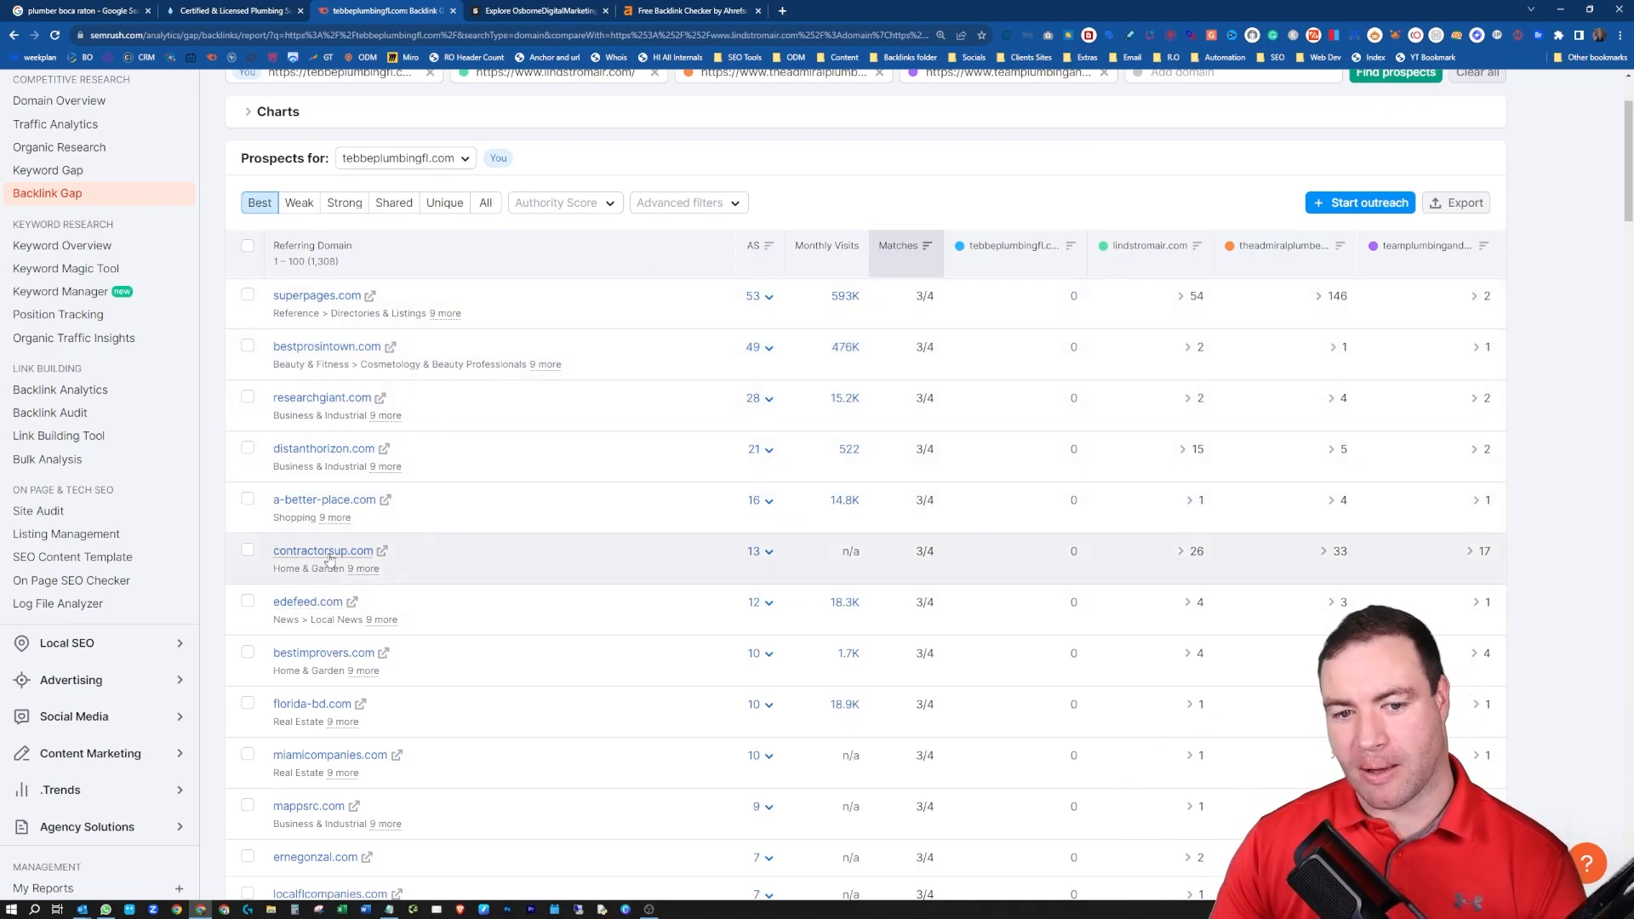
pyautogui.moveTo(322, 550)
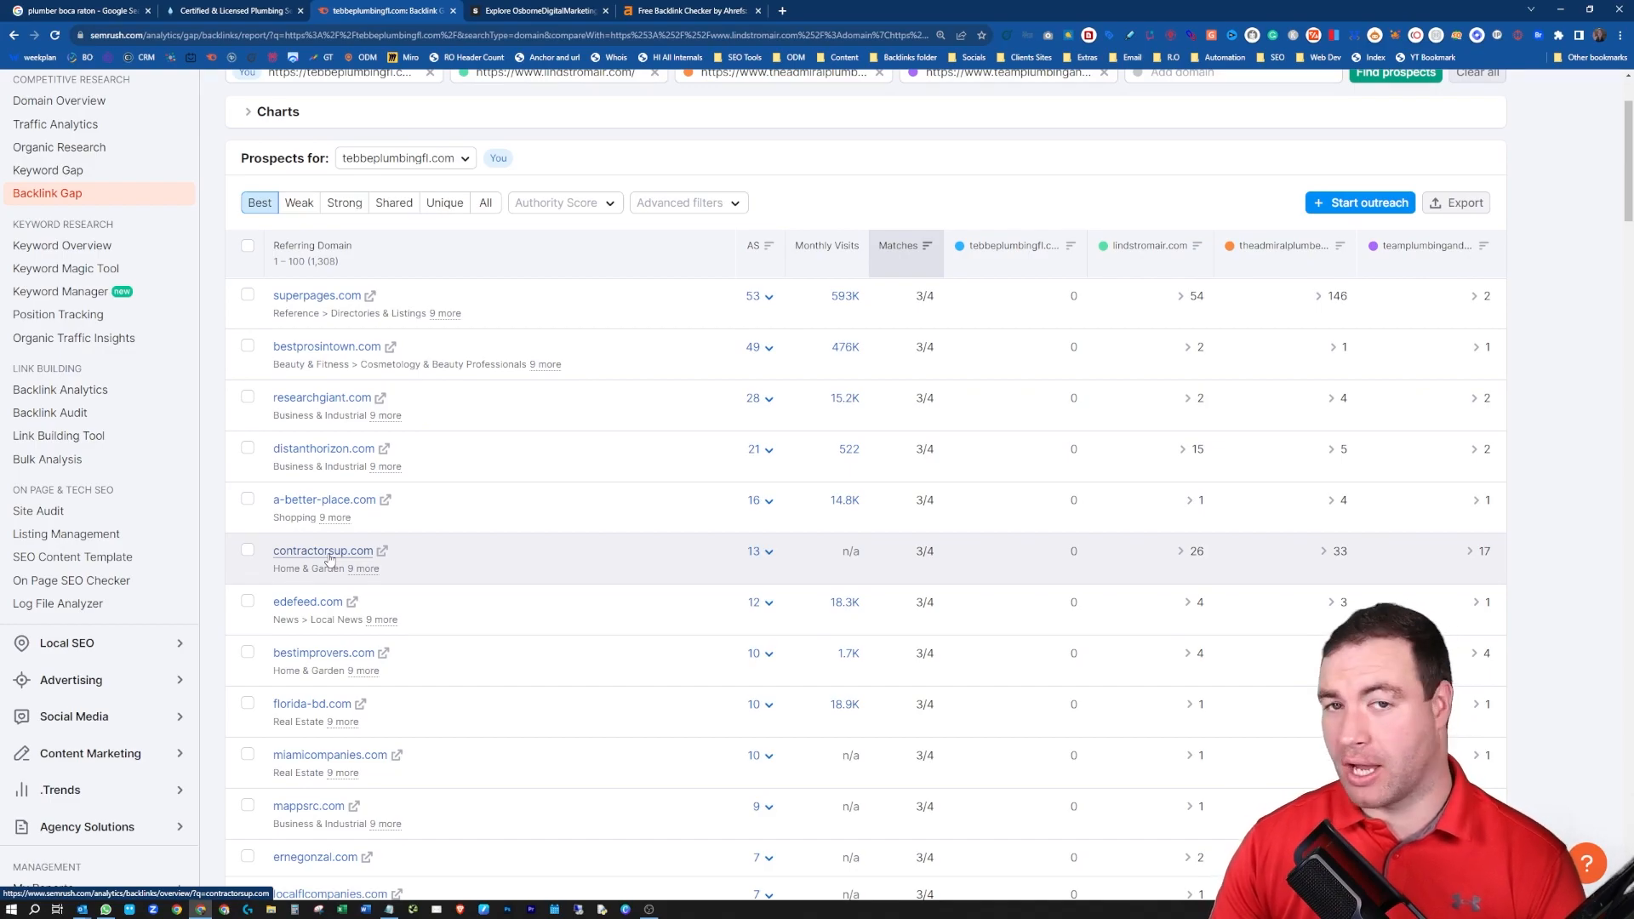
pyautogui.moveTo(424, 343)
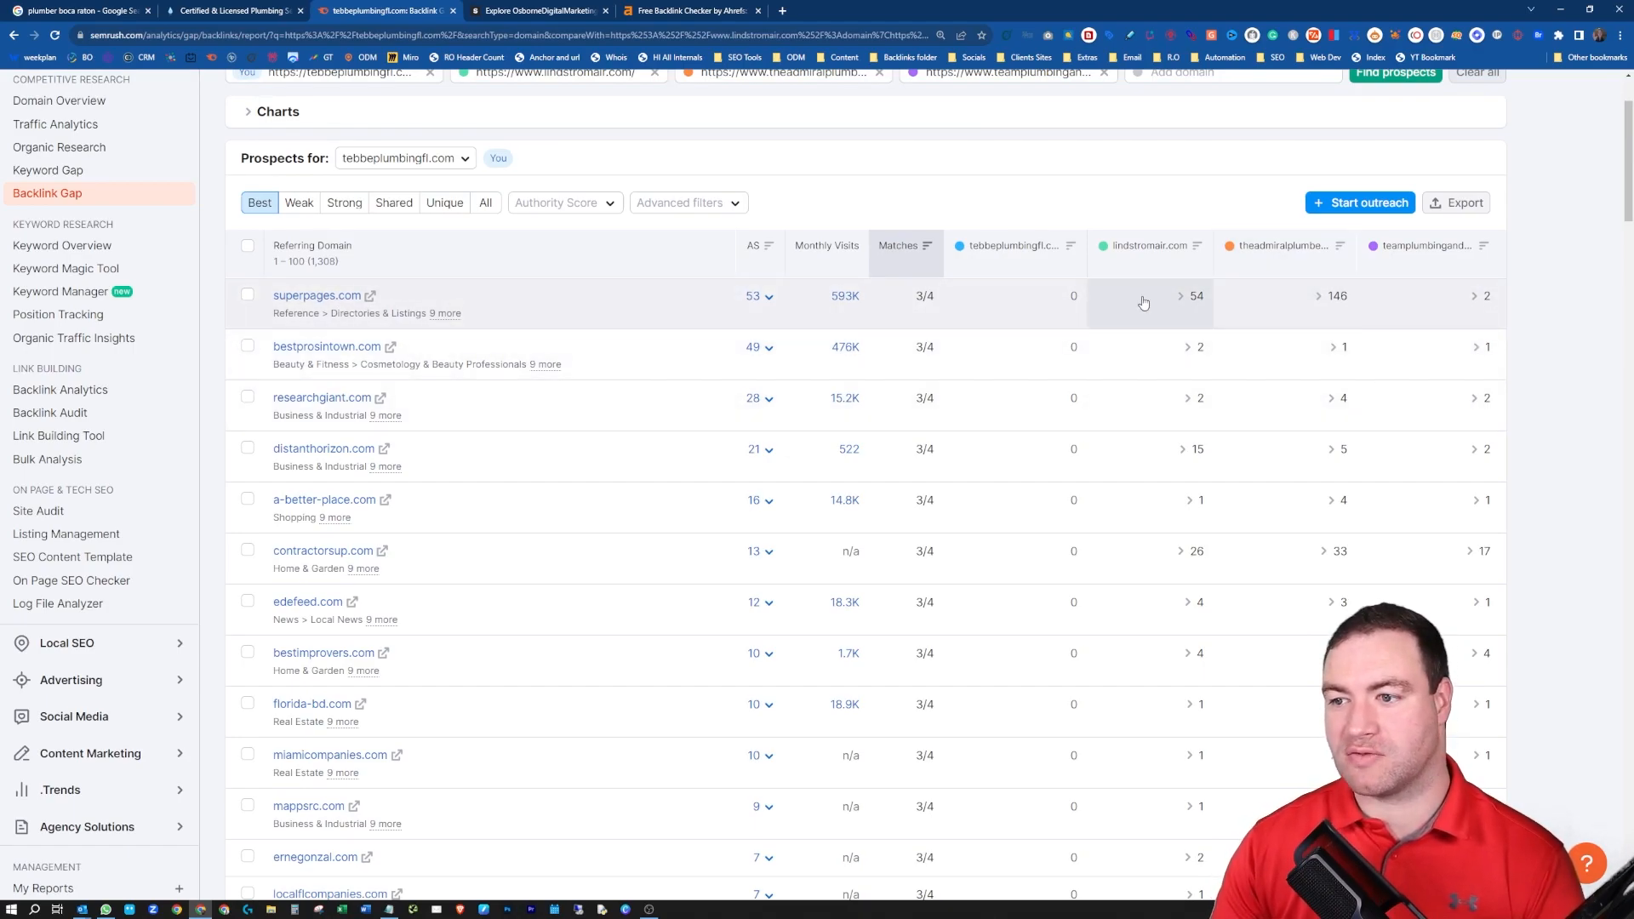
pyautogui.moveTo(1407, 305)
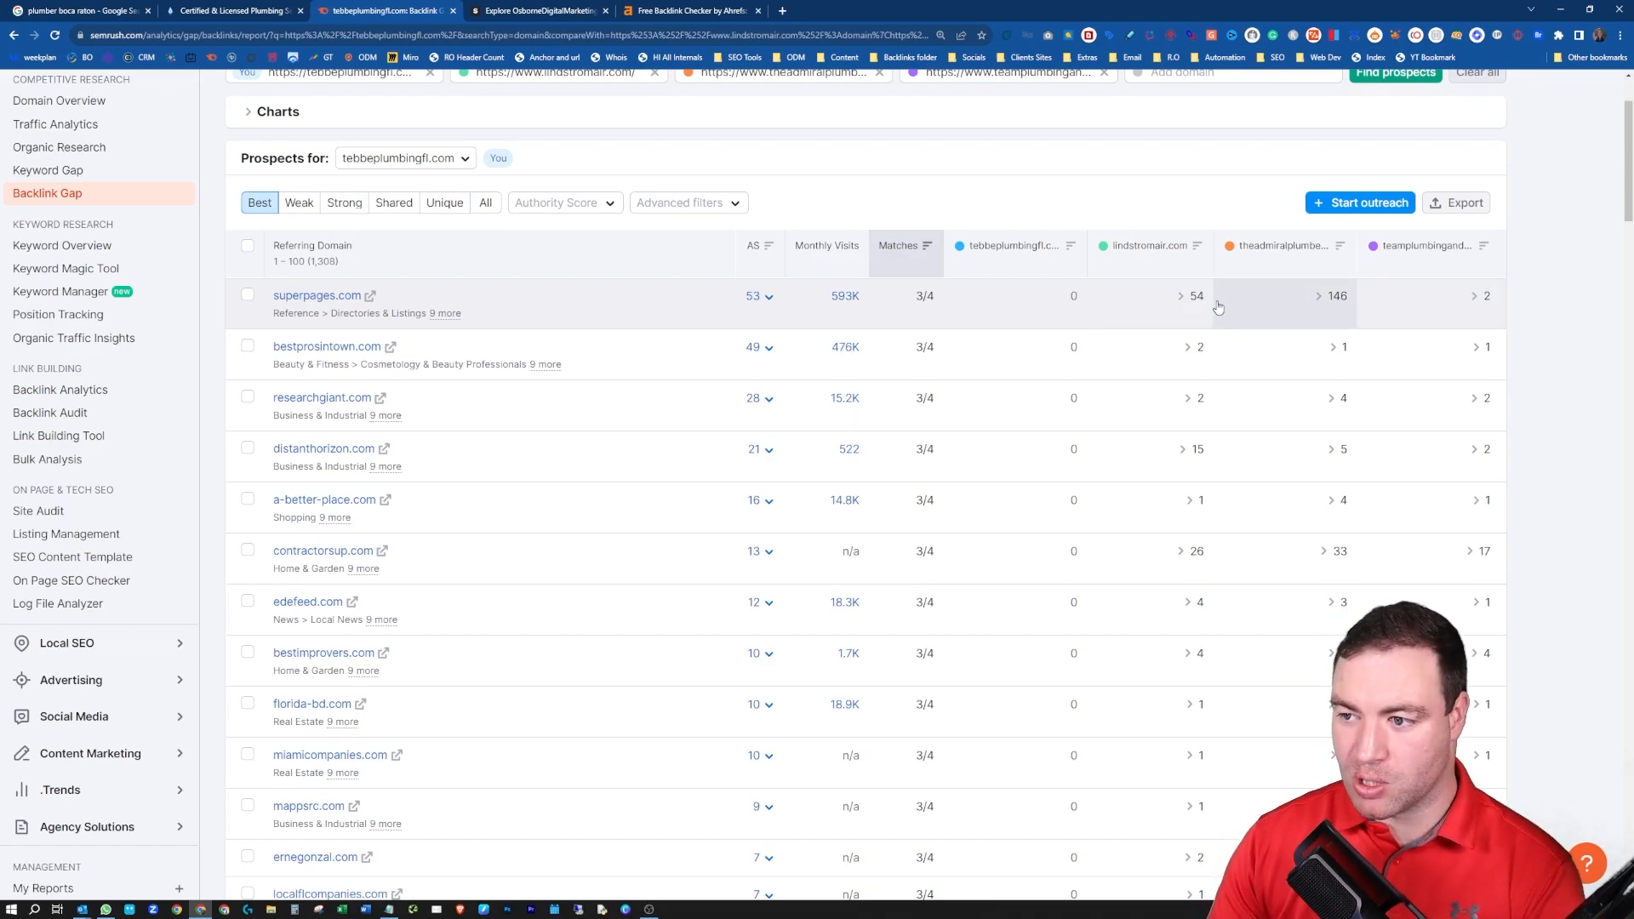
pyautogui.moveTo(1343, 313)
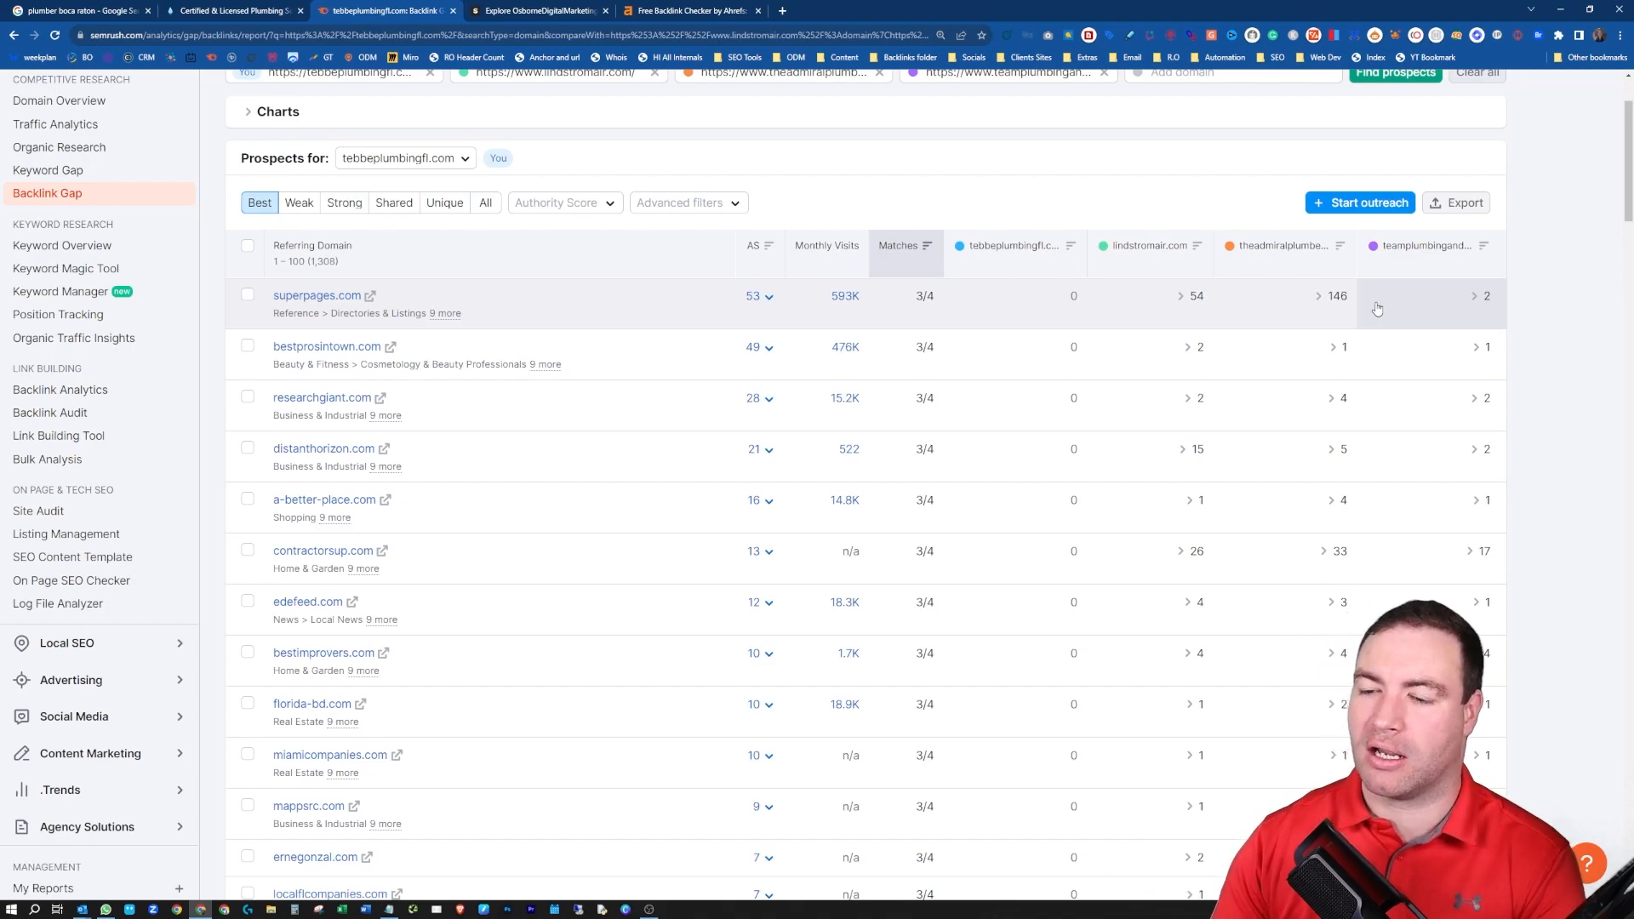
pyautogui.moveTo(327, 347)
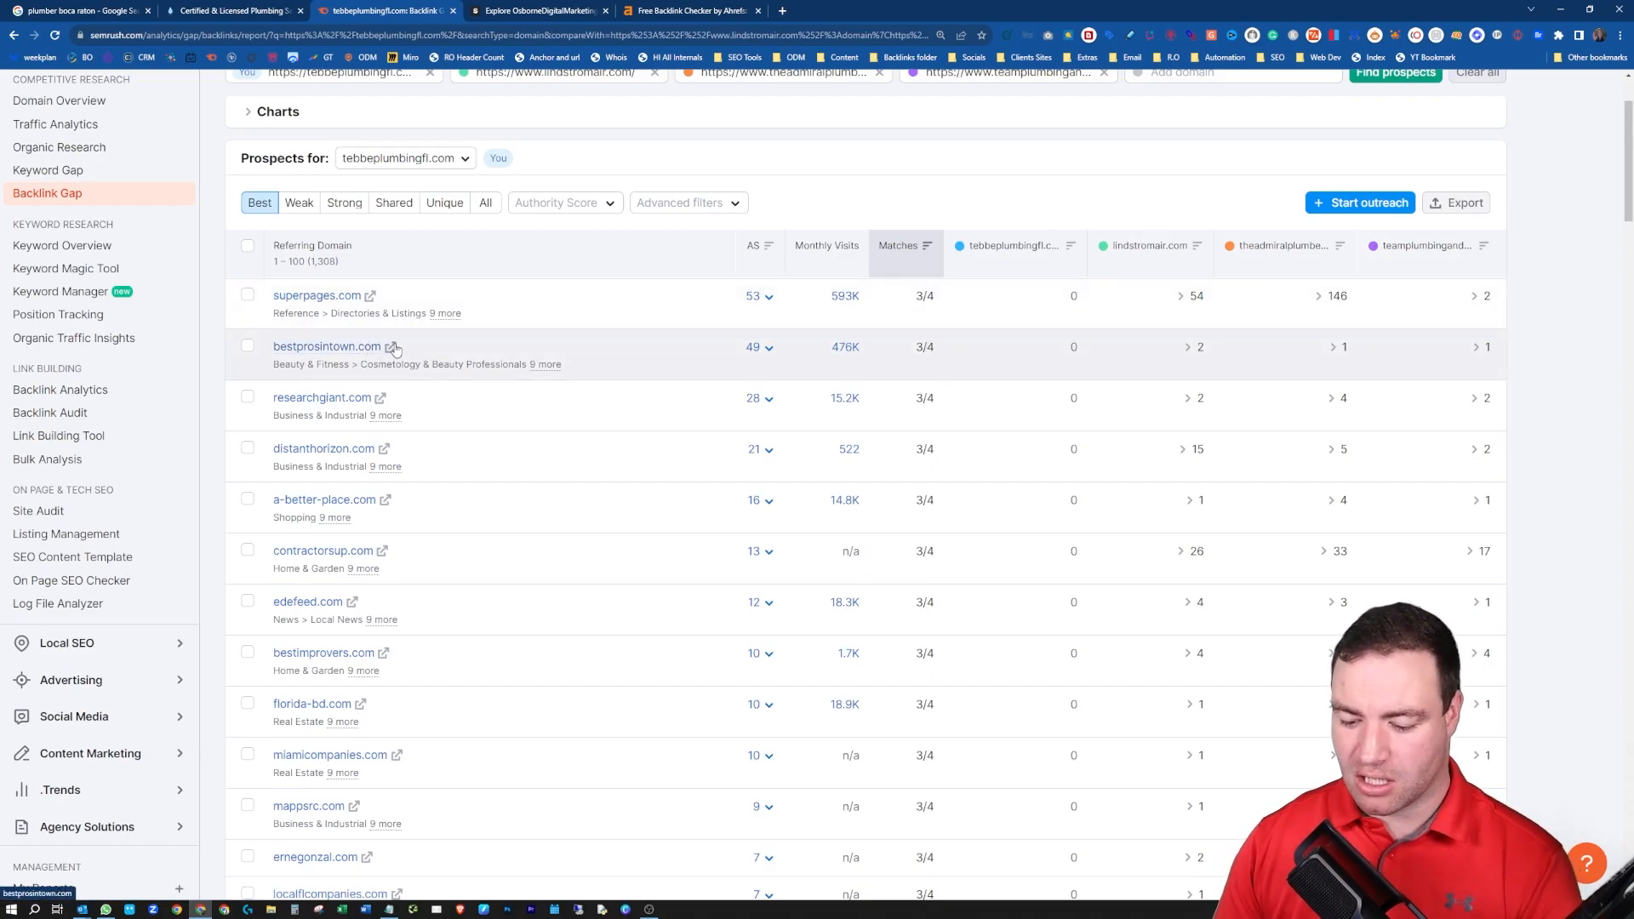
pyautogui.moveTo(839, 427)
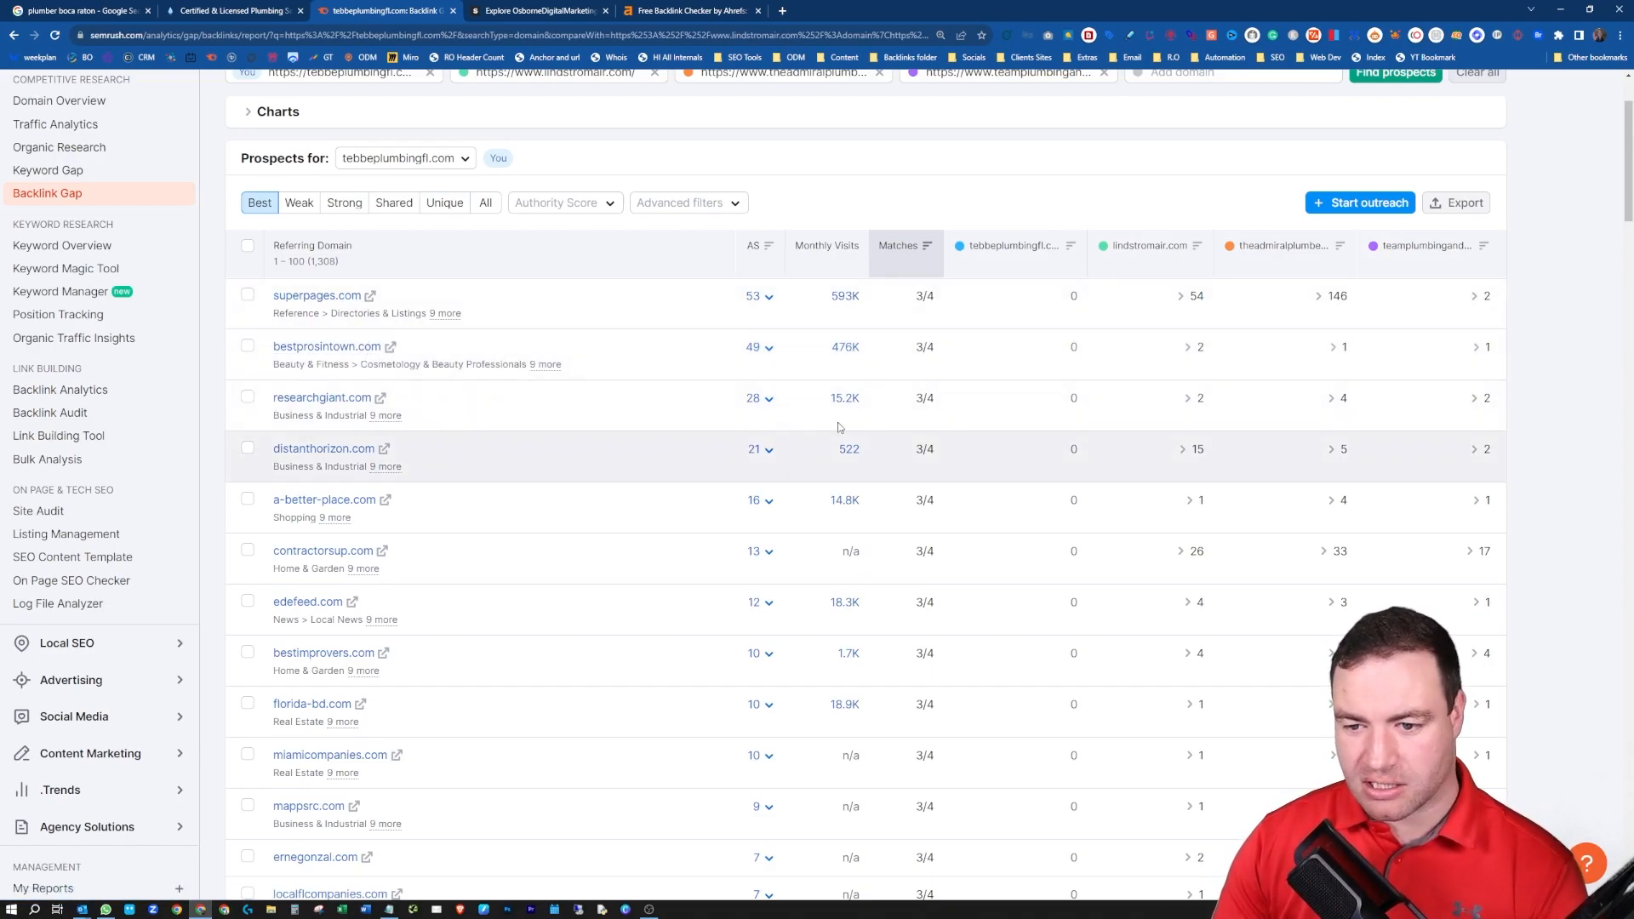
pyautogui.scroll(-3)
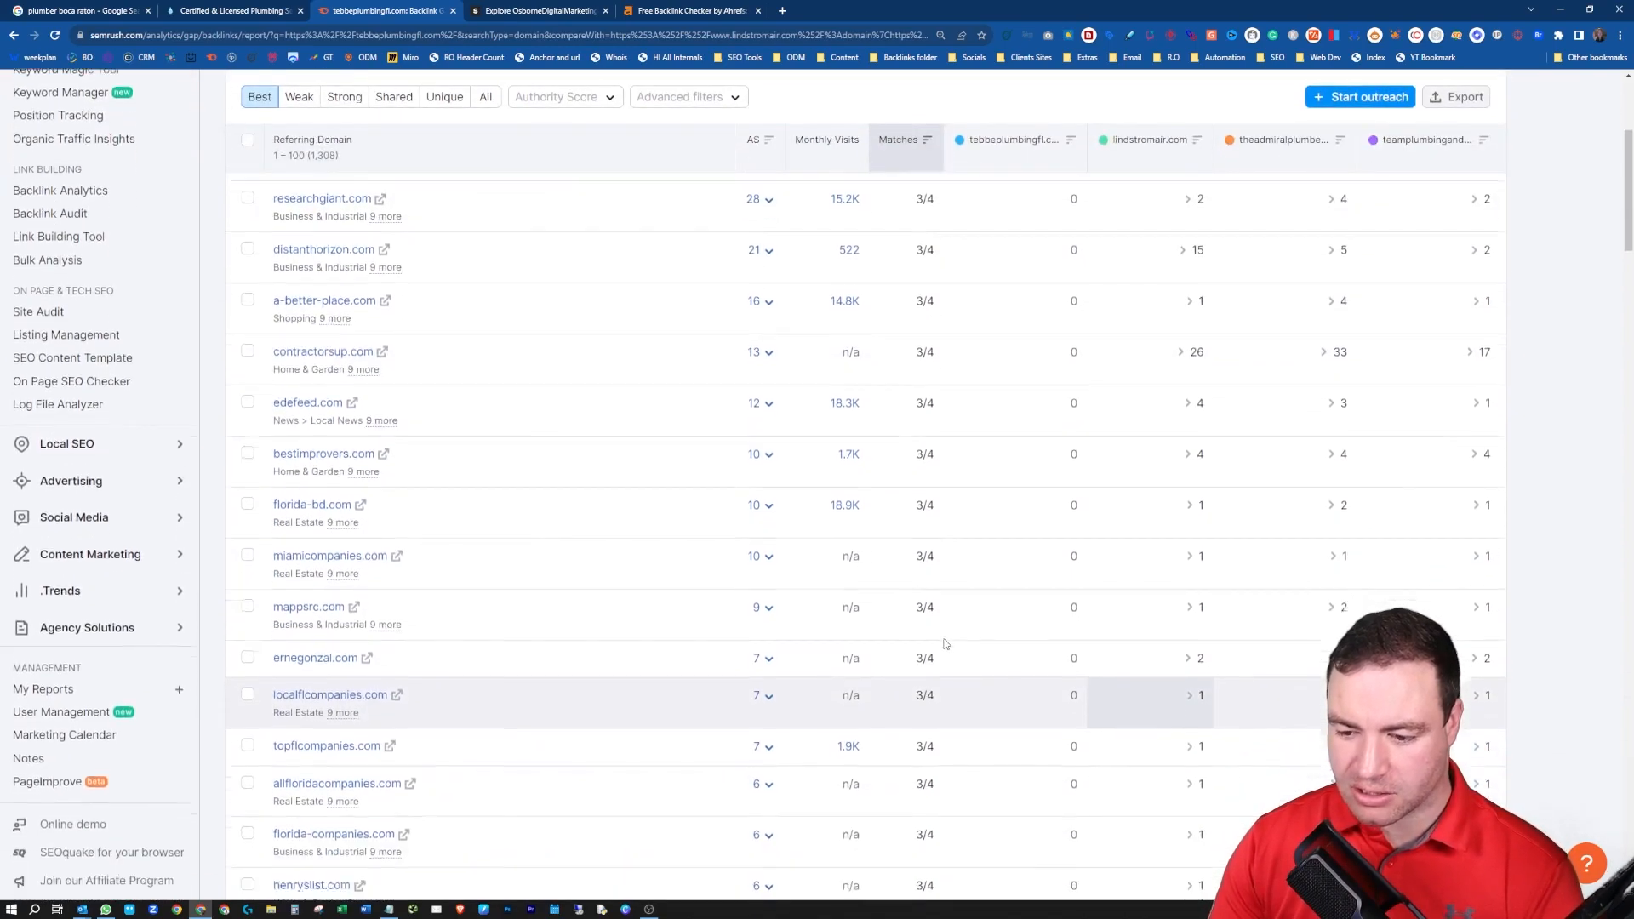
pyautogui.scroll(-3)
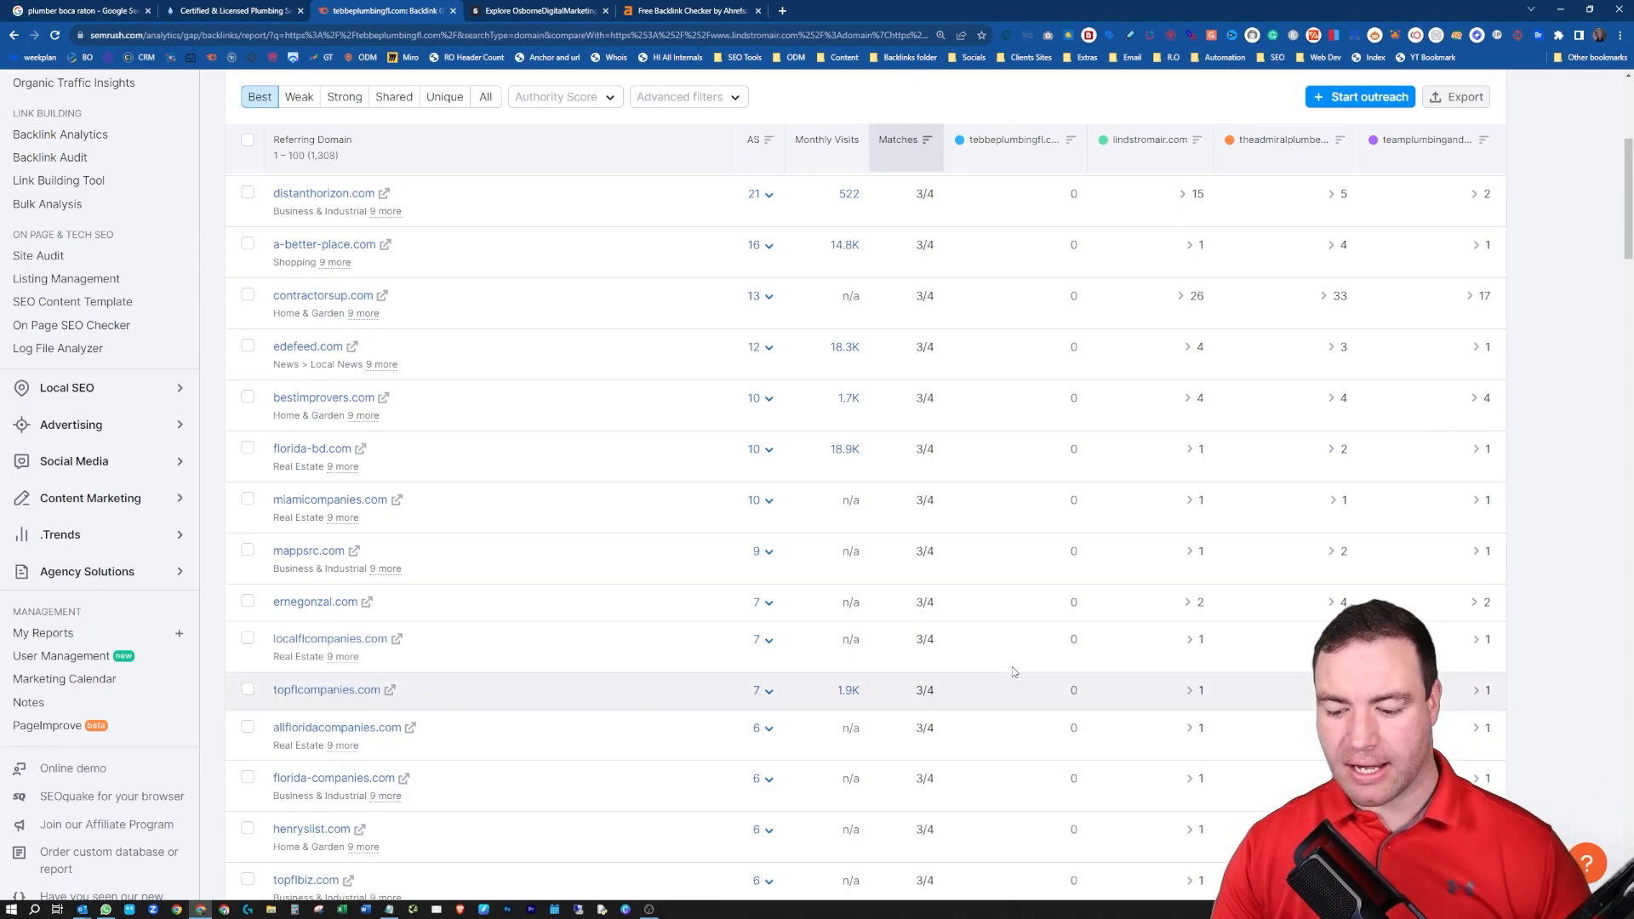
pyautogui.scroll(3)
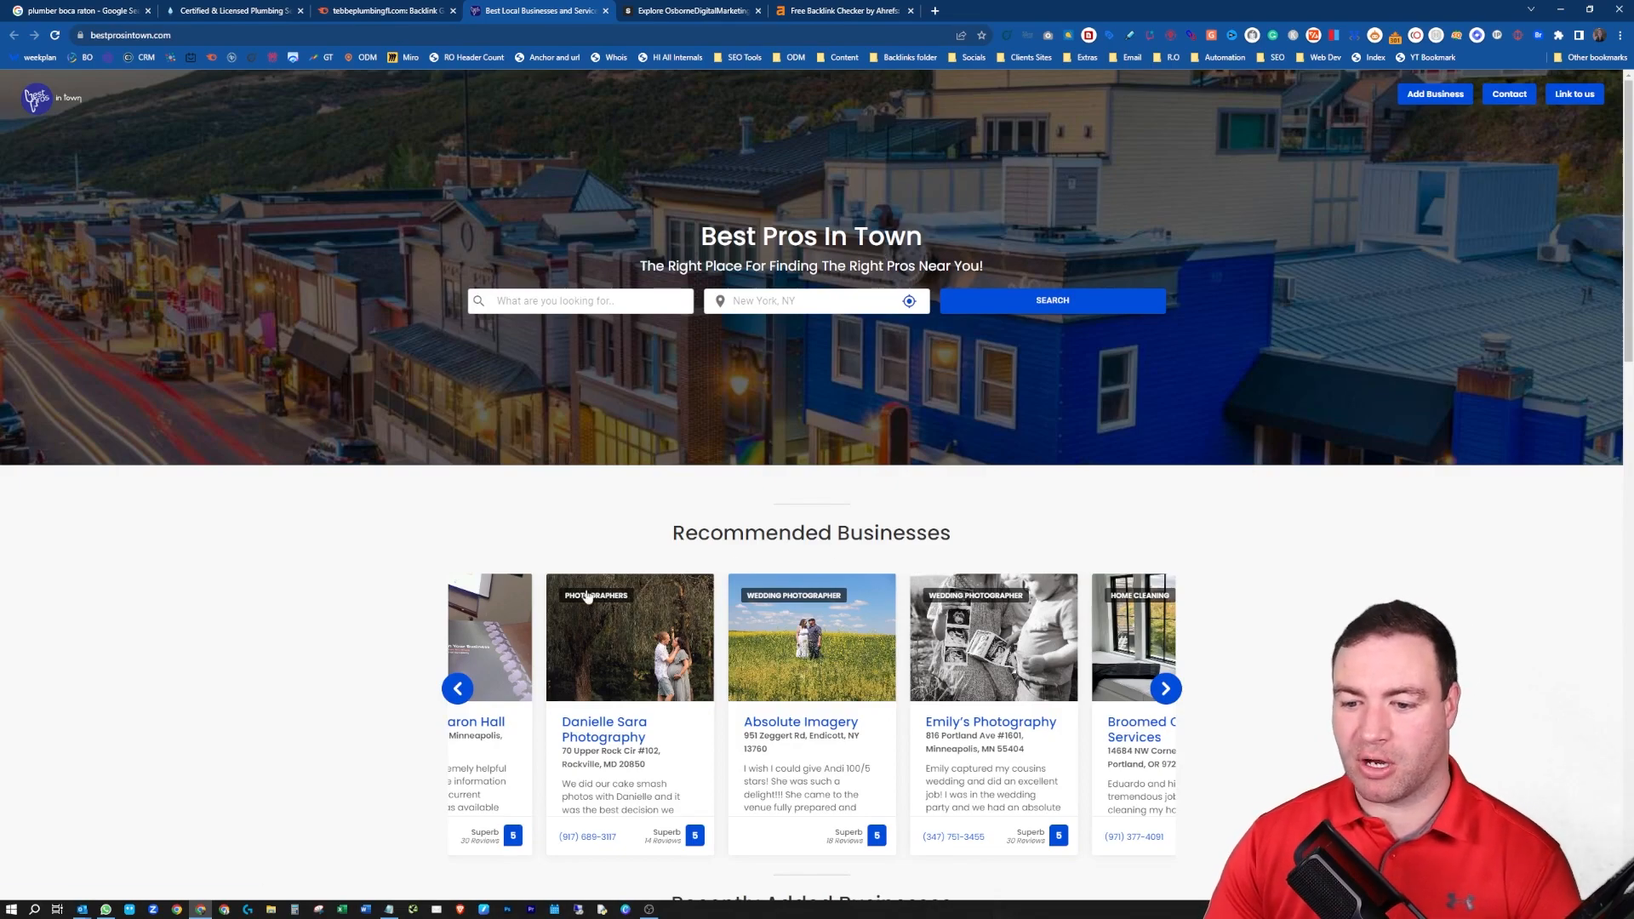
pyautogui.scroll(-3)
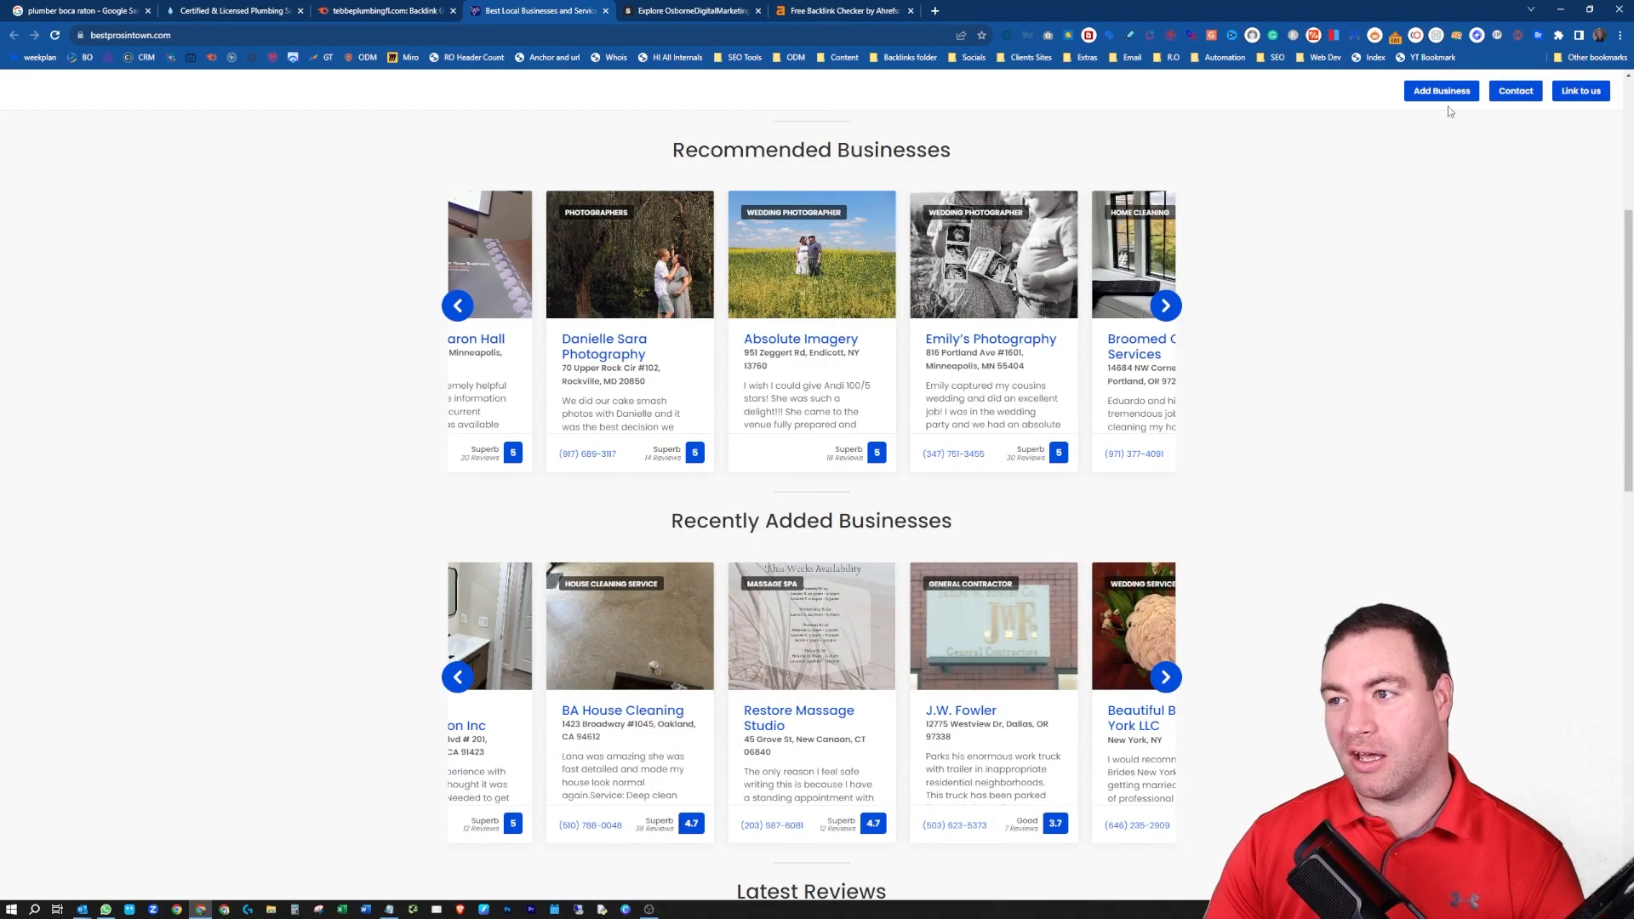
pyautogui.moveTo(1442, 91)
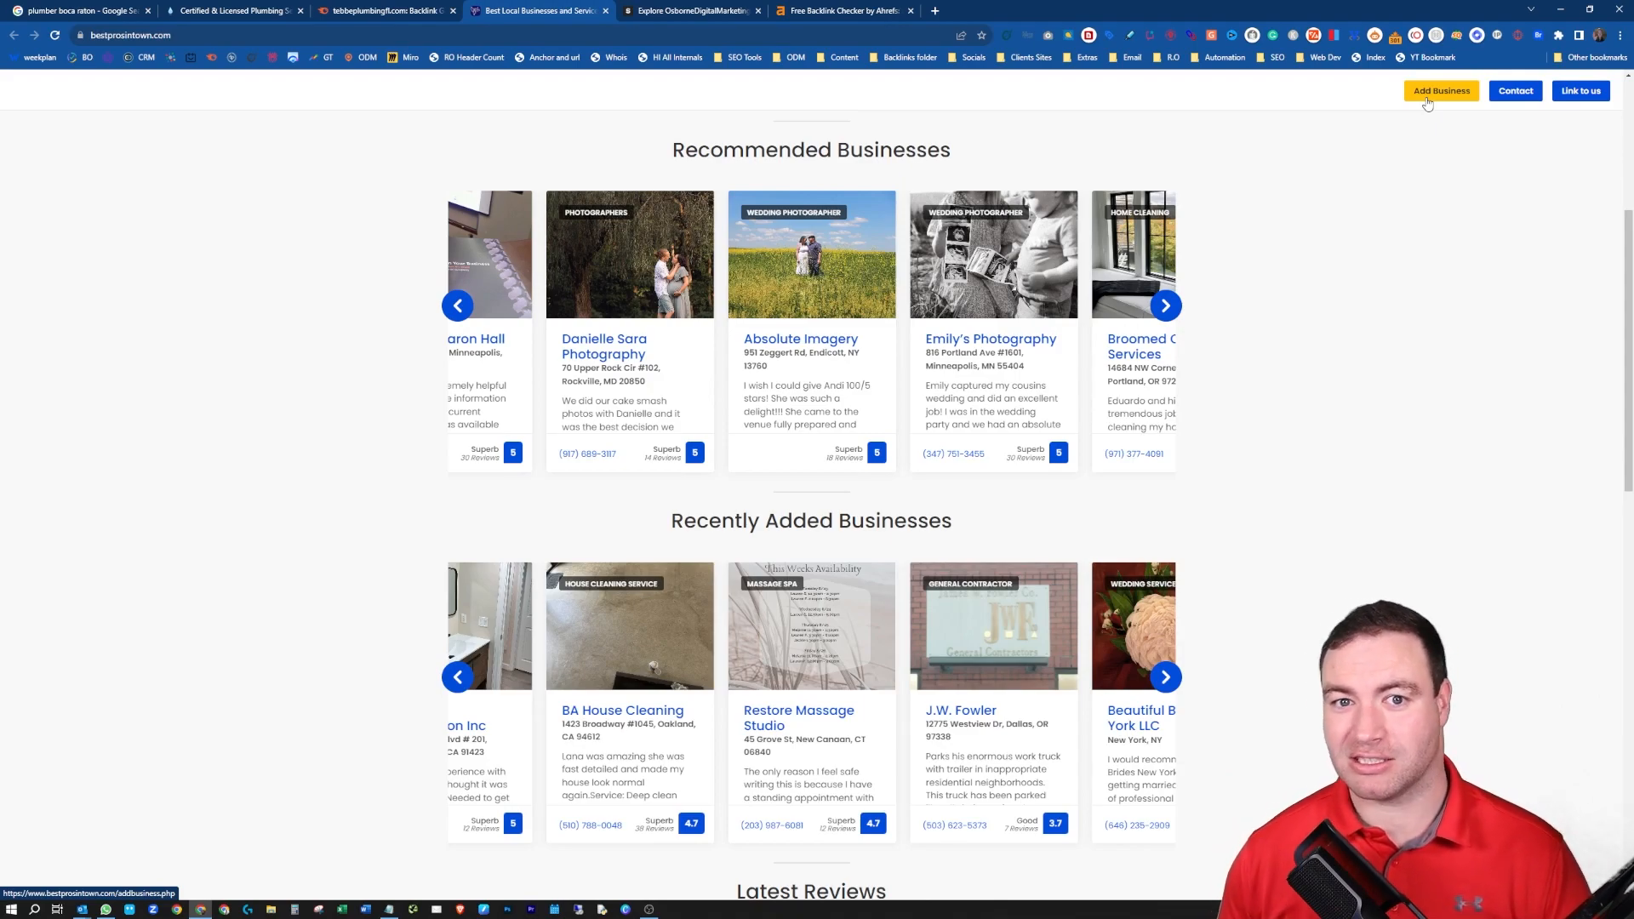
pyautogui.click(386, 10)
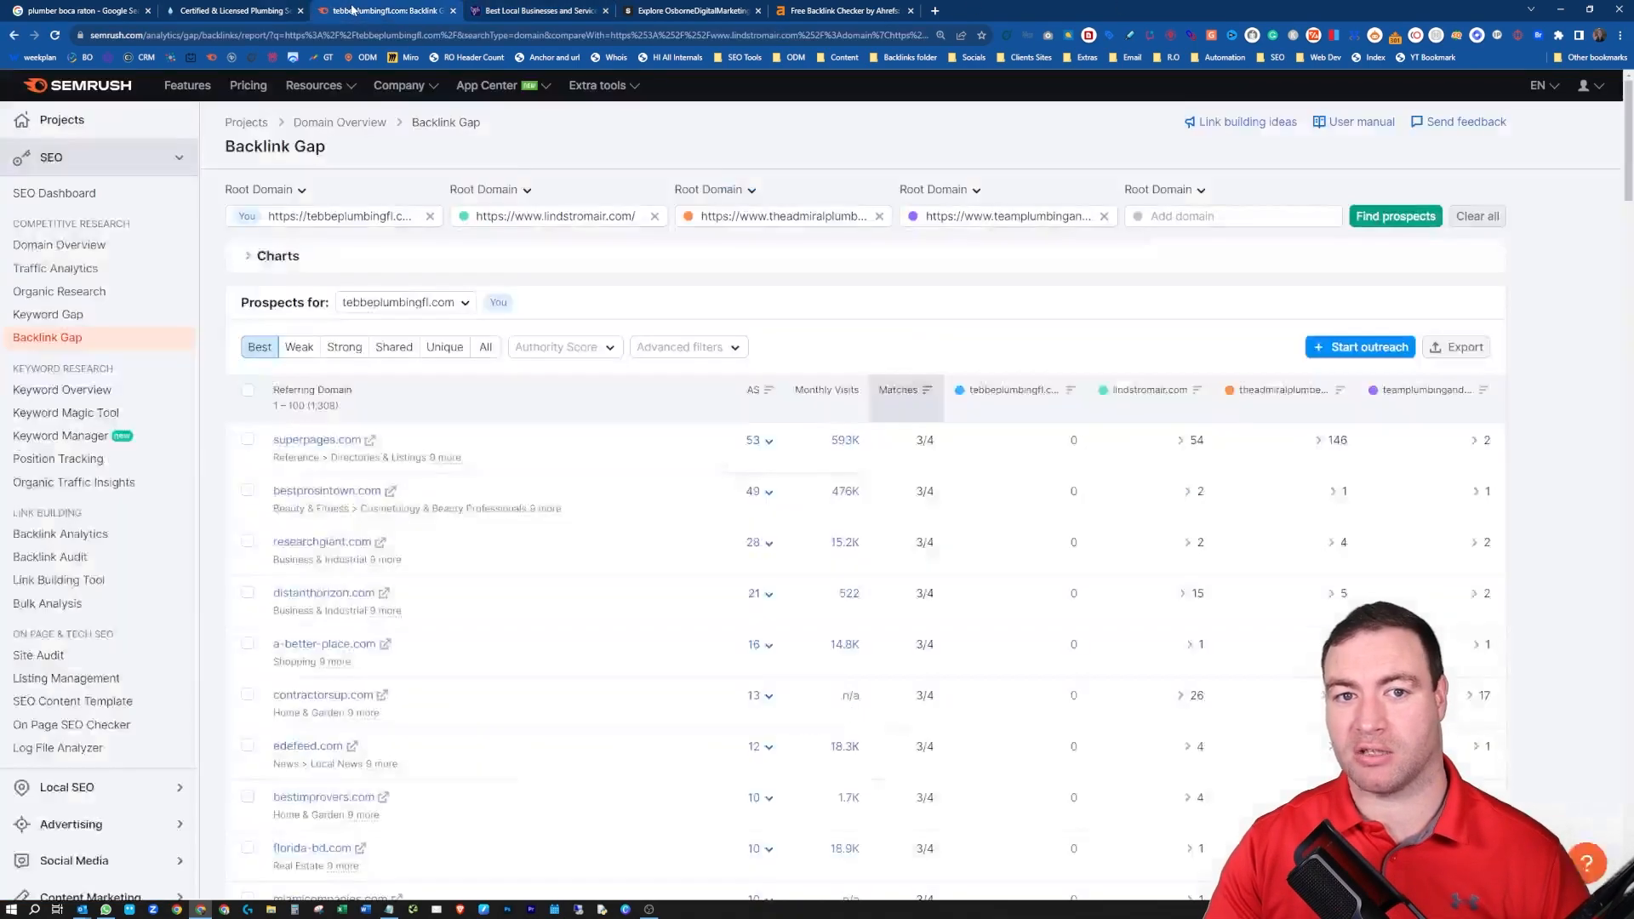
pyautogui.scroll(-3)
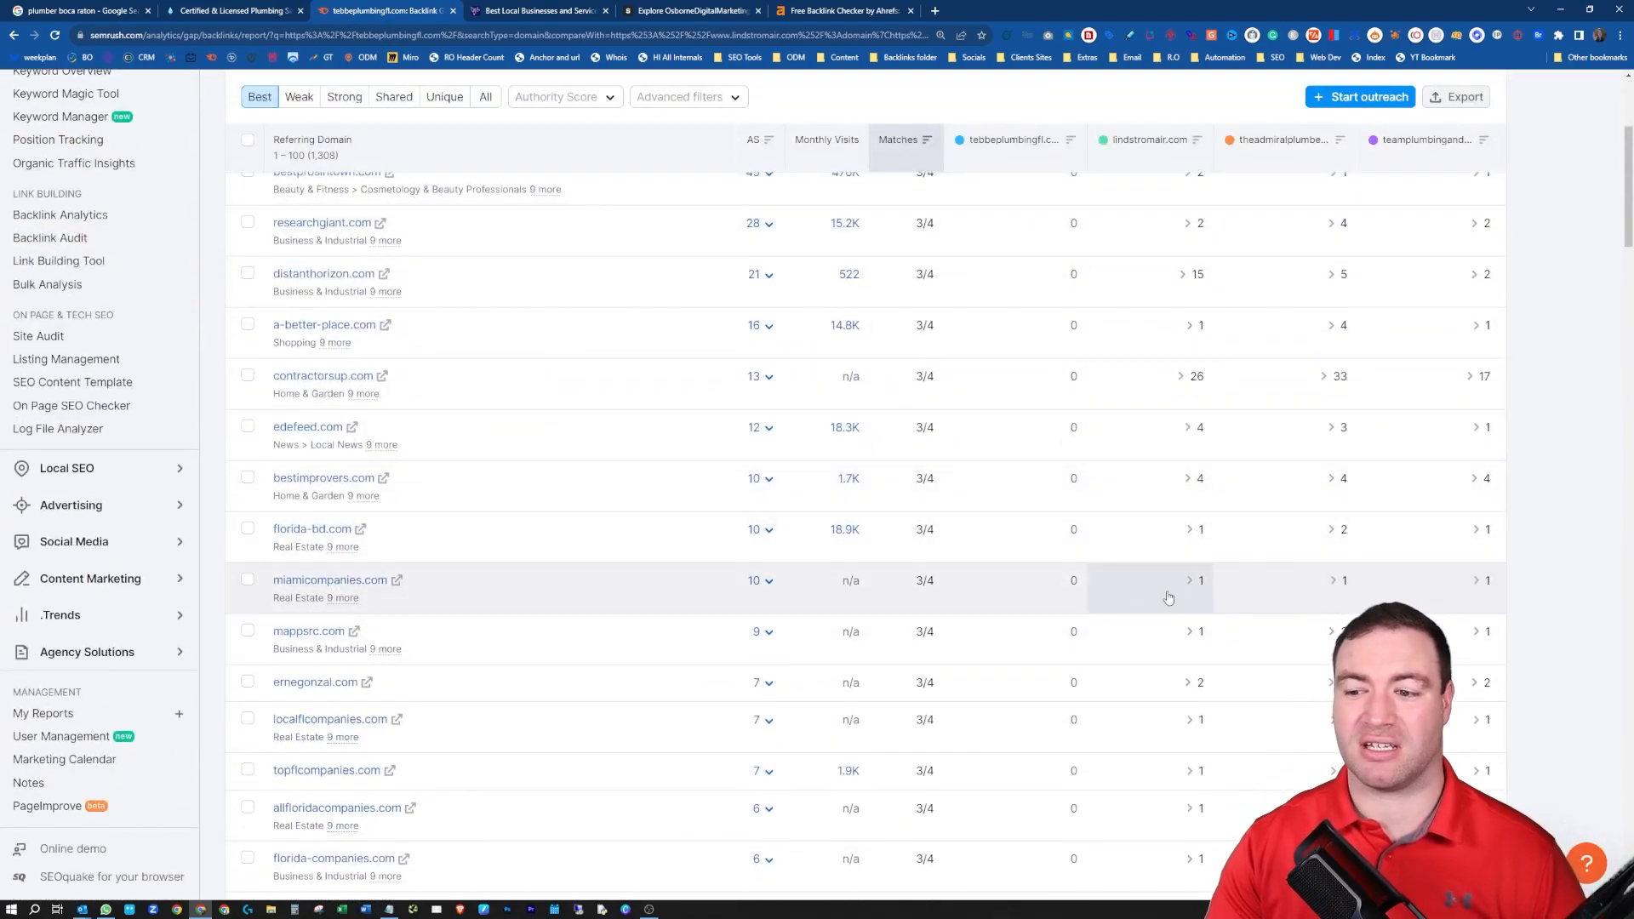
pyautogui.moveTo(985, 597)
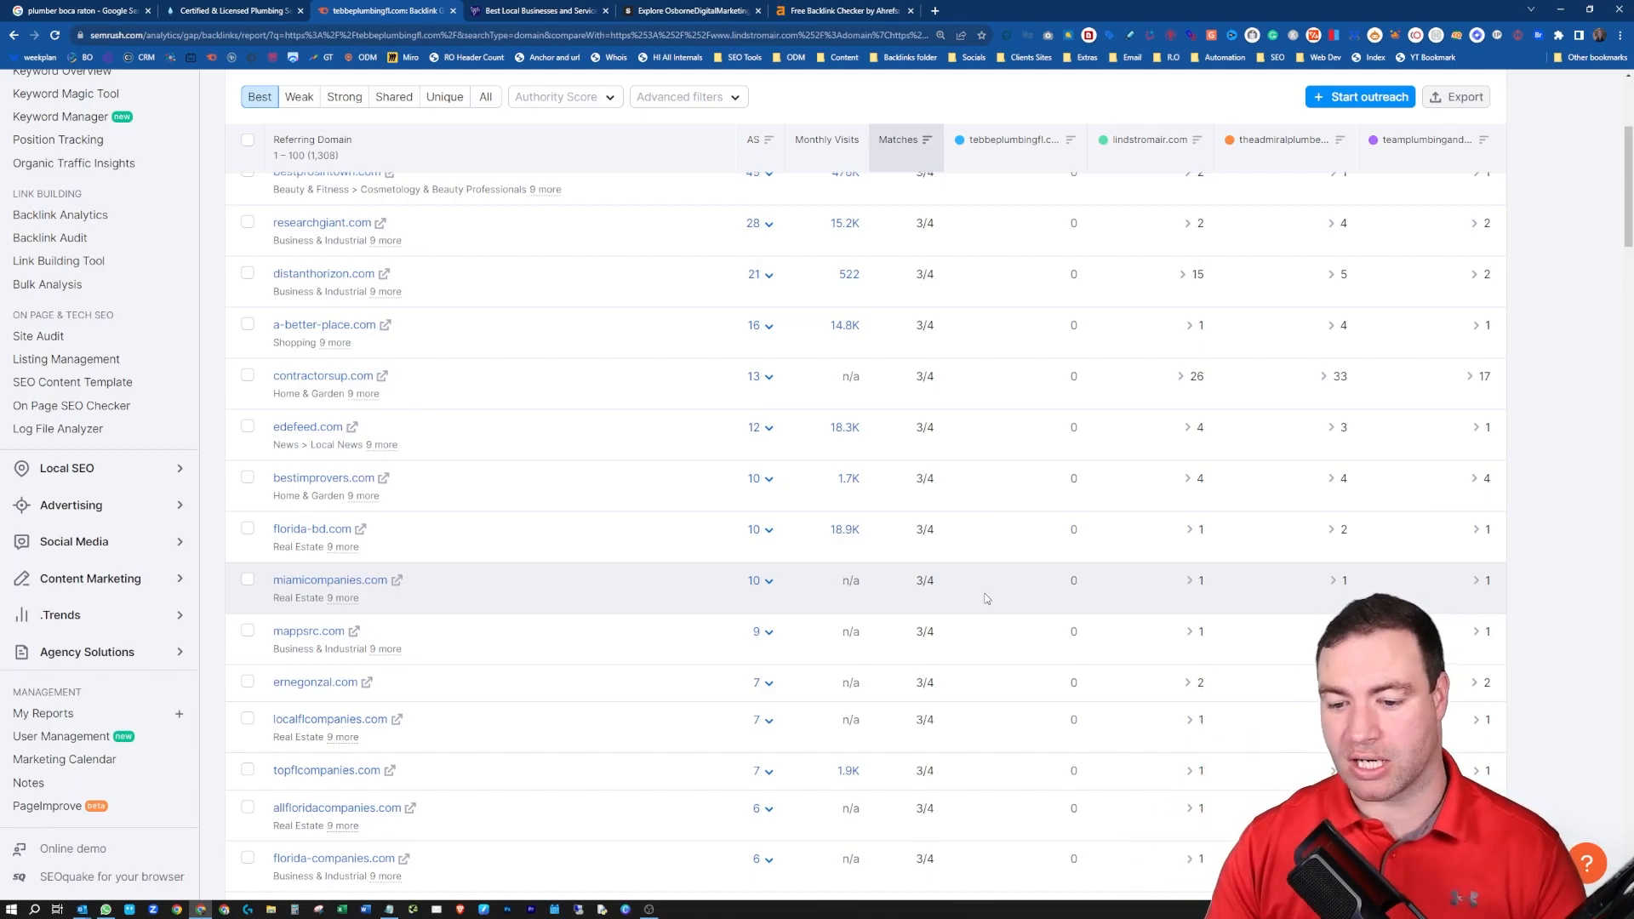
pyautogui.moveTo(681, 534)
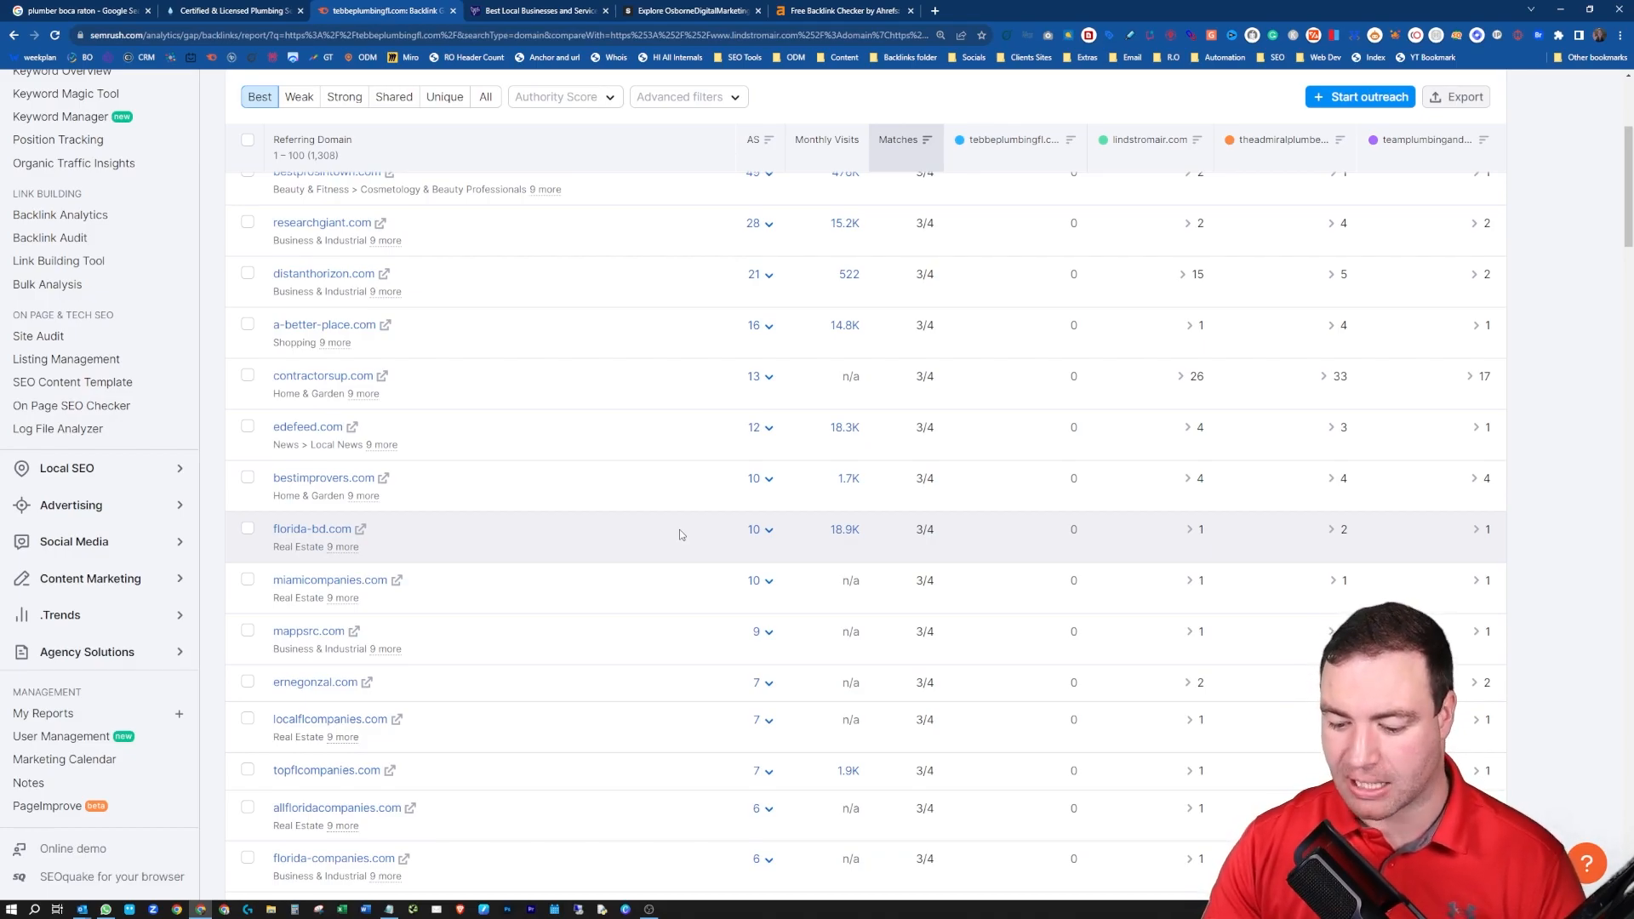
pyautogui.moveTo(614, 488)
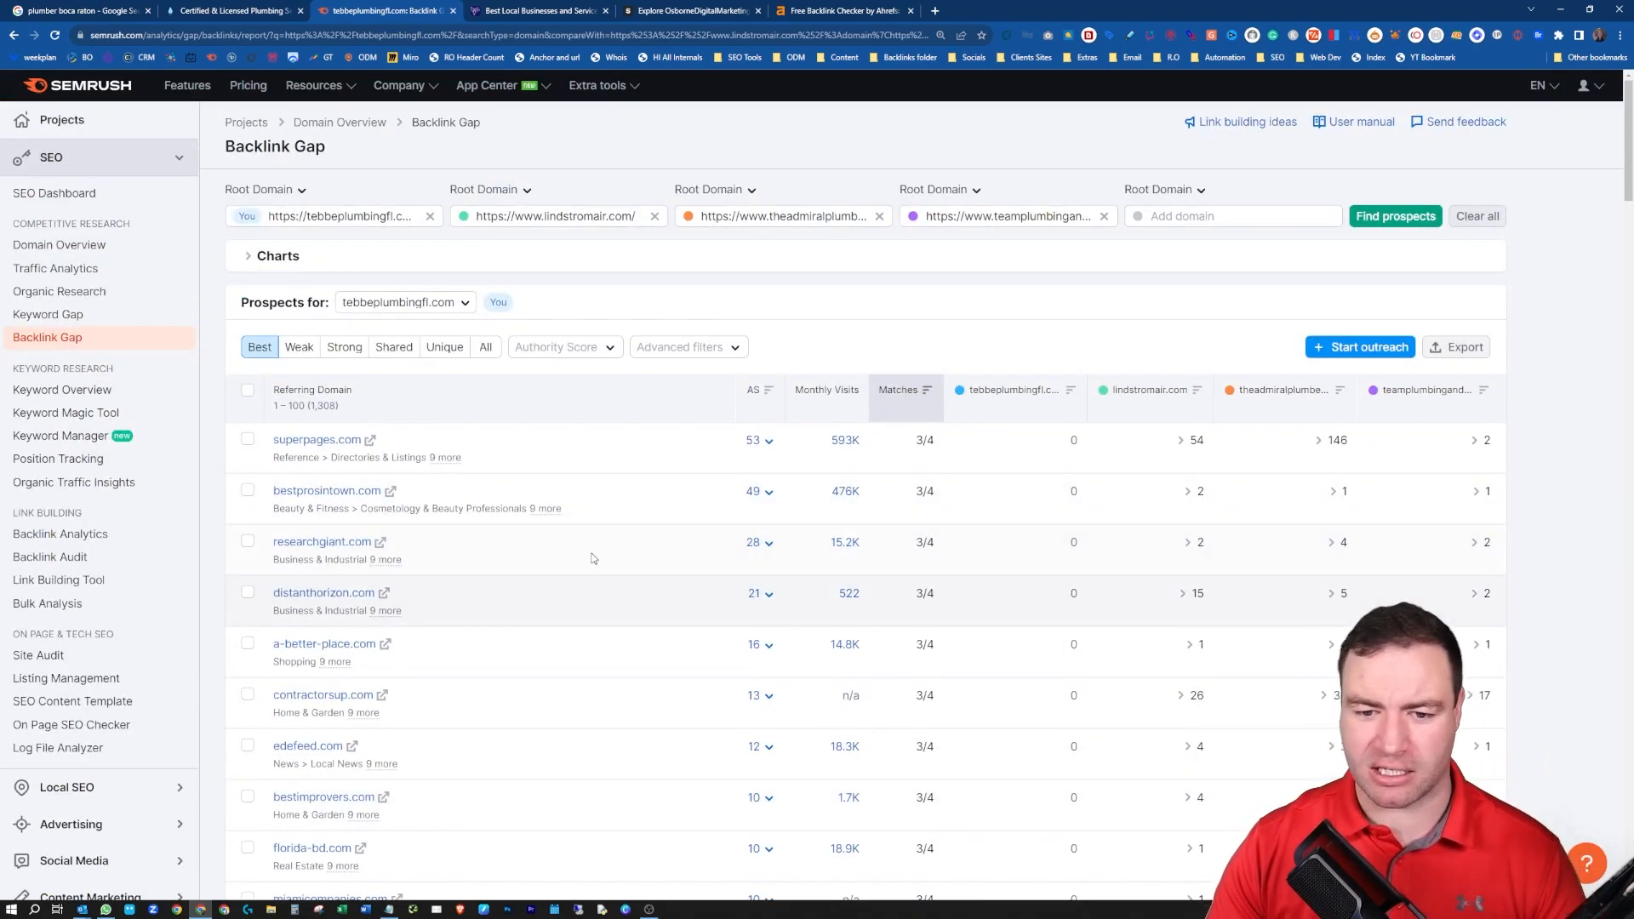
pyautogui.moveTo(411, 605)
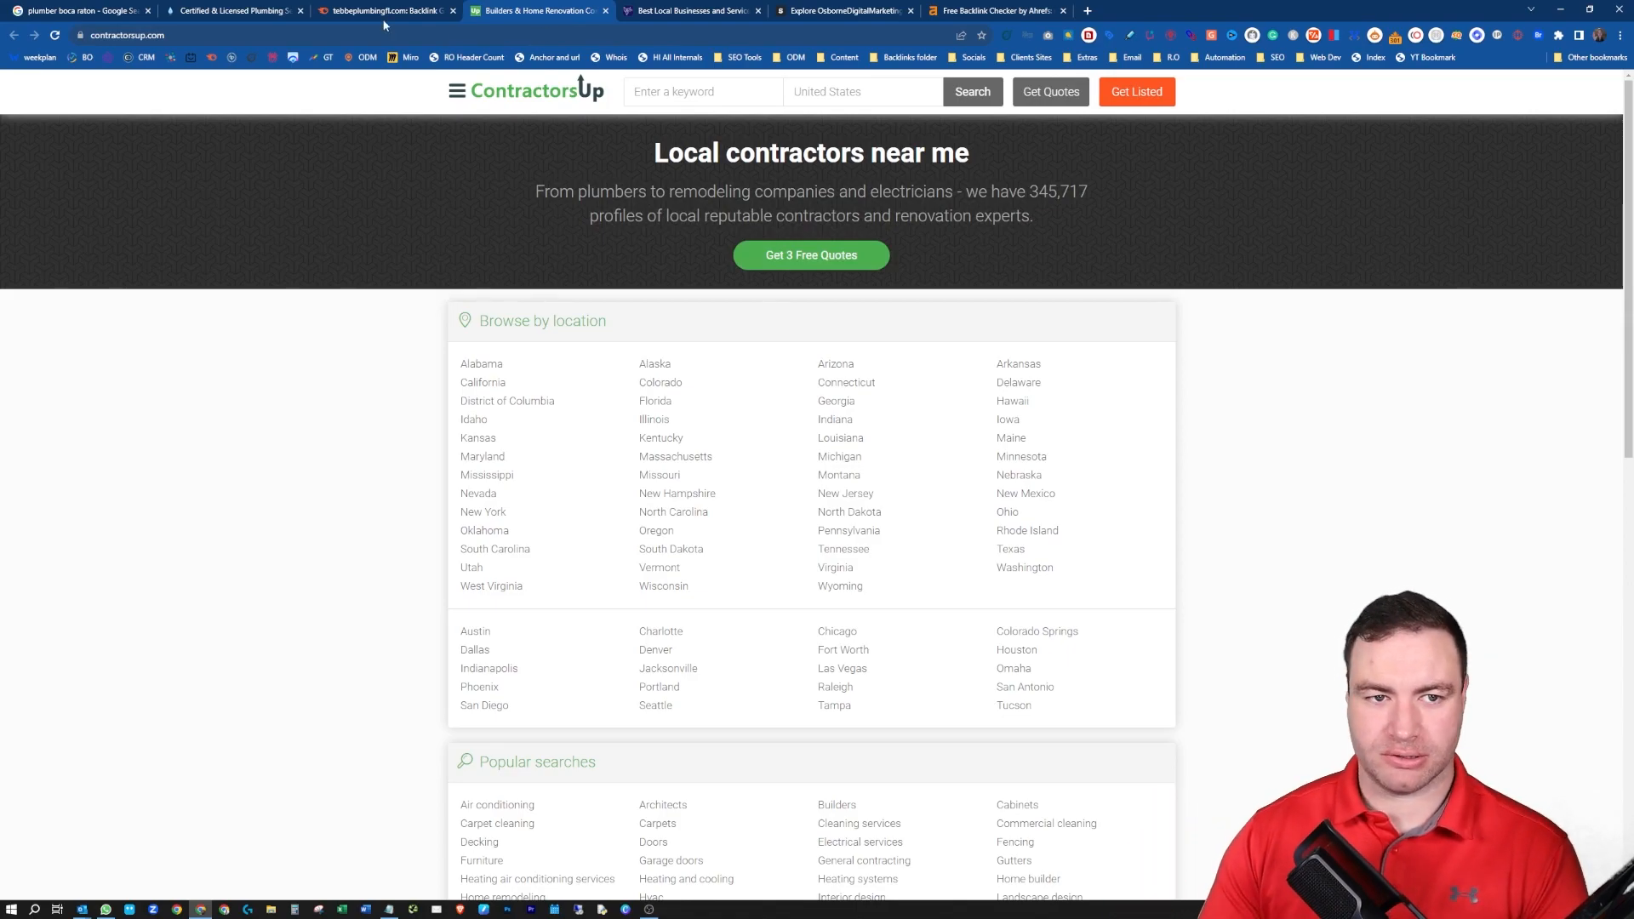
# Check contractorsup.com in Ahrefs Website Authority Checker — Domain Rating 42, 8.1K backlinks — then return to its homepage
pyautogui.click(119, 34)
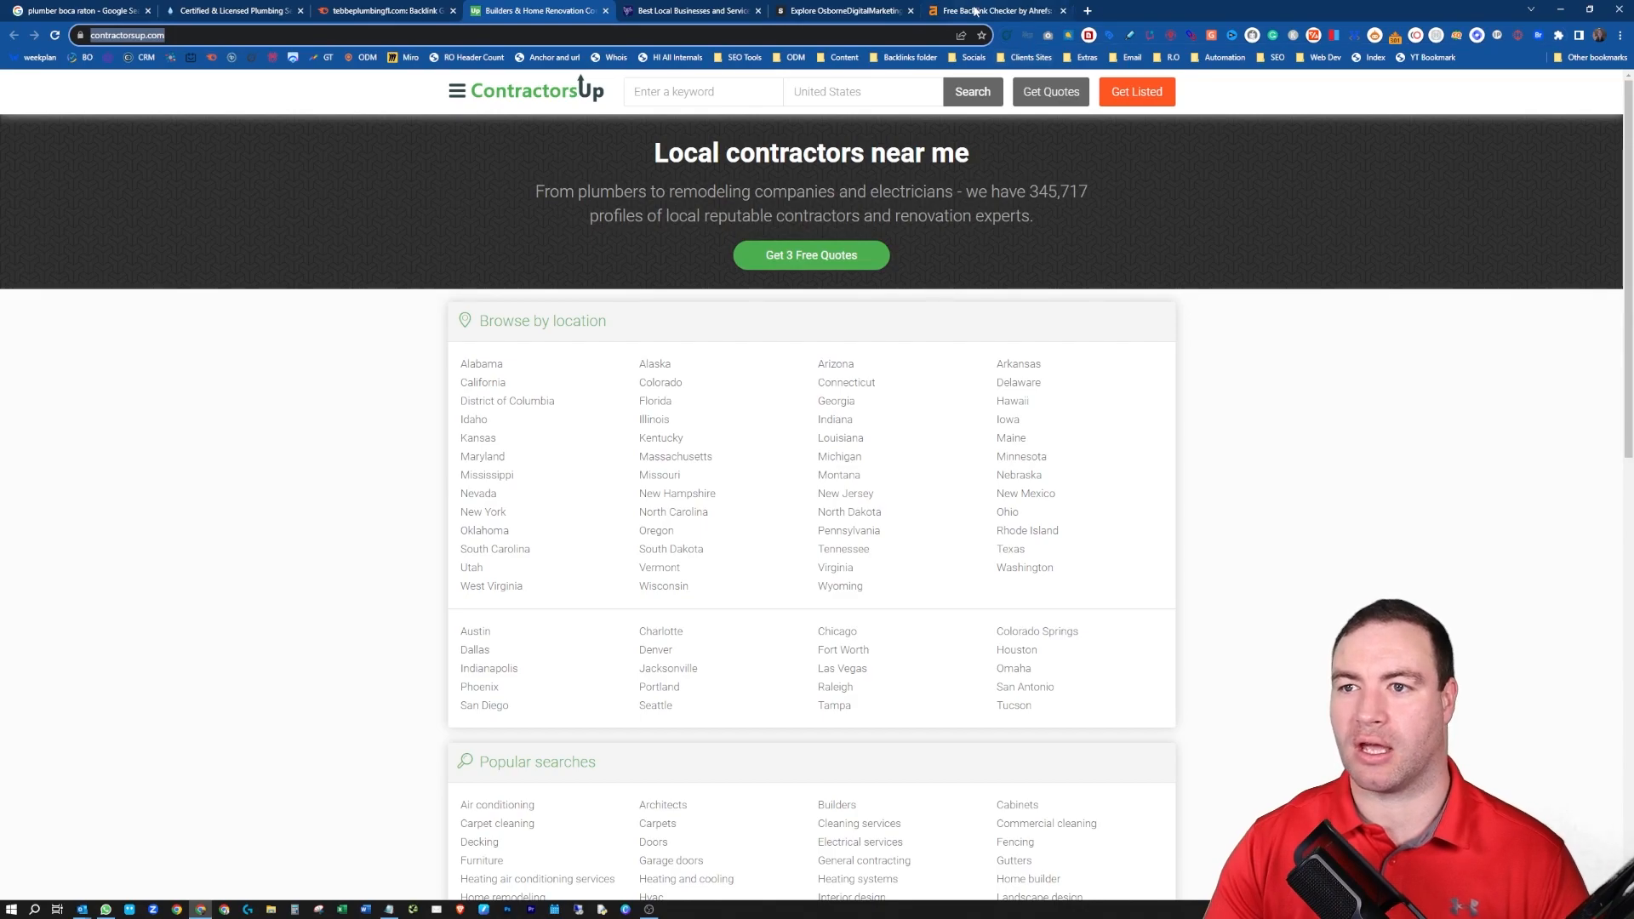
pyautogui.click(996, 10)
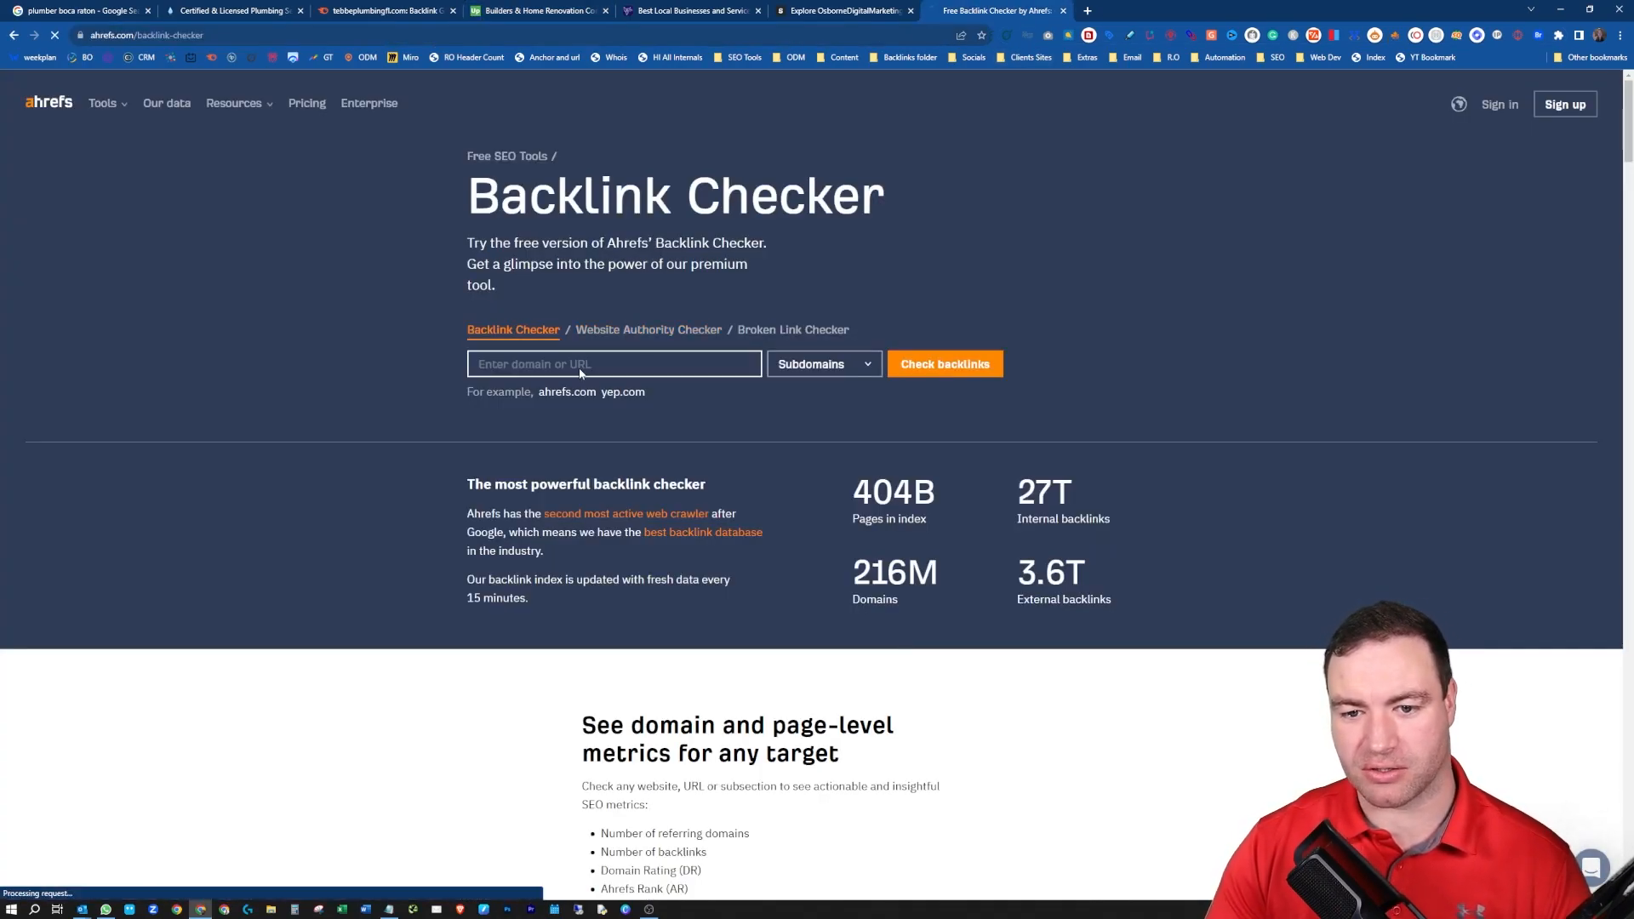
pyautogui.click(647, 329)
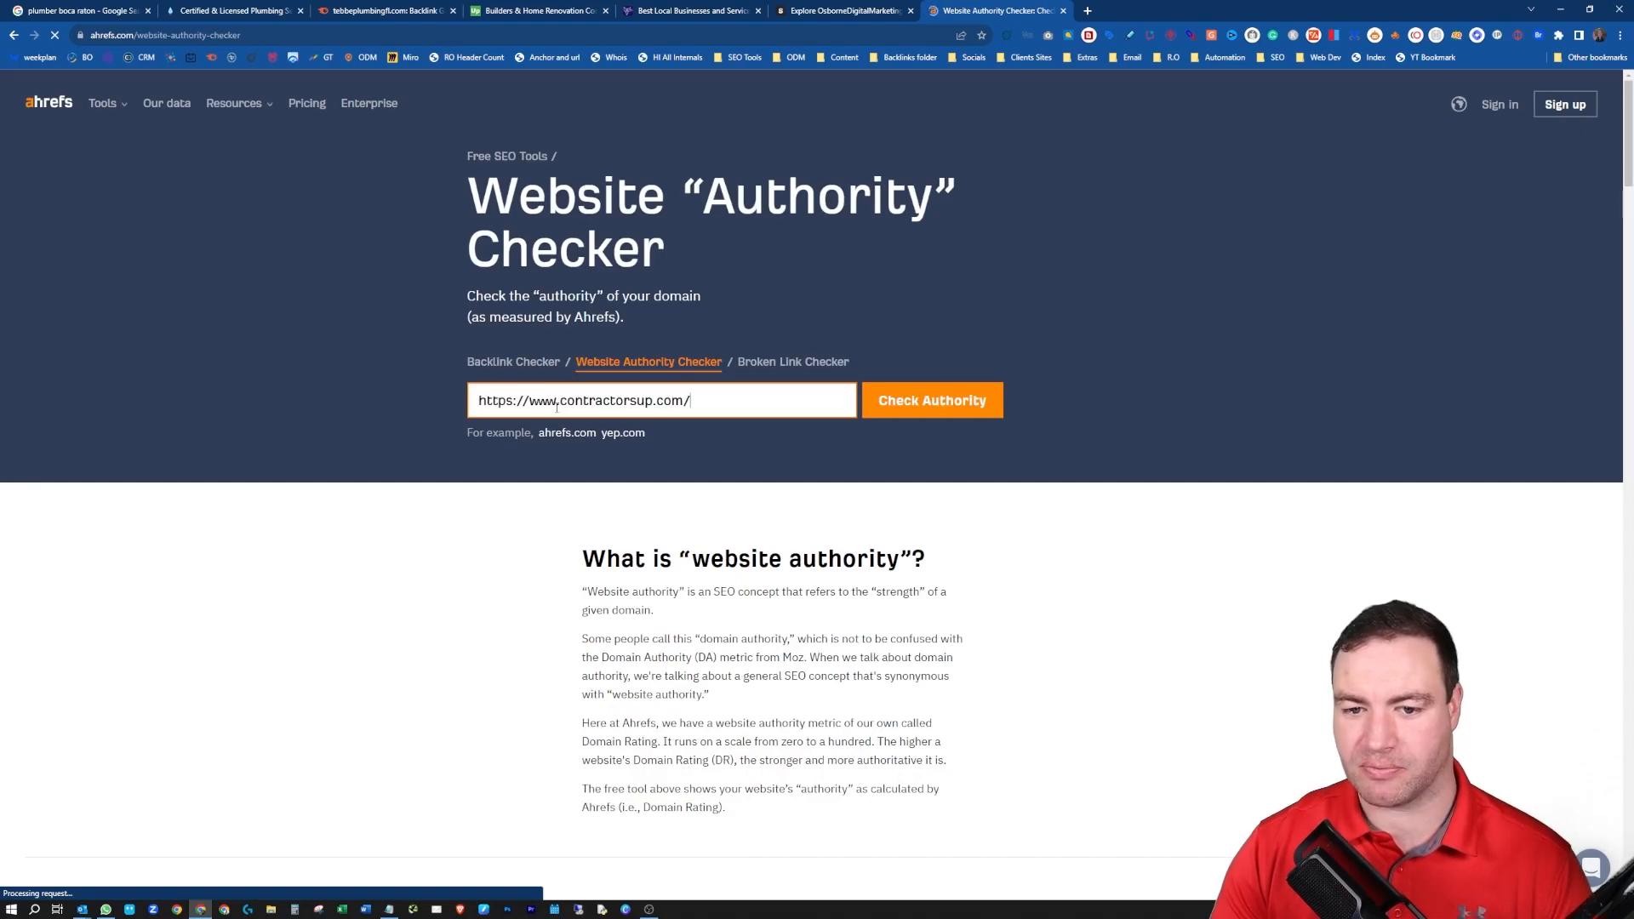
pyautogui.click(931, 400)
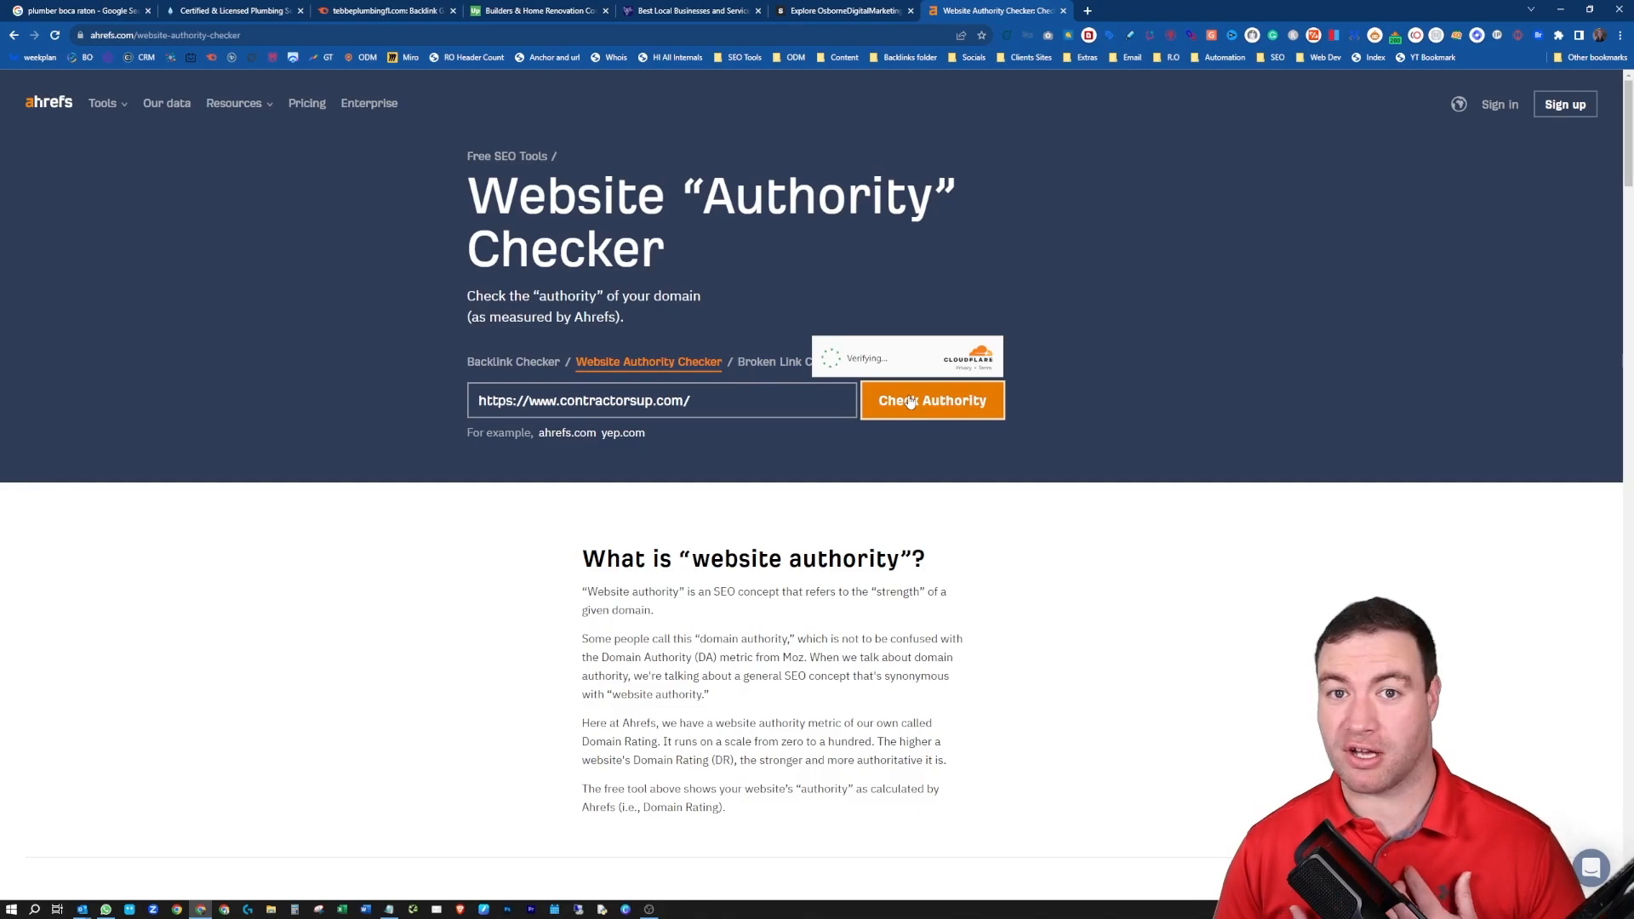
pyautogui.click(931, 400)
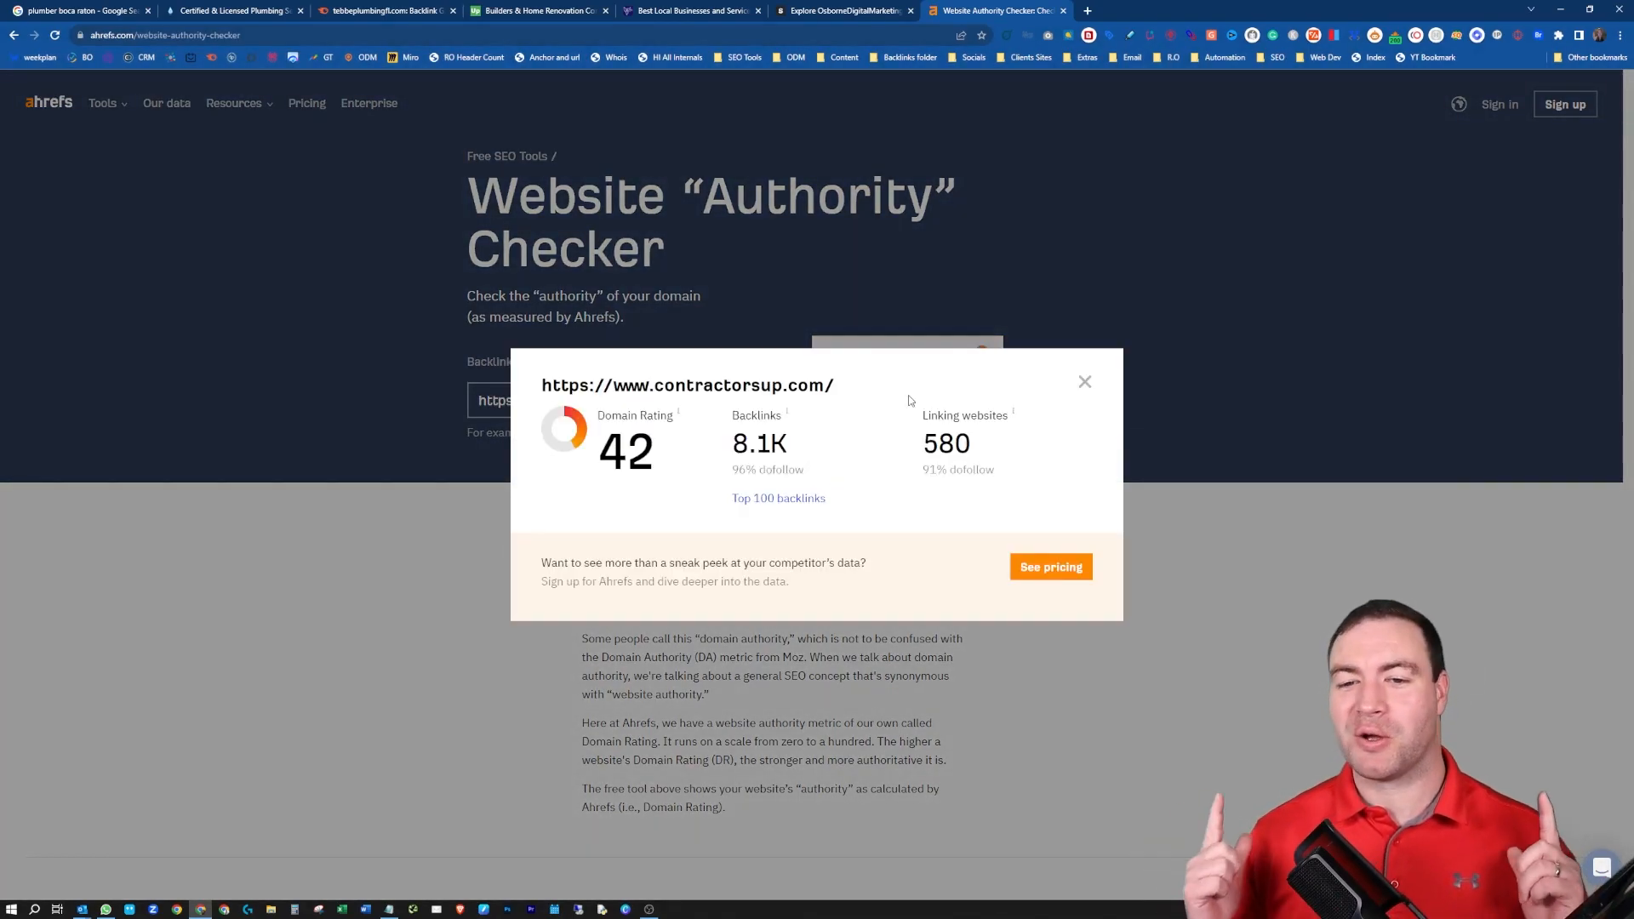
pyautogui.moveTo(827, 364)
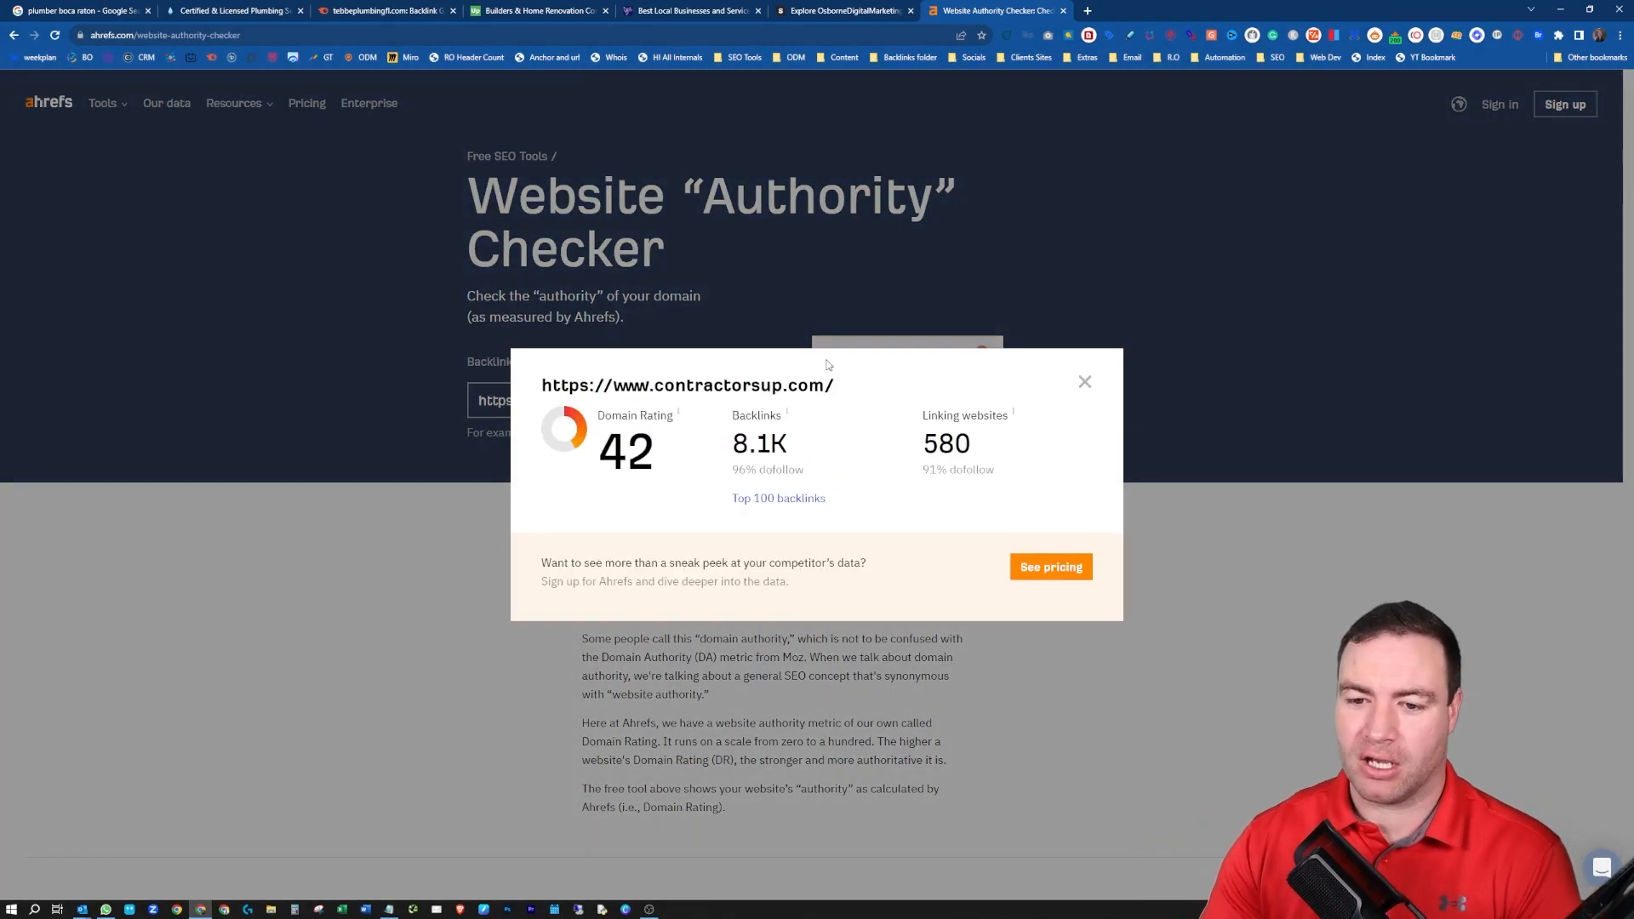
pyautogui.doubleClick(624, 450)
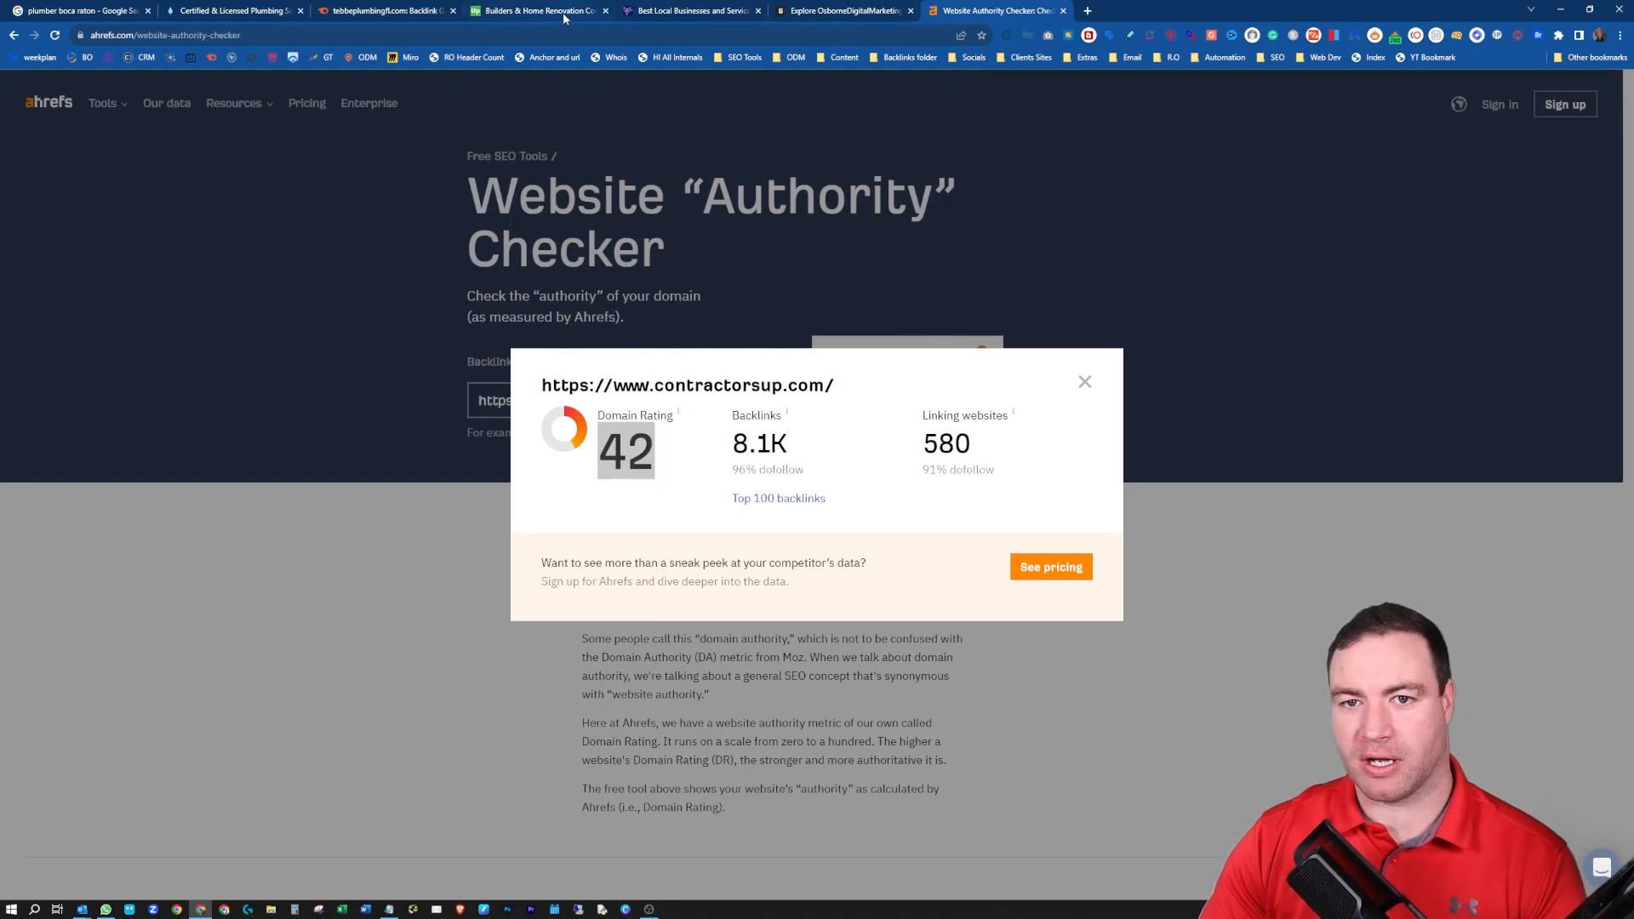
pyautogui.click(536, 10)
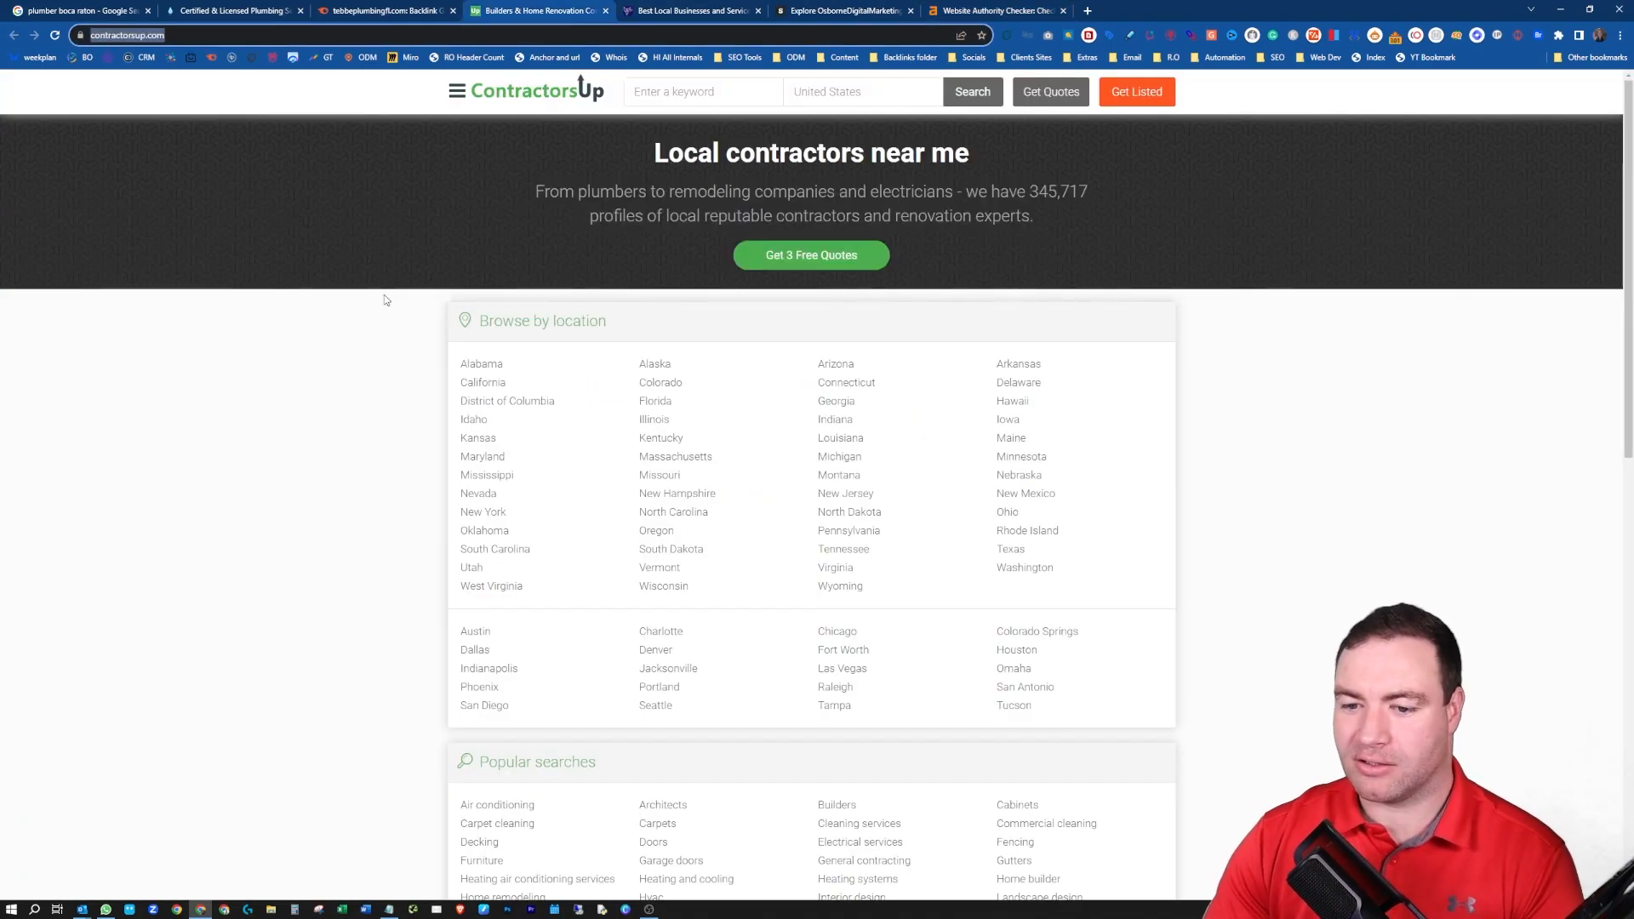
# Look over the contractorsup.com directory homepage, then bring up the Osborne Digital Marketing backlink store
pyautogui.scroll(-3)
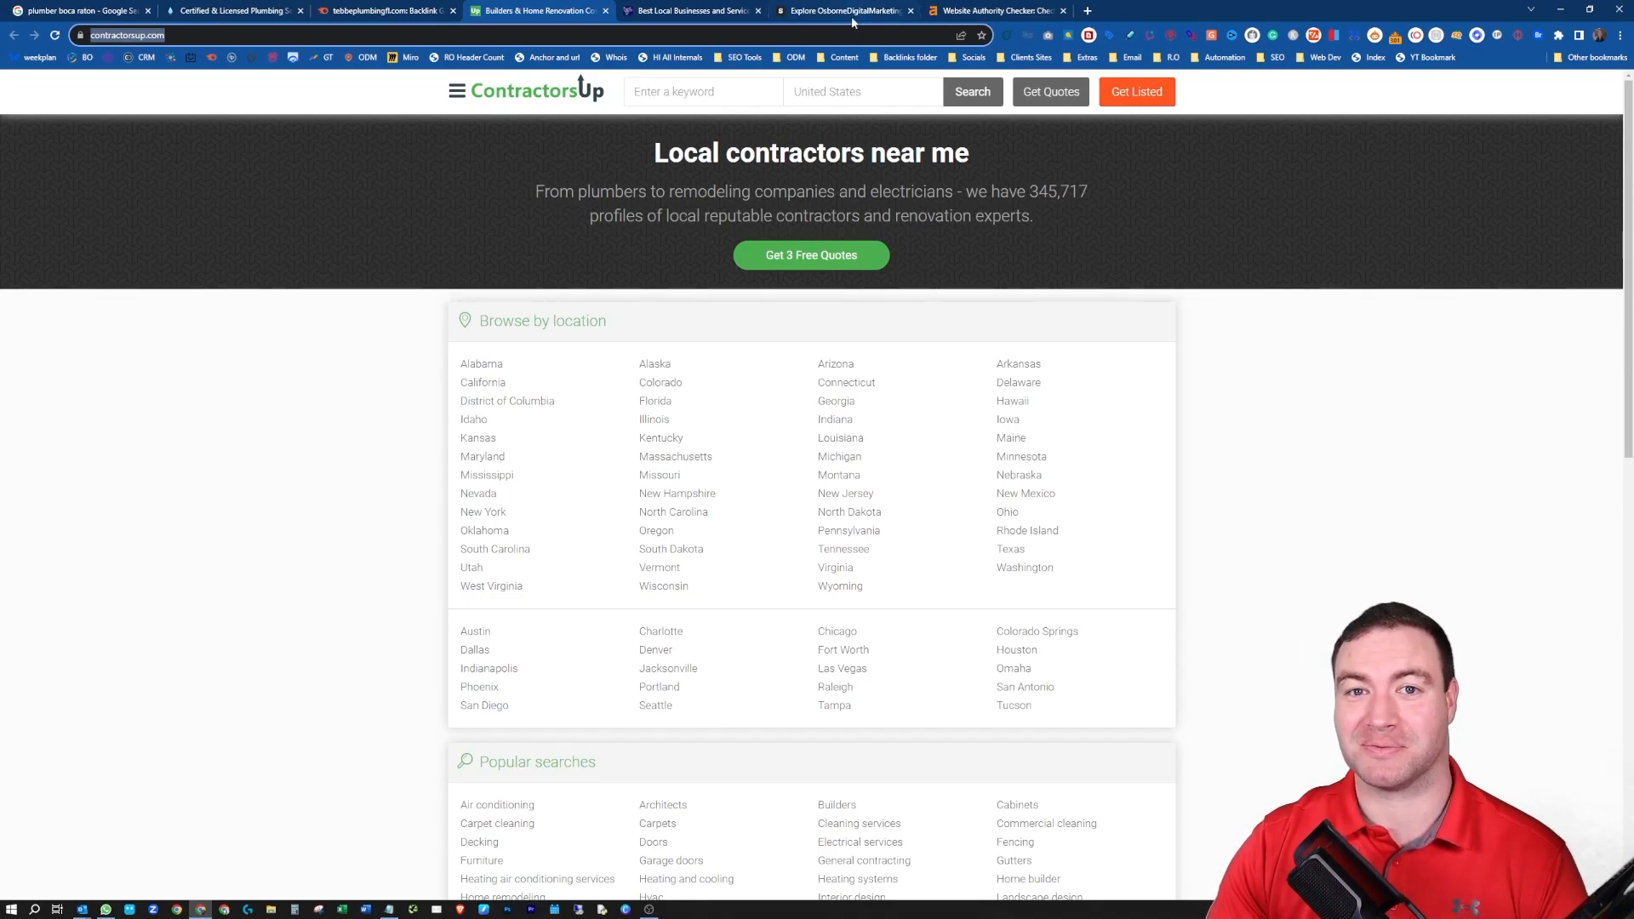
pyautogui.click(844, 10)
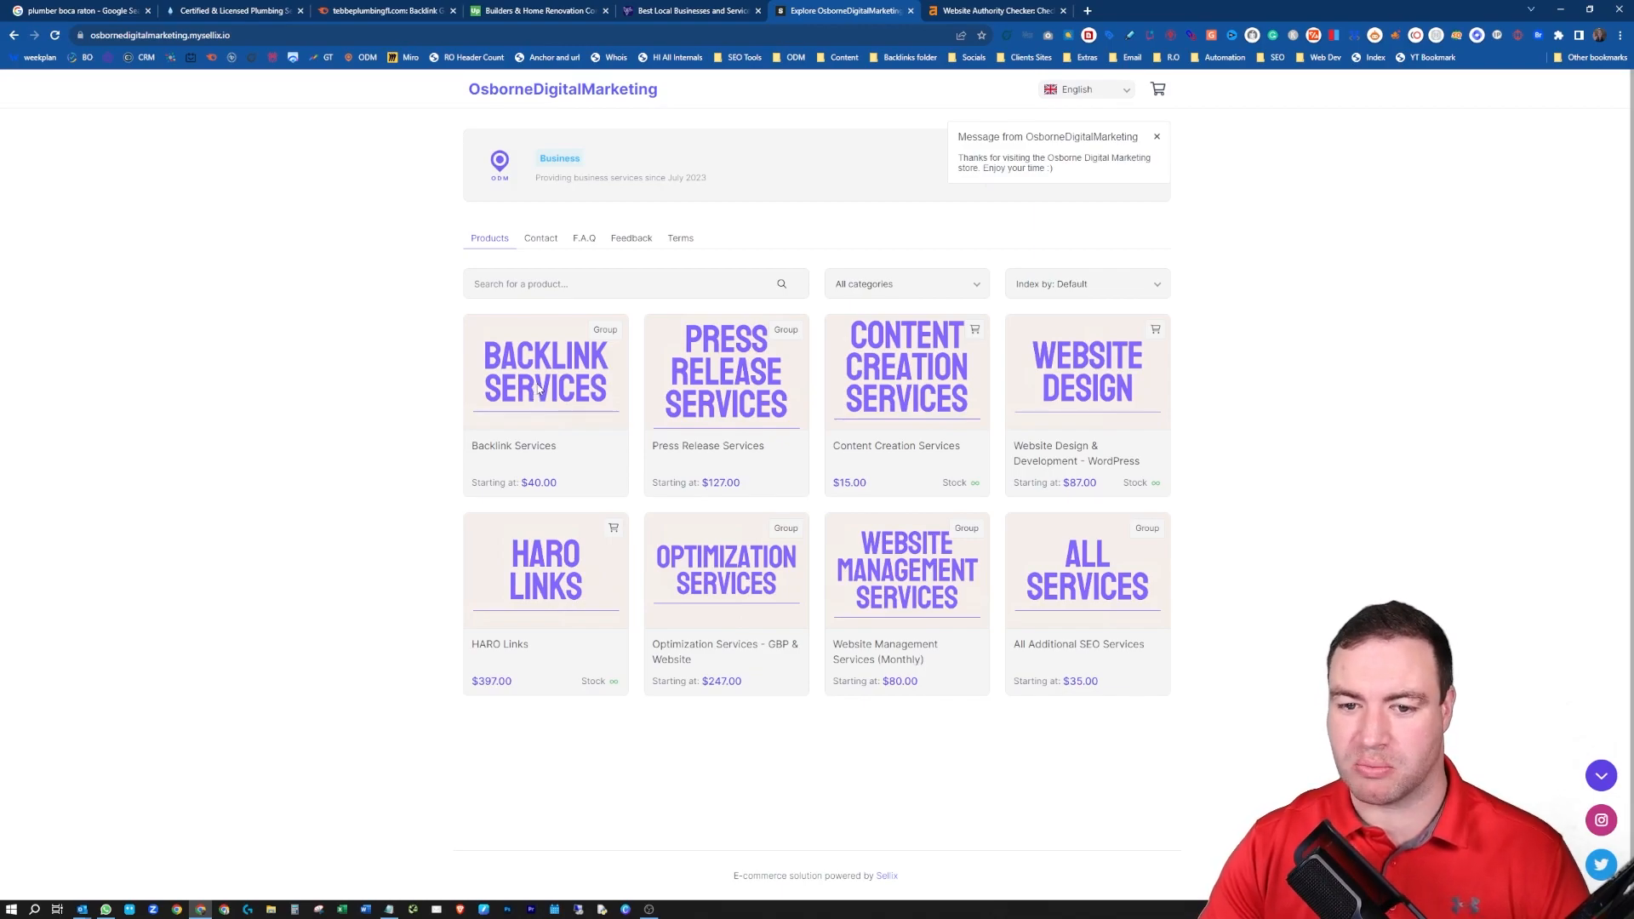
# Leave the Osborne store catalogue and return to the Semrush Backlink Gap prospects for tebbeplumbingfl.com
pyautogui.click(544, 372)
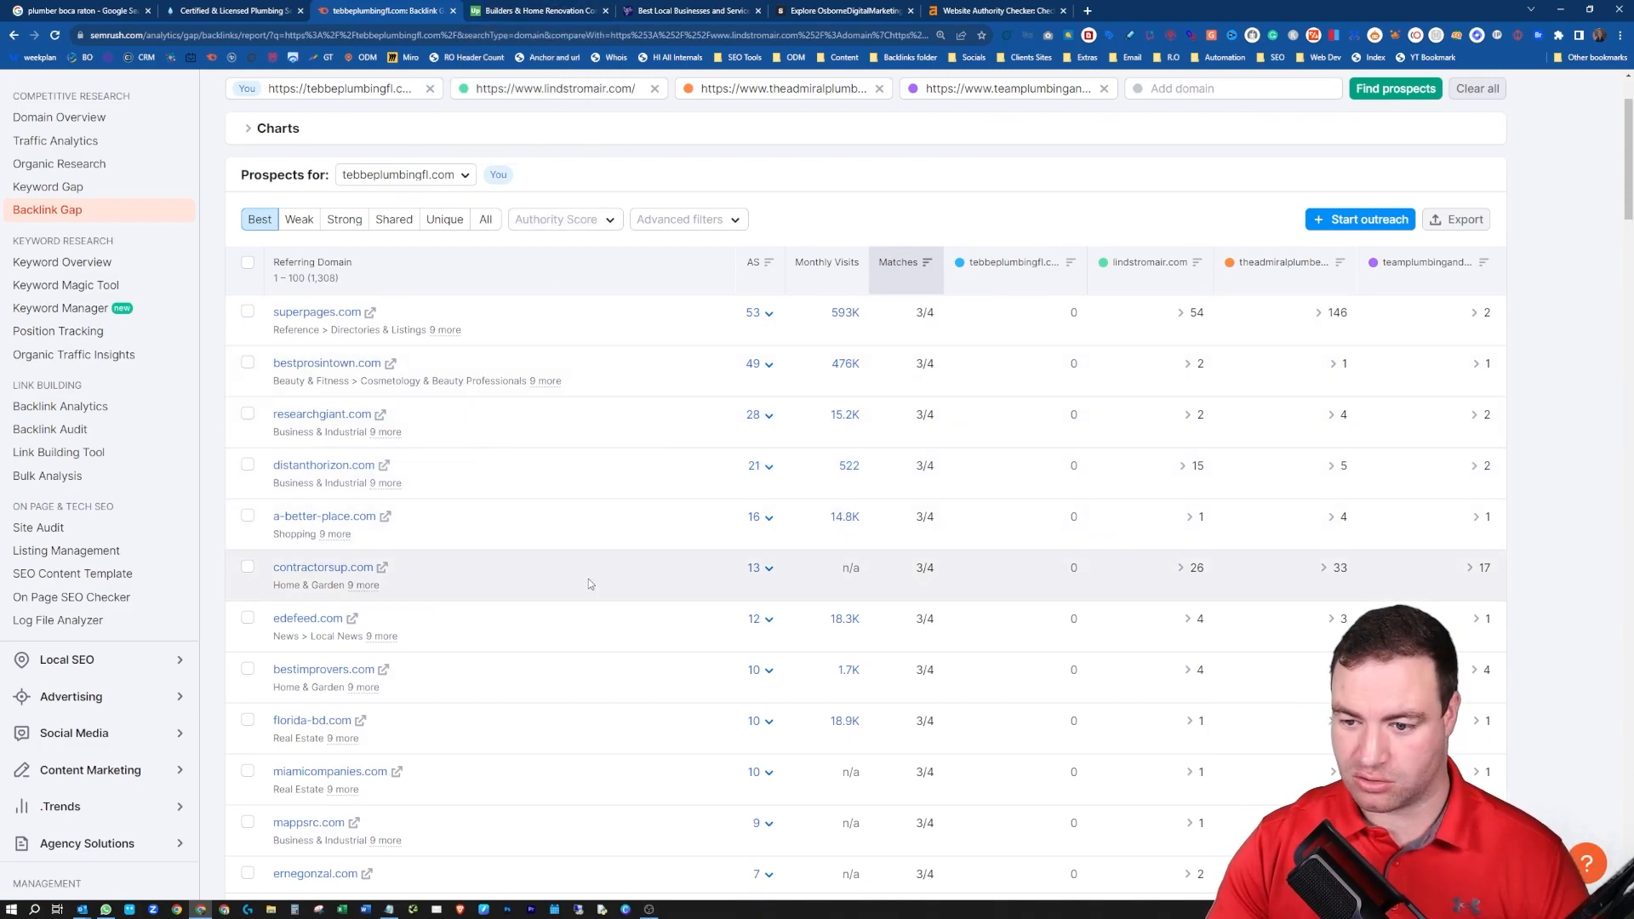
pyautogui.moveTo(1254, 577)
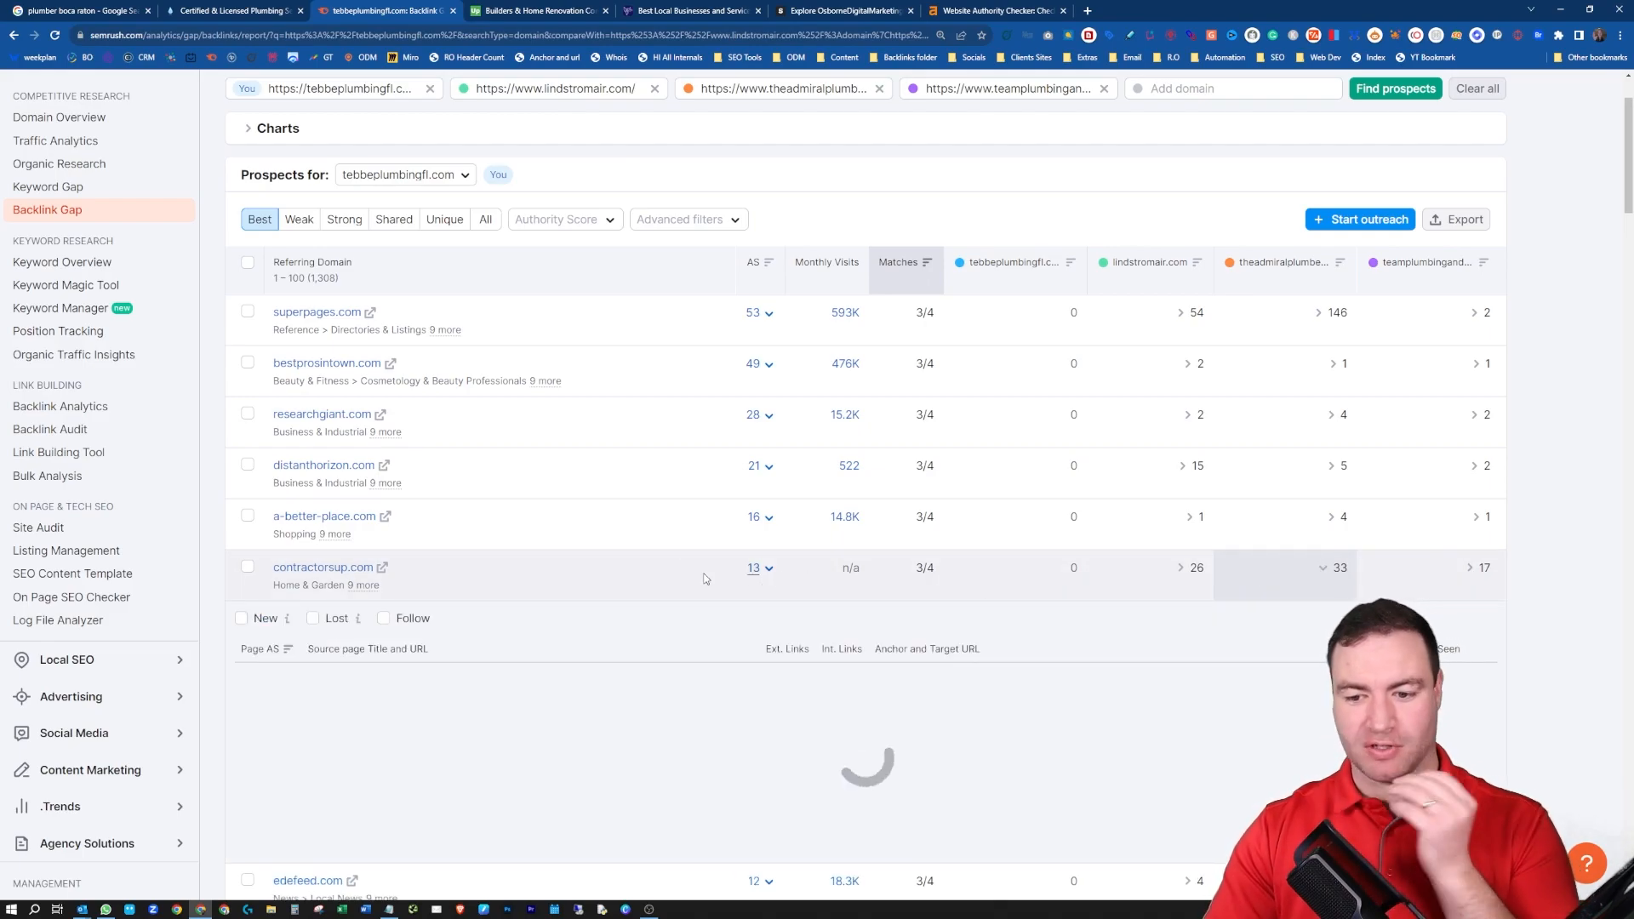
# View contractorsup.com's Boca Raton plumbing page linking to theadmiralplumber.com, then go back to the Osborne store
pyautogui.scroll(-3)
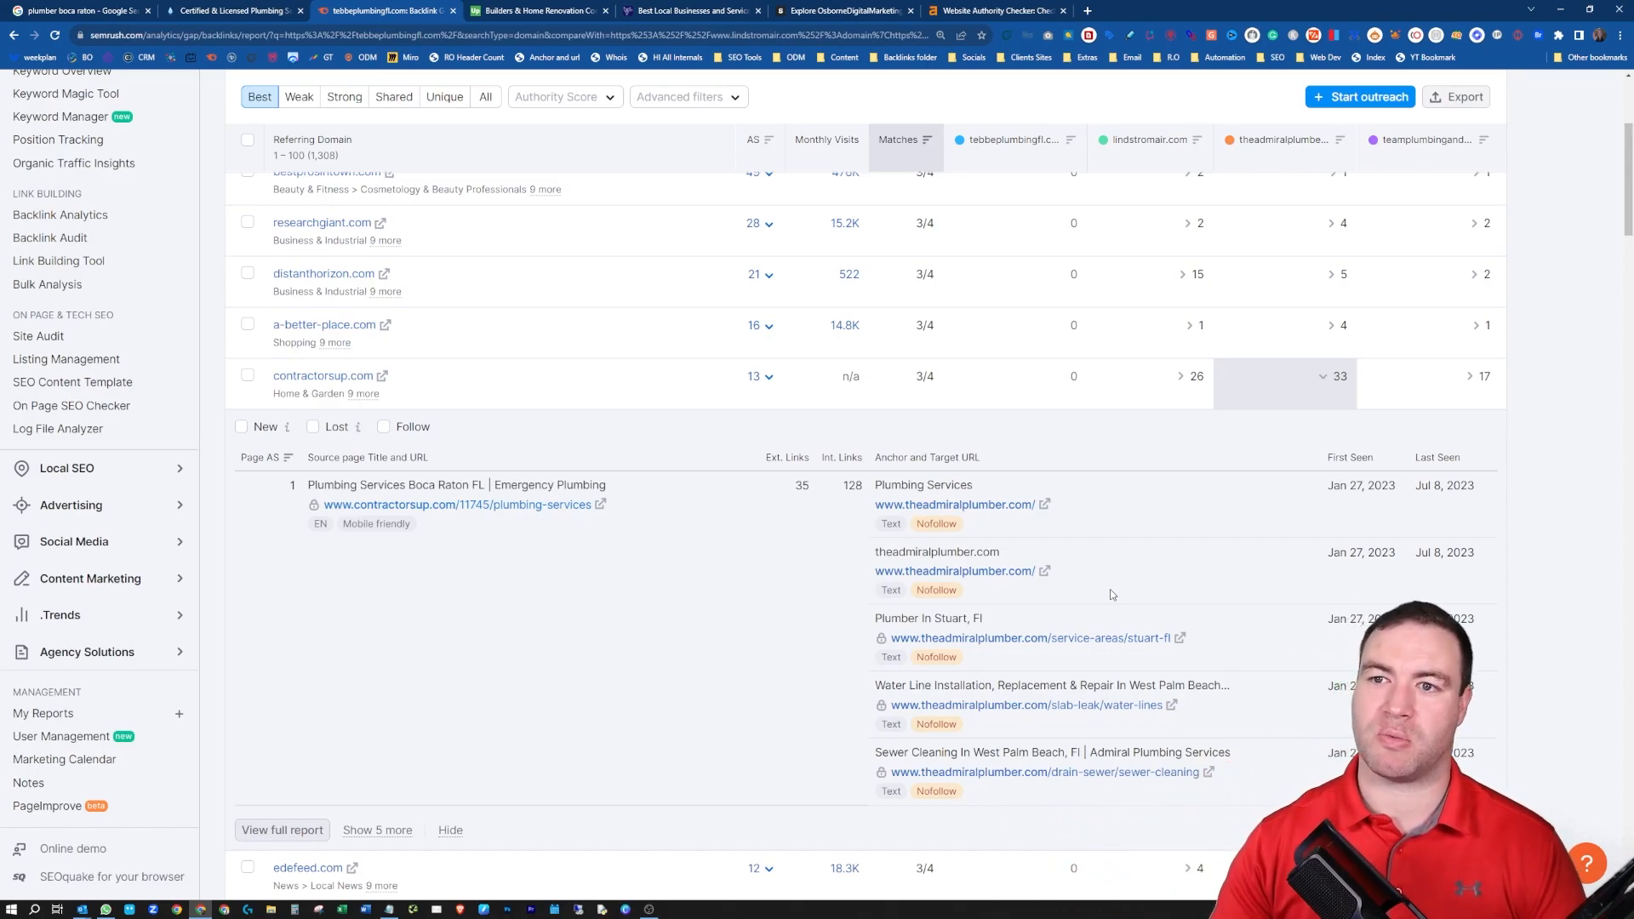
pyautogui.click(844, 10)
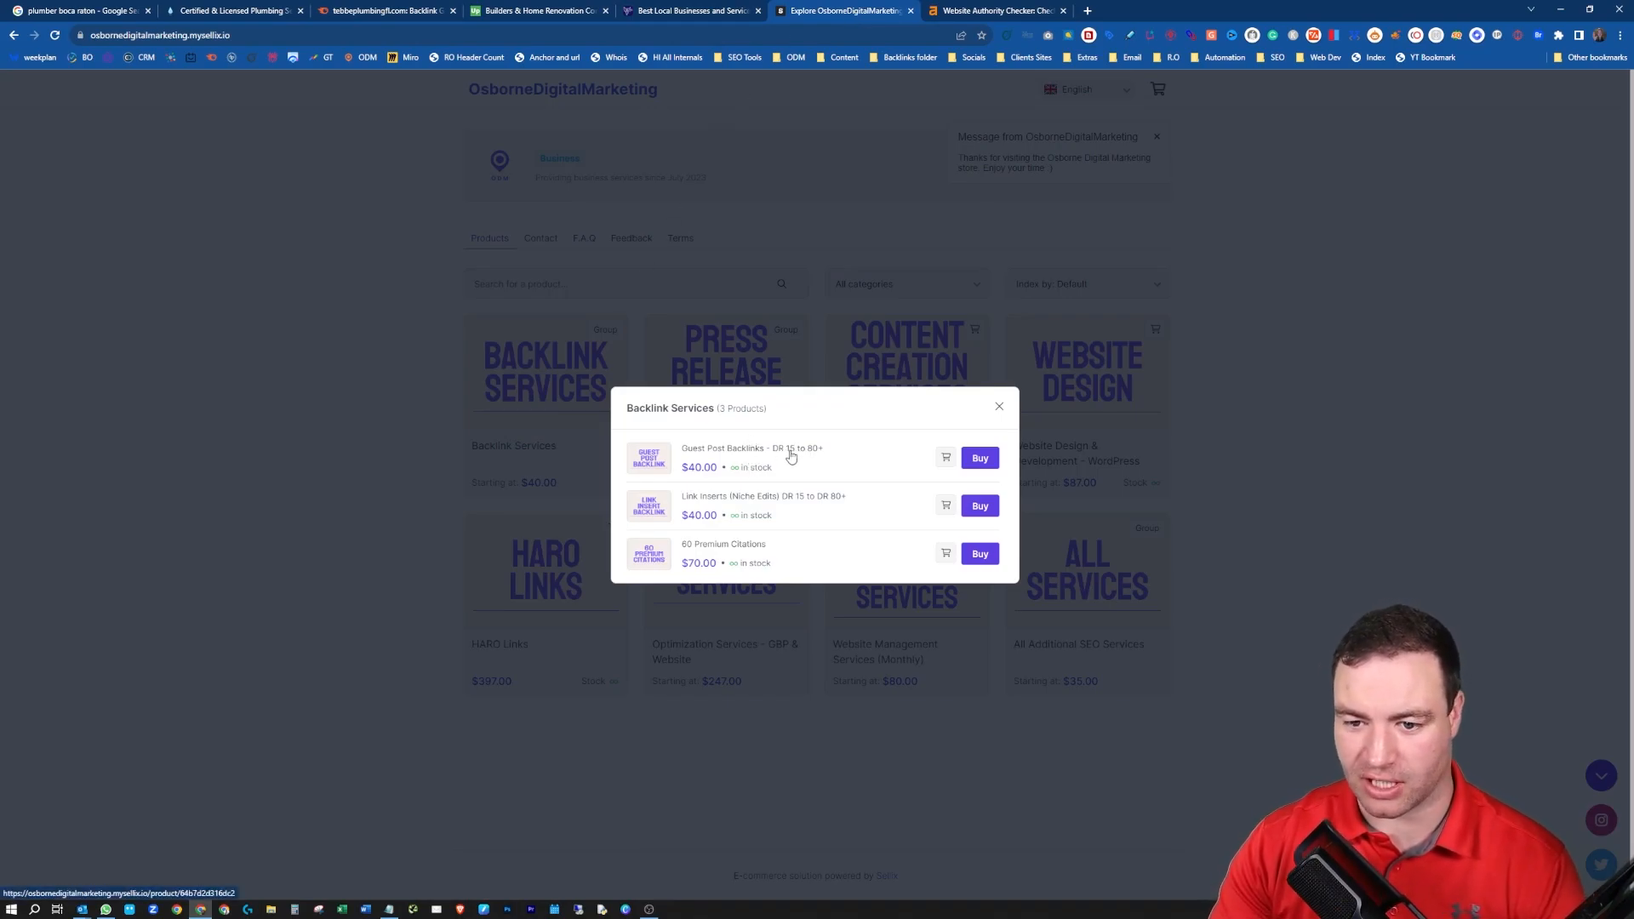
pyautogui.moveTo(755, 466)
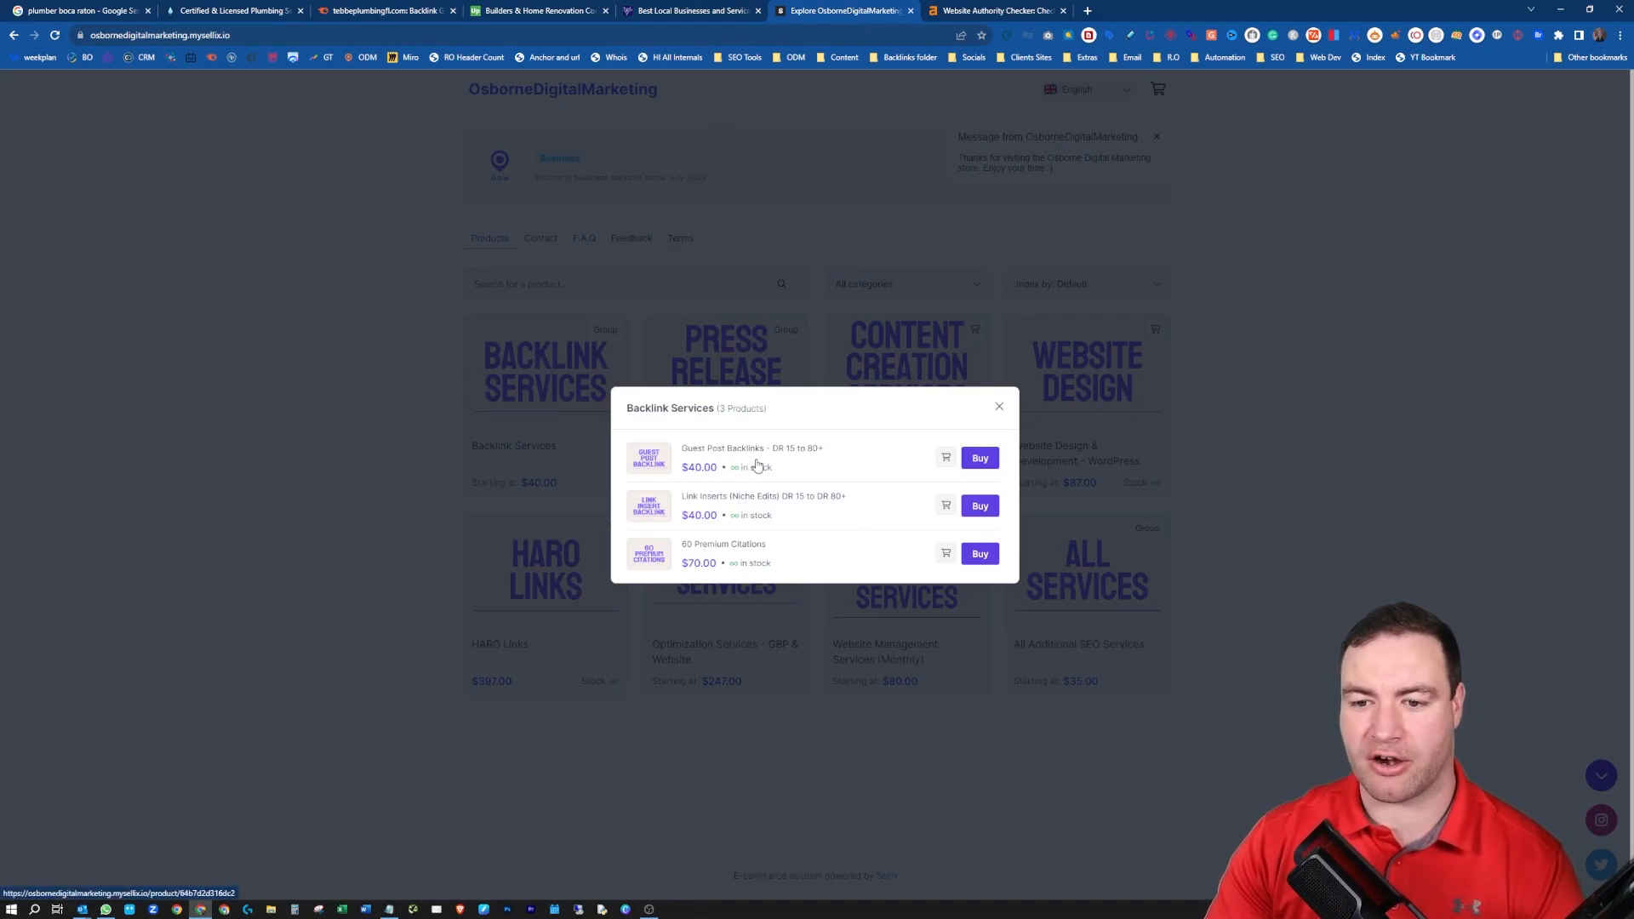
# Open the Guest Post Backlinks product and choose its DR 15 to DR 30 tier at $40.00
pyautogui.click(750, 452)
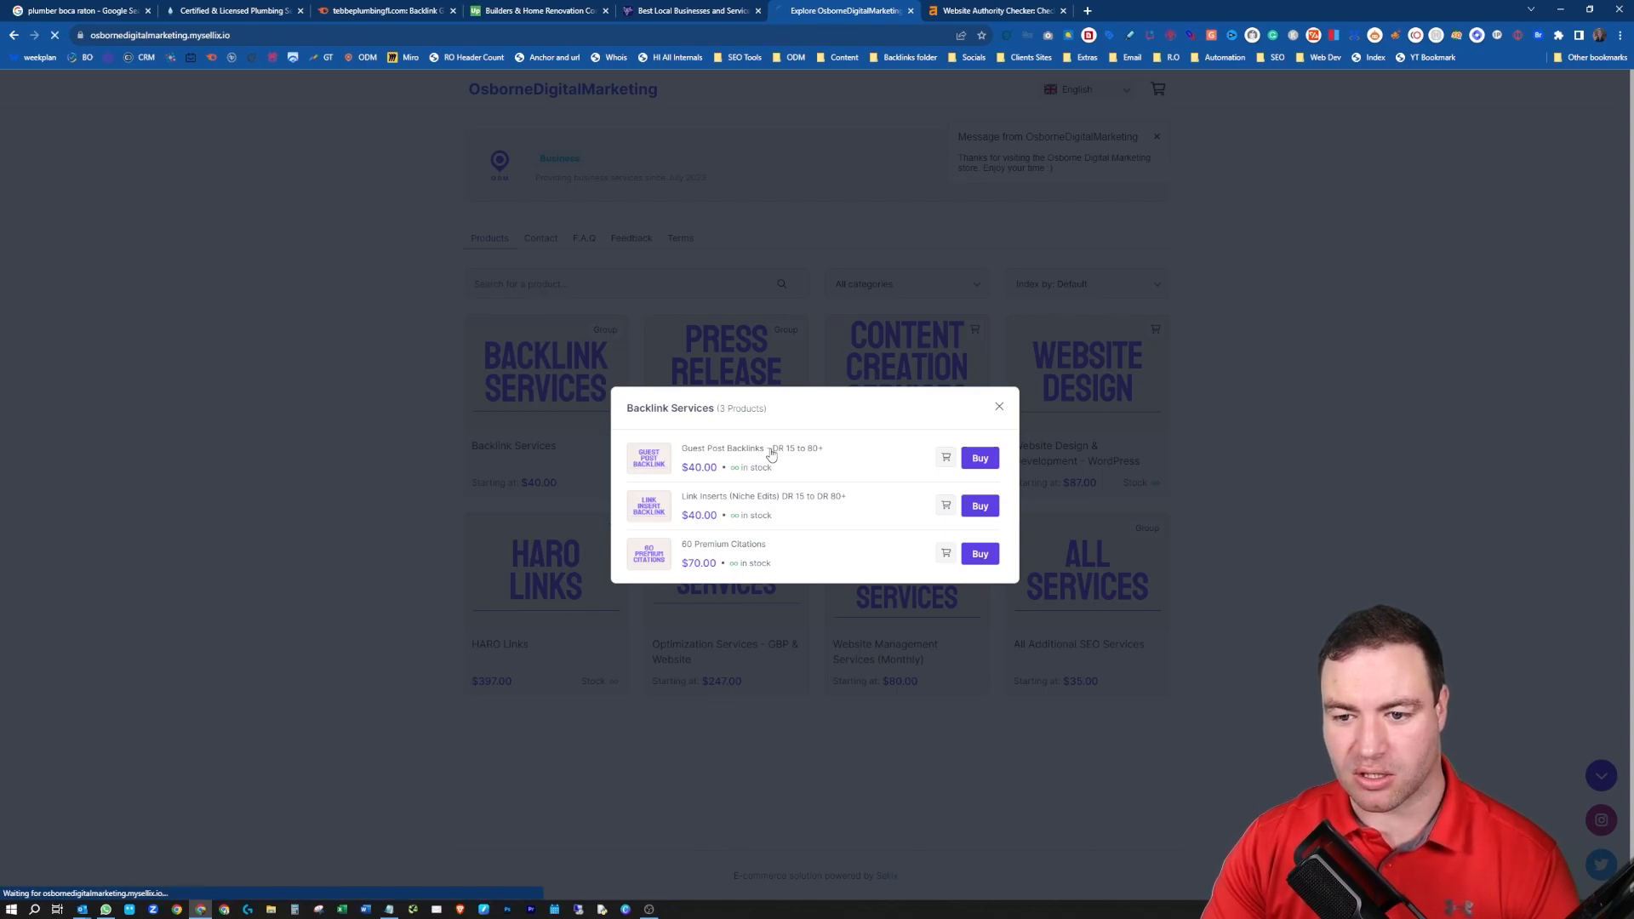
pyautogui.click(750, 453)
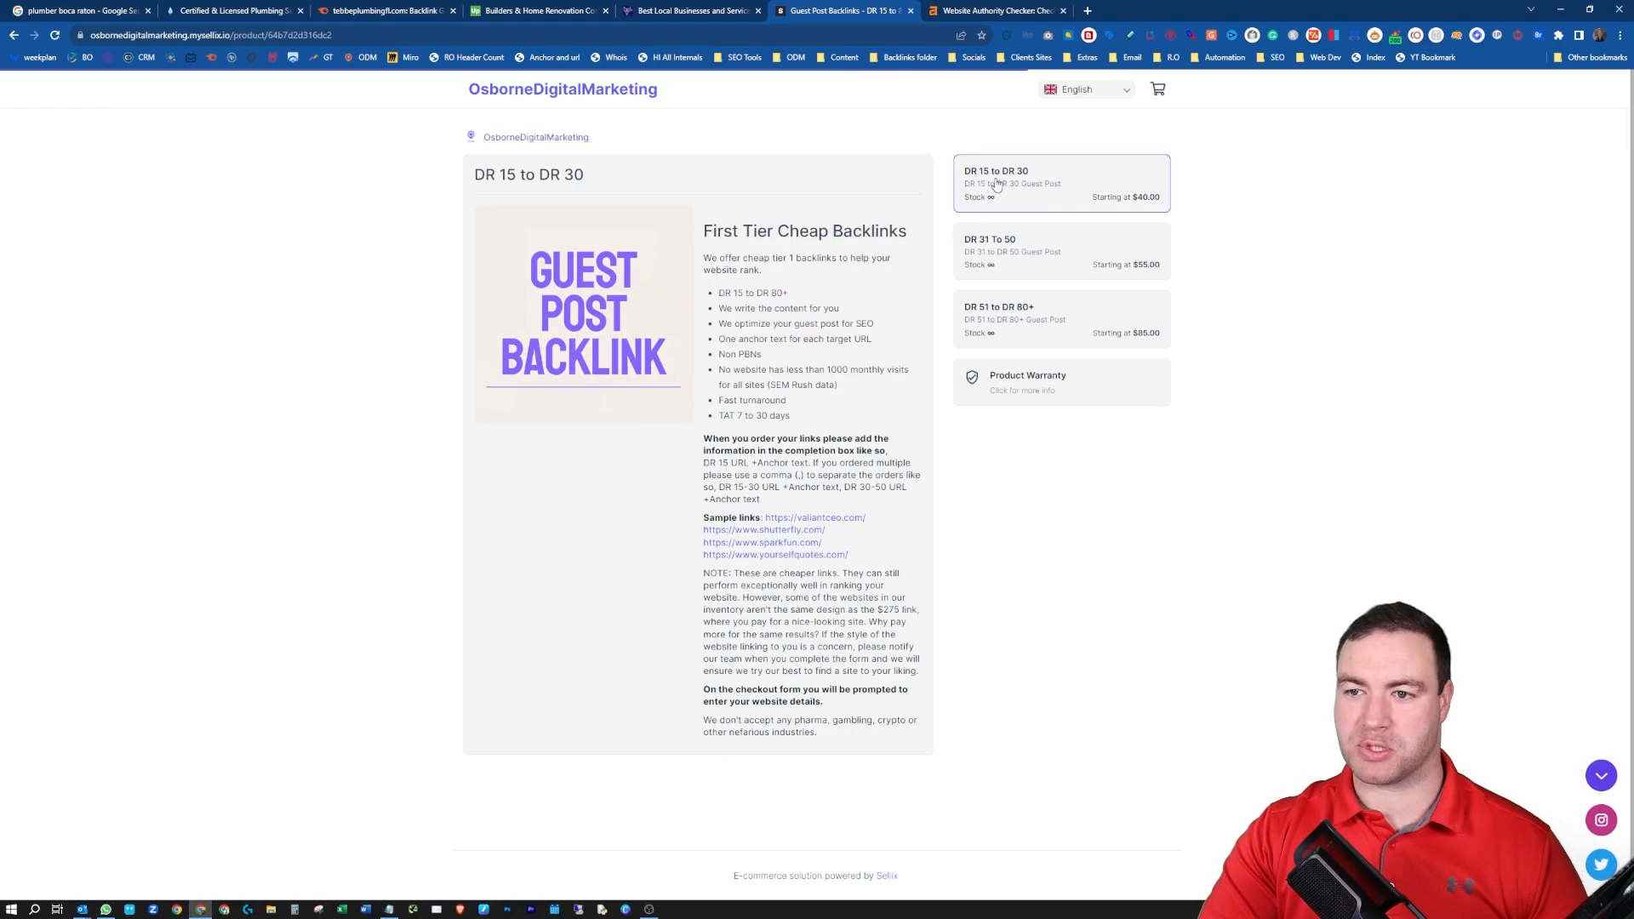
pyautogui.click(1060, 182)
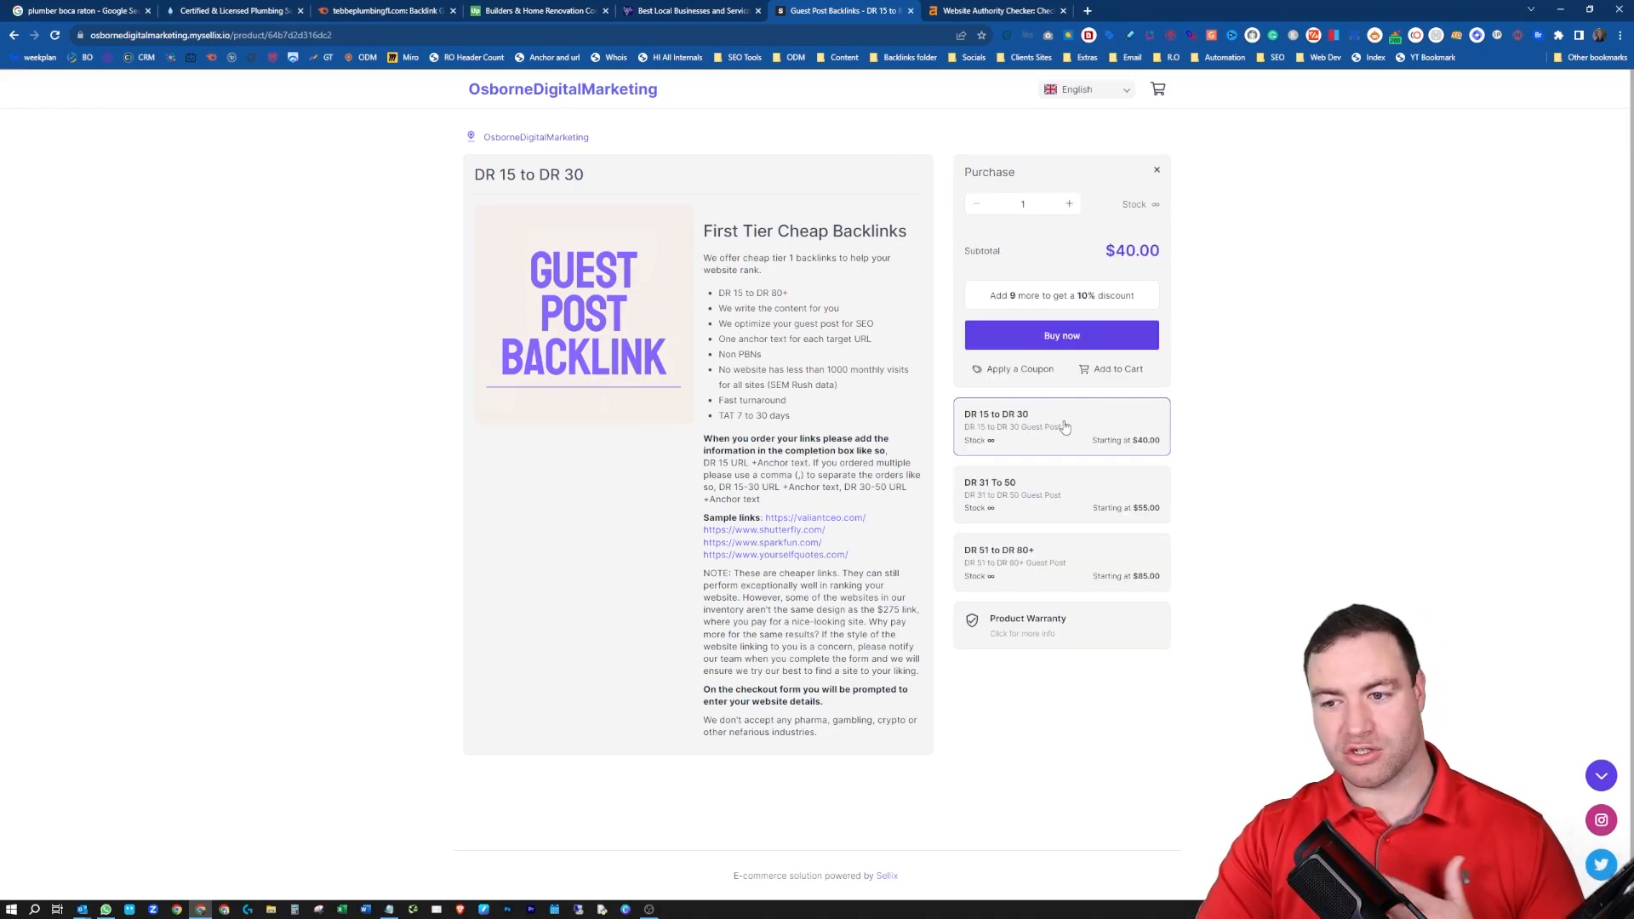